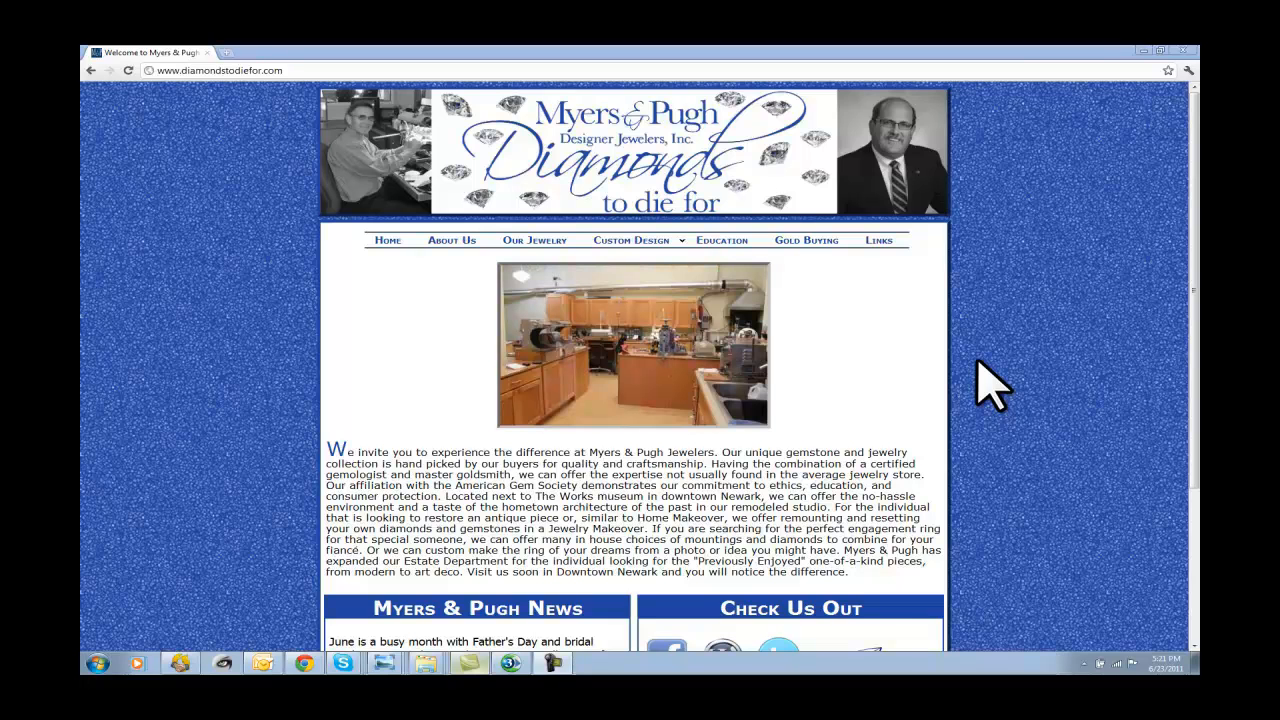
{"action": "mouse_move", "coordinate": [1036, 70]}
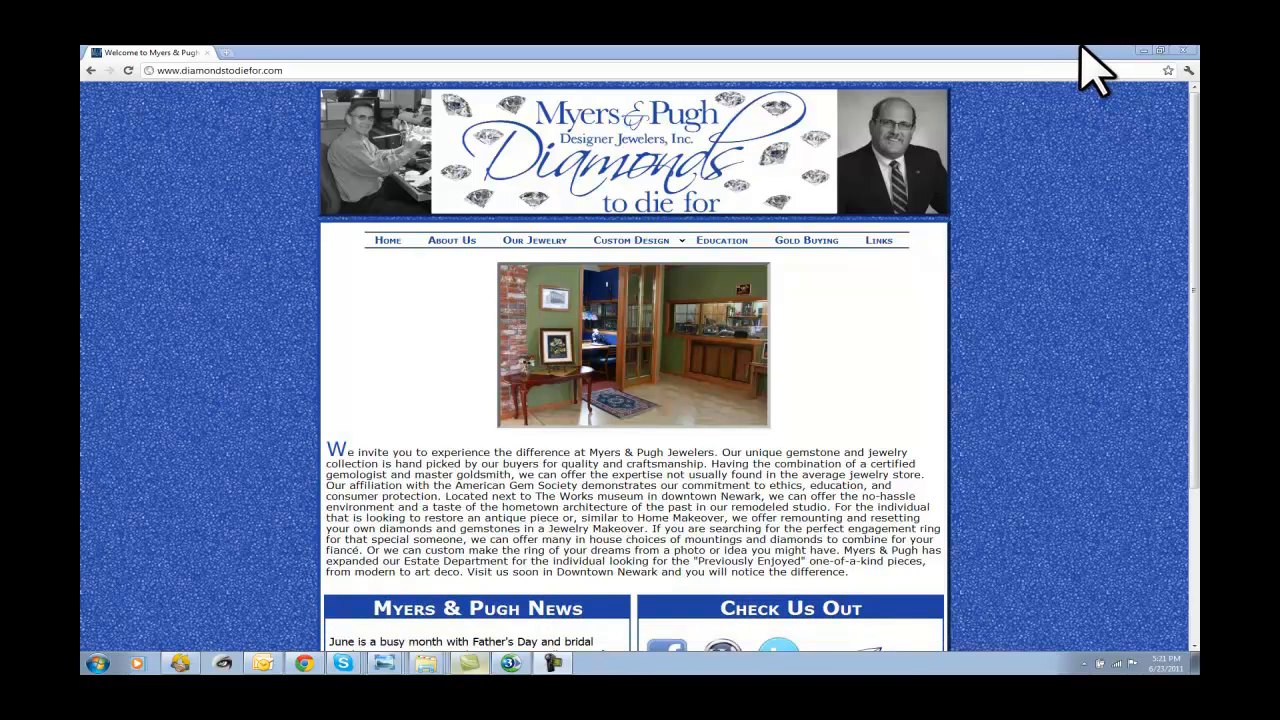
{"action": "mouse_move", "coordinate": [1130, 70]}
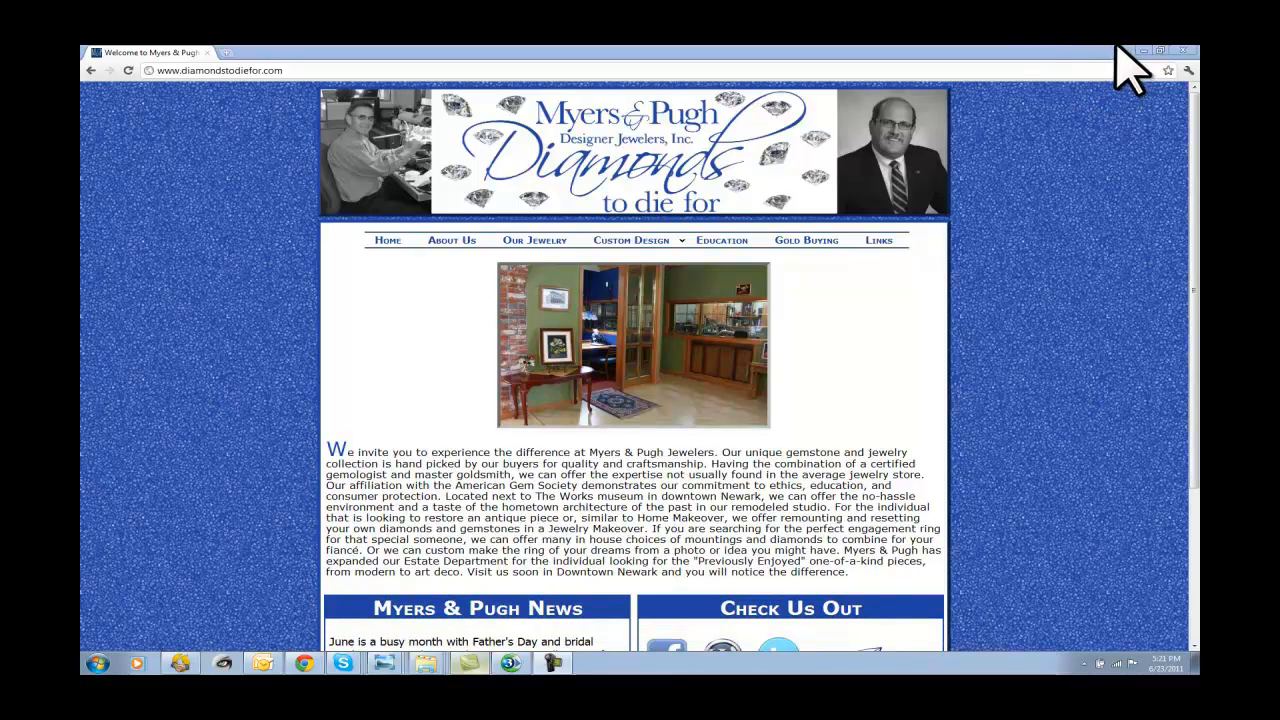
{"action": "mouse_move", "coordinate": [1056, 76]}
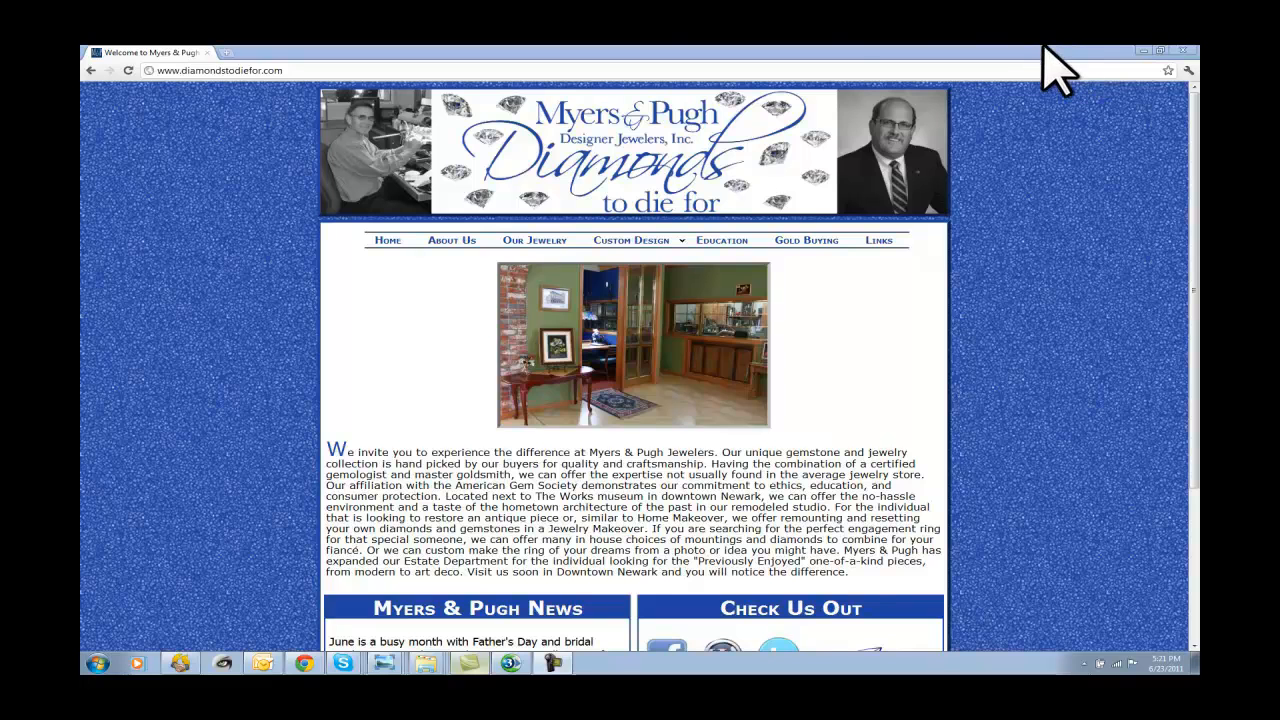
Step: Show the Myers & Pugh About Us page and scroll through Our Staff, including Kevin Pugh's biography
{"action": "left_click", "coordinate": [452, 240]}
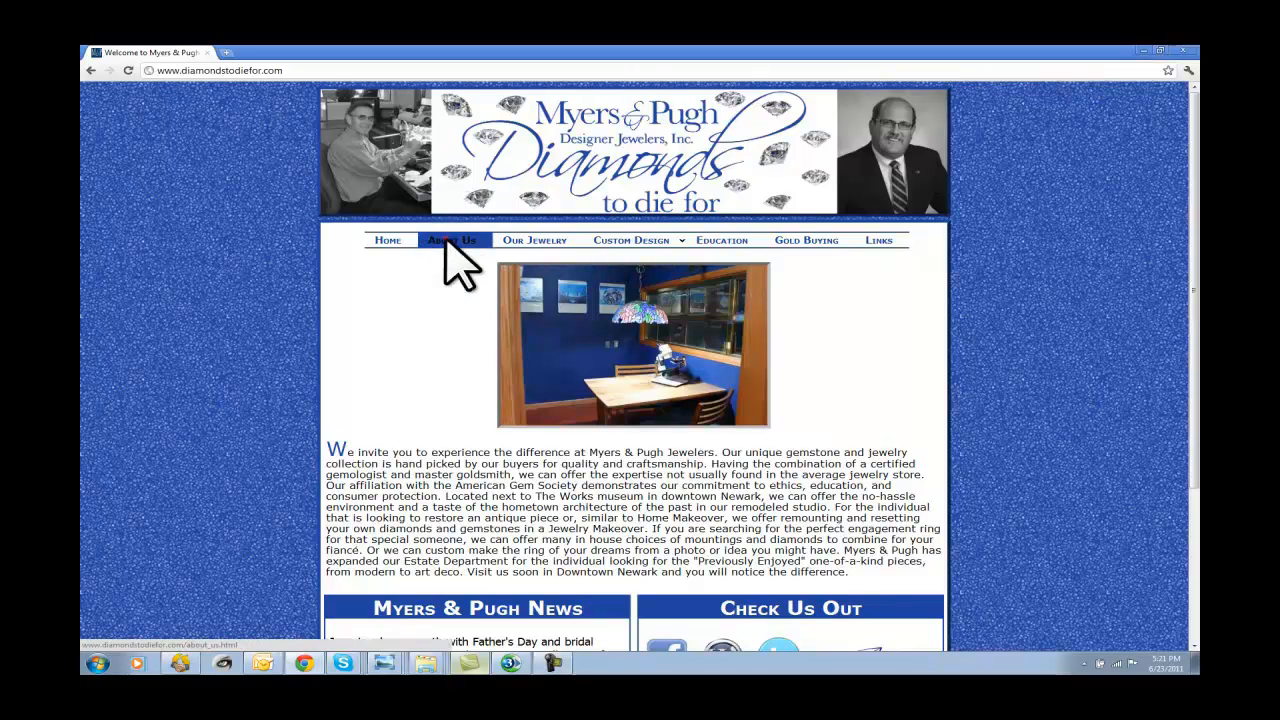
{"action": "left_click", "coordinate": [452, 240]}
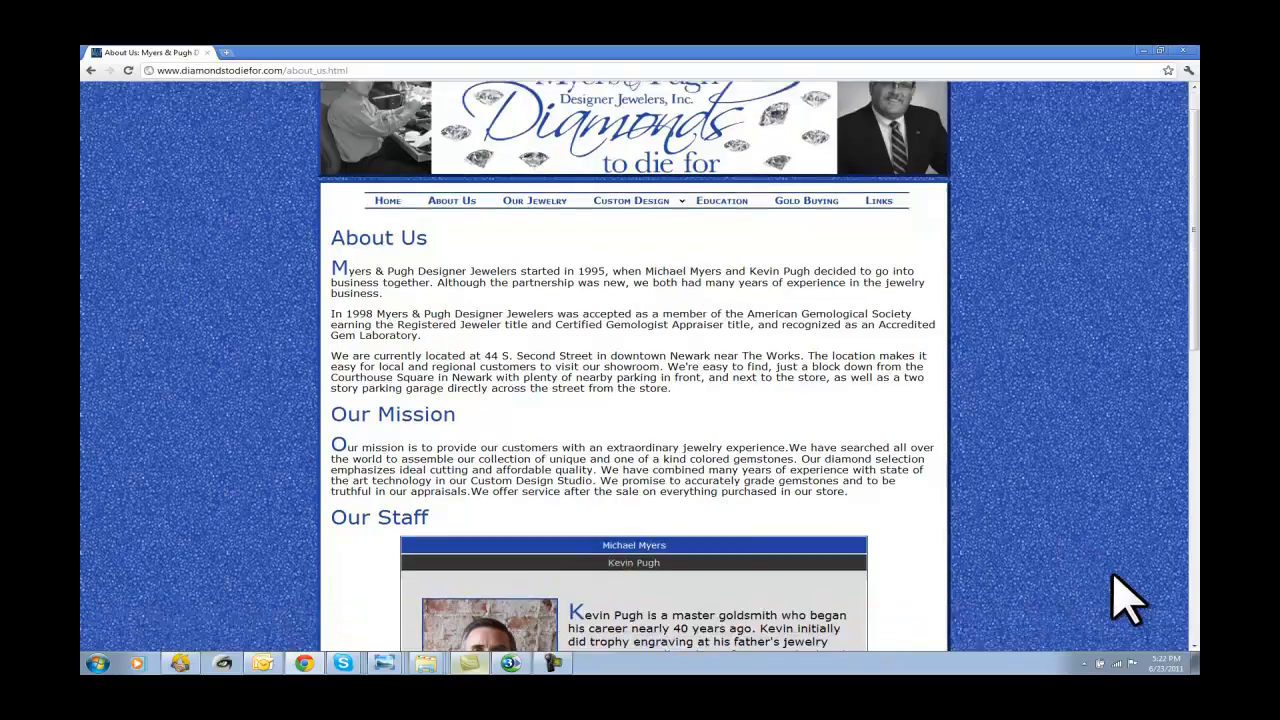
{"action": "scroll", "scroll_direction": "down", "scroll_amount": 3}
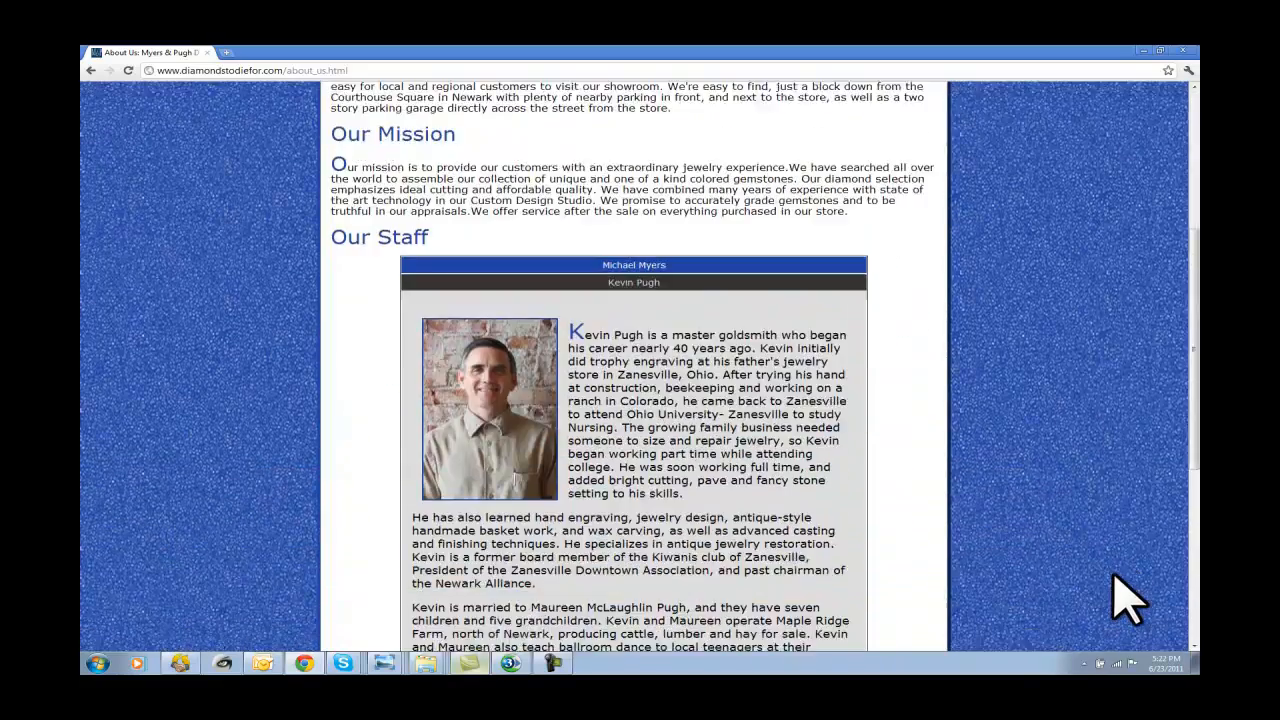
{"action": "scroll", "scroll_direction": "down", "scroll_amount": 3}
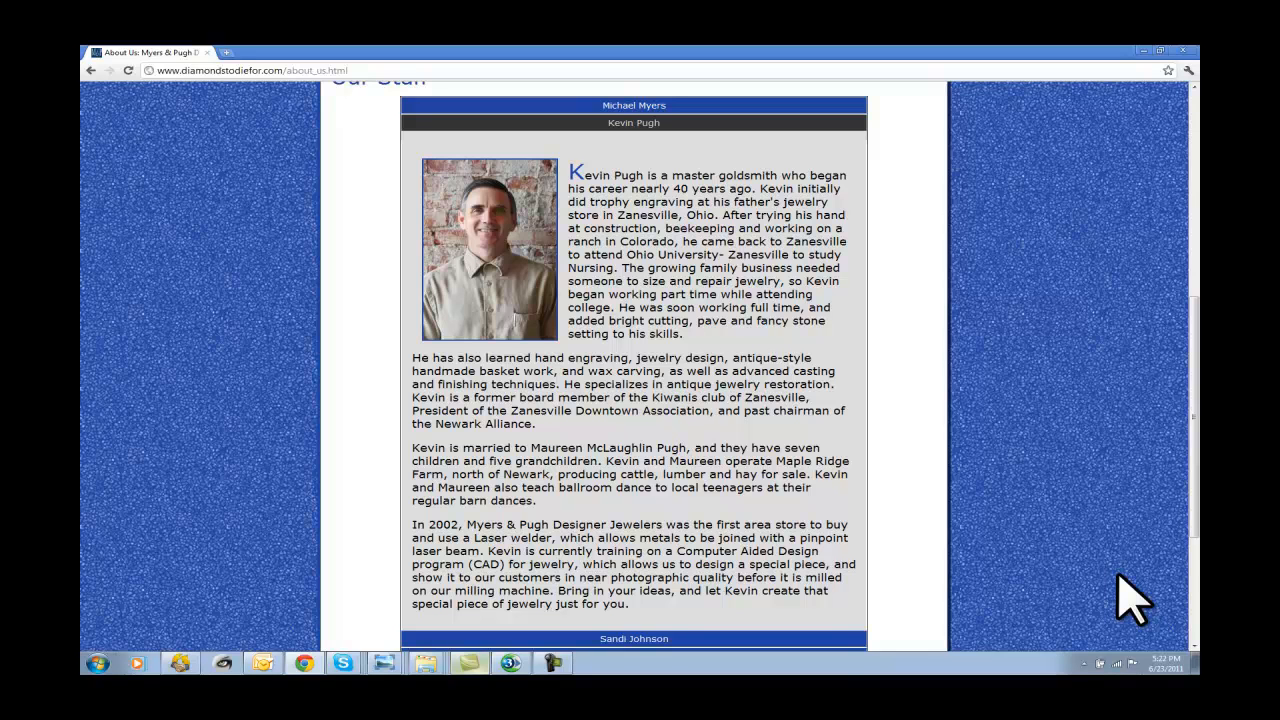
{"action": "scroll", "scroll_direction": "up", "scroll_amount": 3}
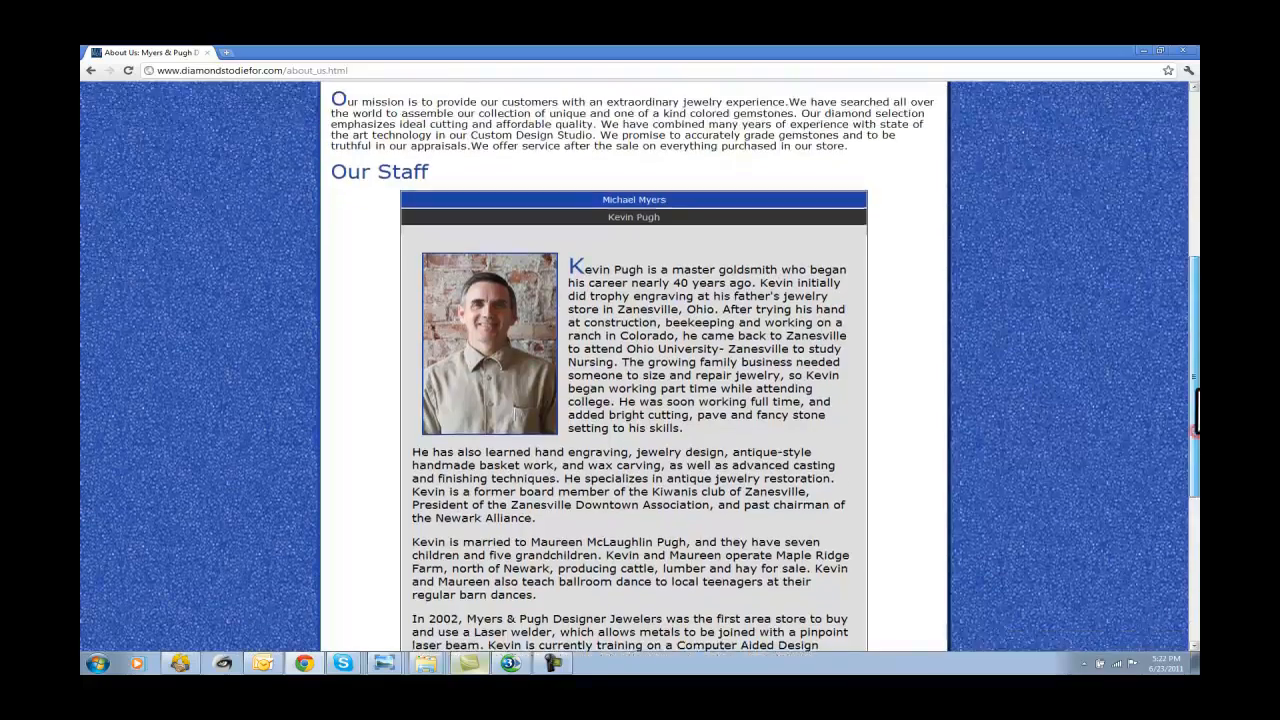
{"action": "scroll", "scroll_direction": "up", "scroll_amount": 3}
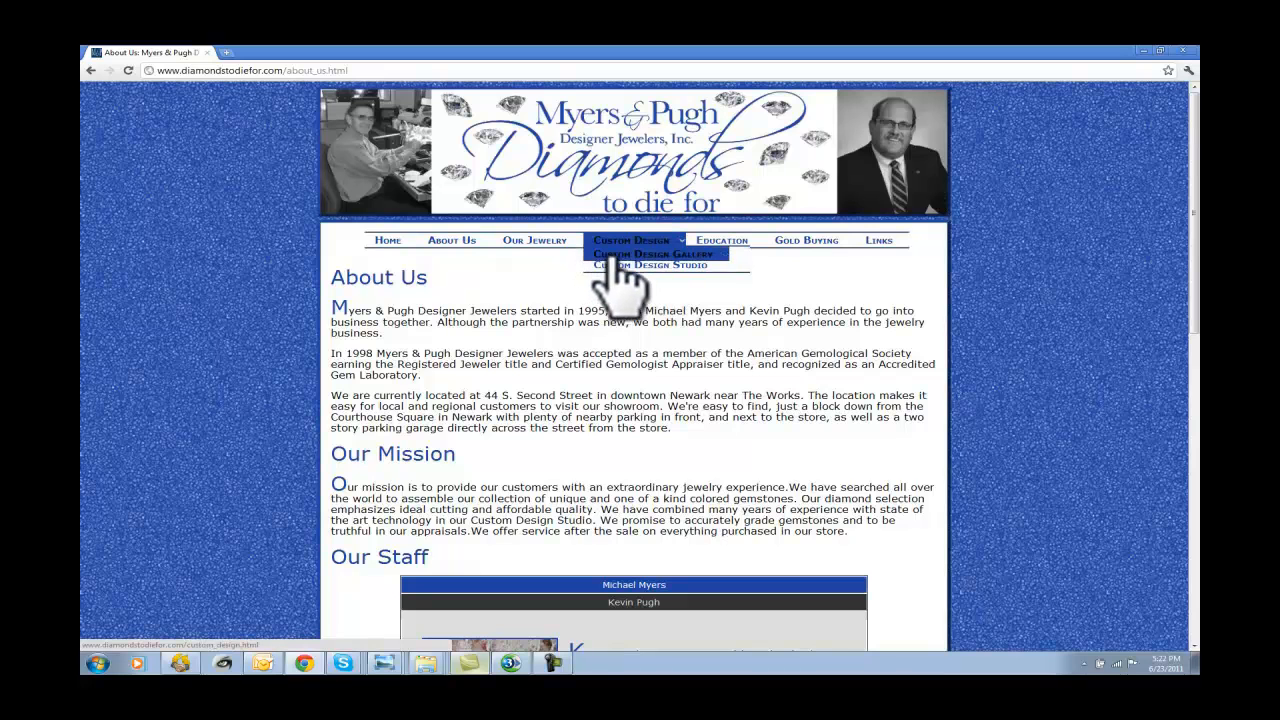
Step: Go to the Custom Design Studio page and scroll down through the custom creations gallery
{"action": "left_click", "coordinate": [652, 264]}
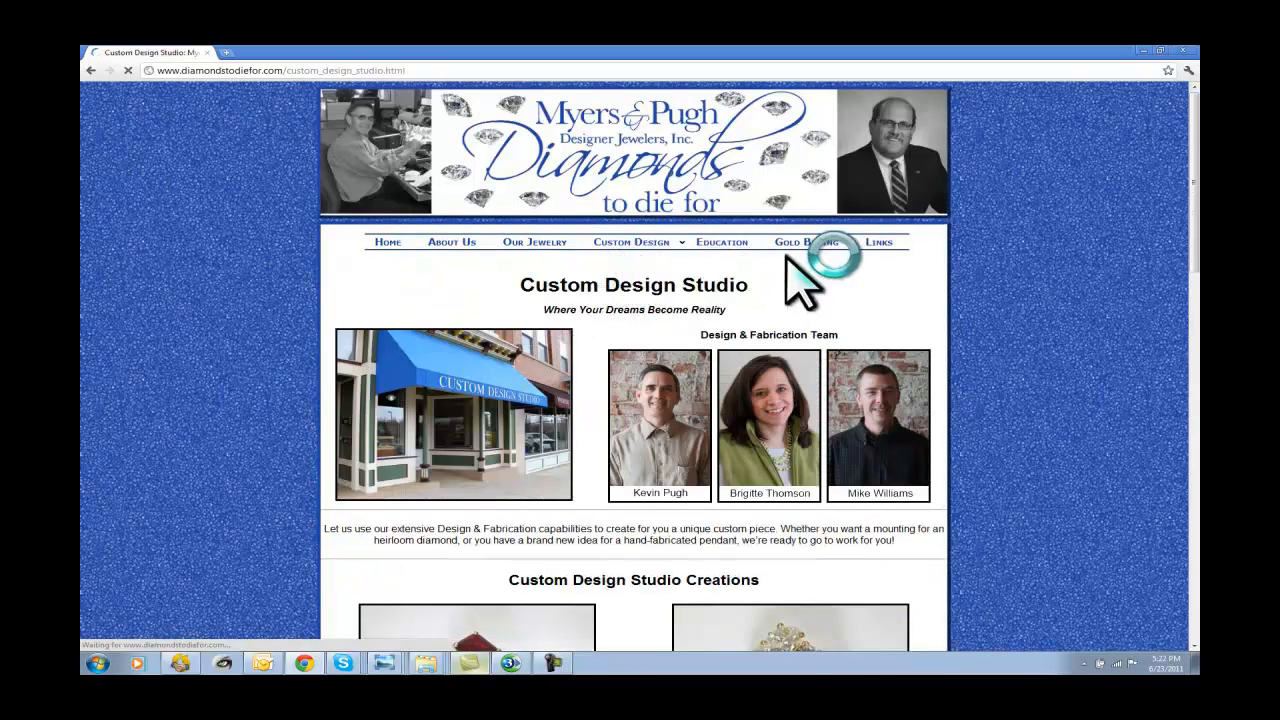
{"action": "scroll", "scroll_direction": "down", "scroll_amount": 3}
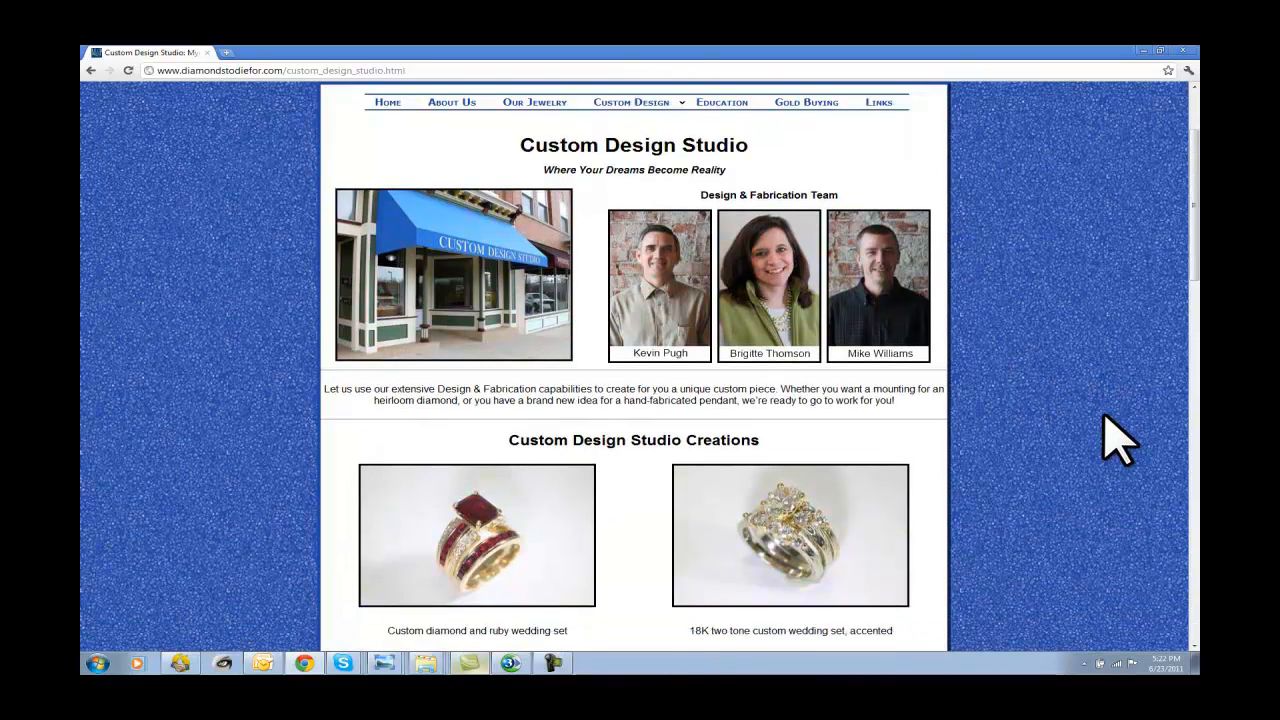
{"action": "scroll", "scroll_direction": "down", "scroll_amount": 3}
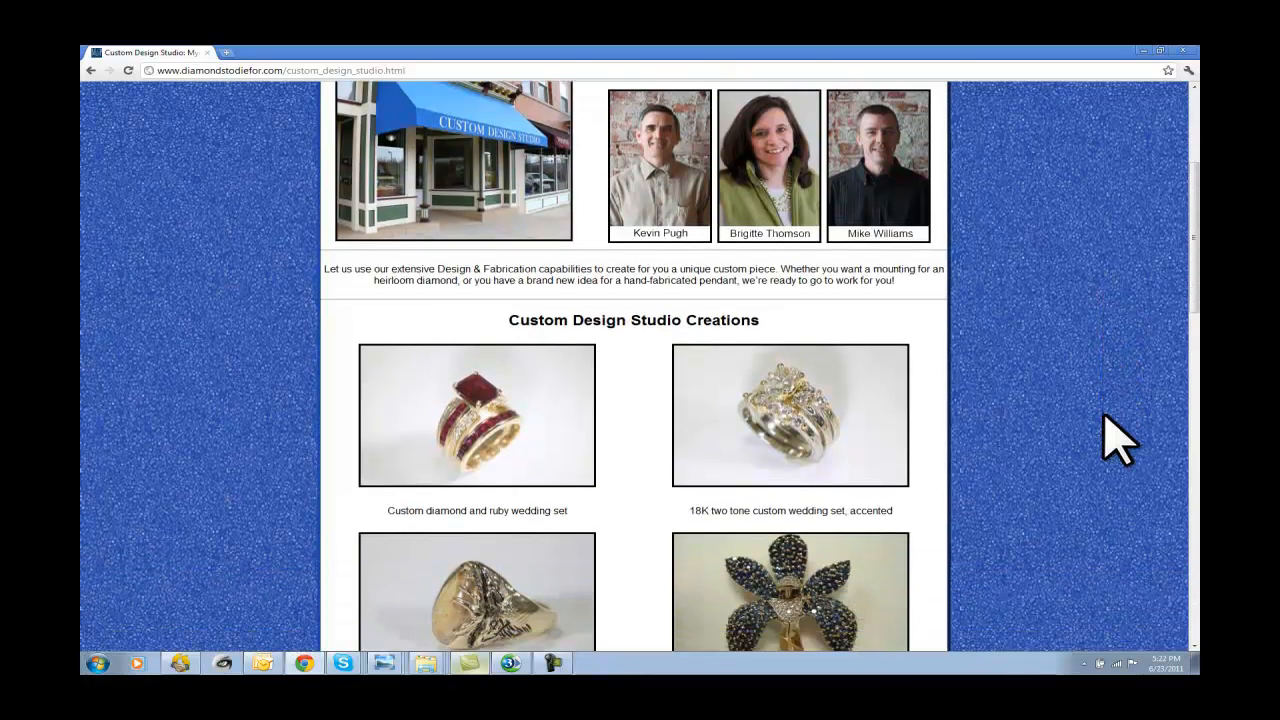
{"action": "scroll", "scroll_direction": "down", "scroll_amount": 3}
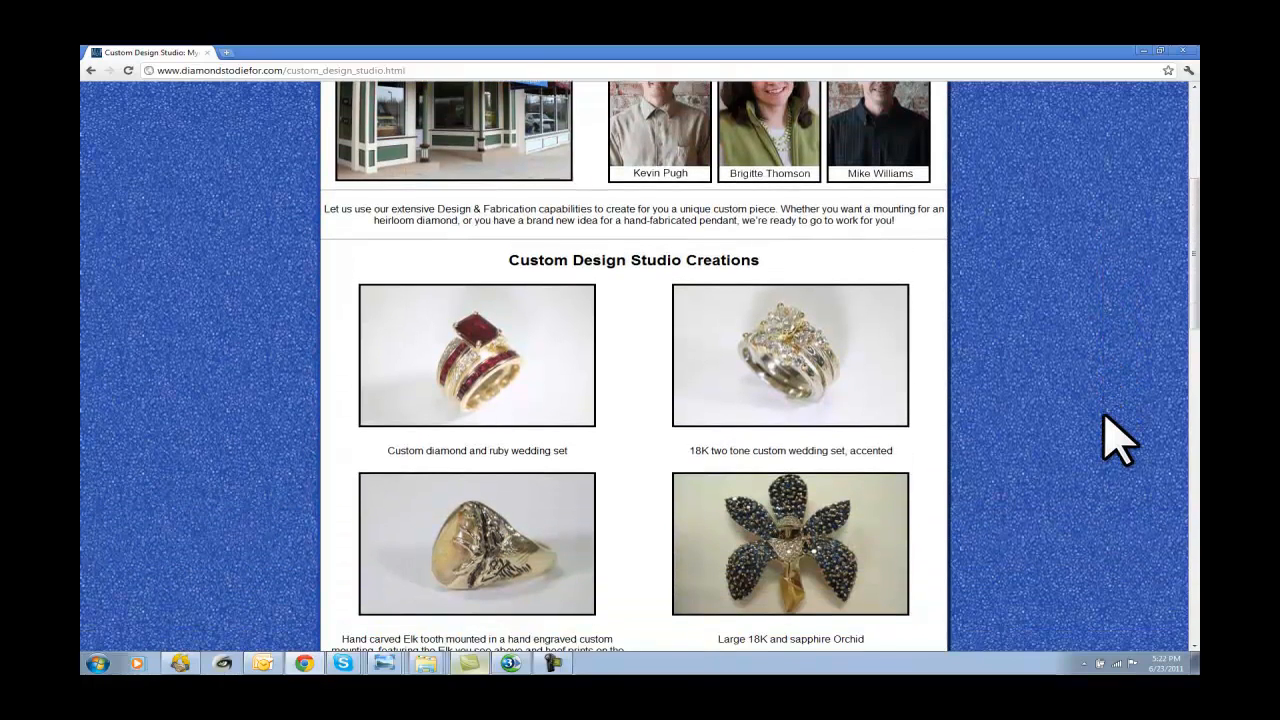
{"action": "scroll", "scroll_direction": "down", "scroll_amount": 3}
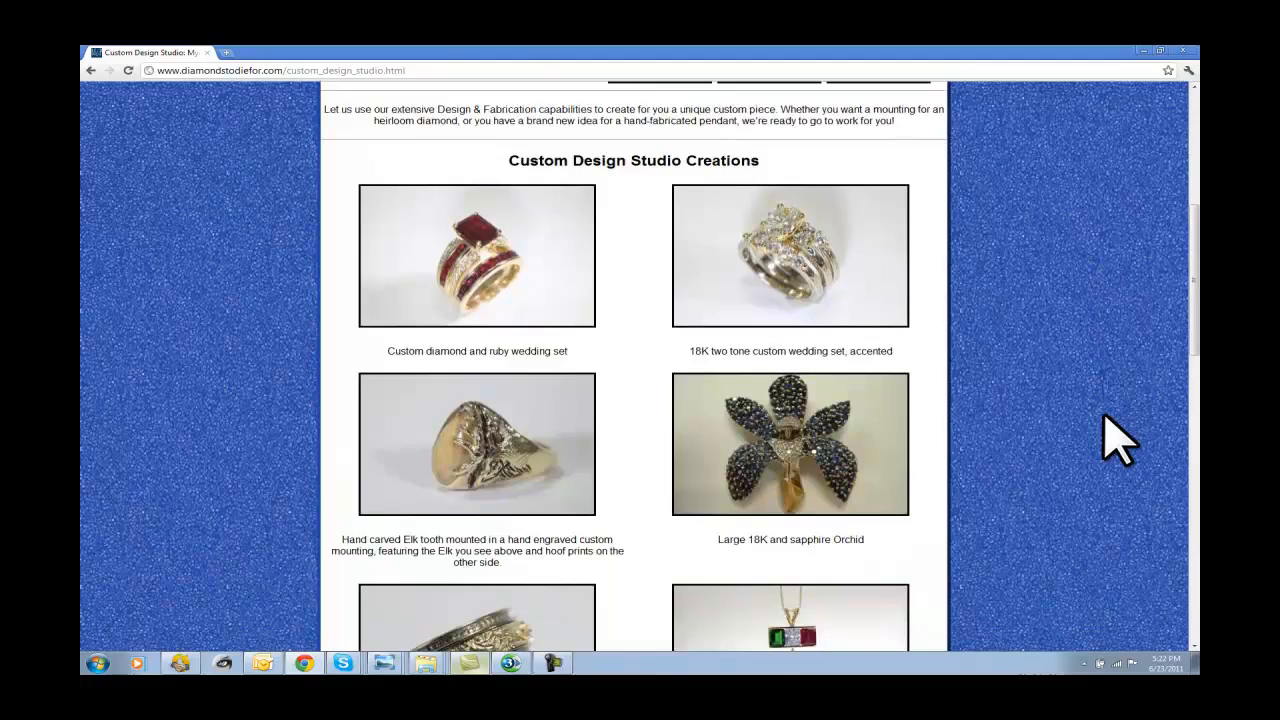
{"action": "scroll", "scroll_direction": "down", "scroll_amount": 3}
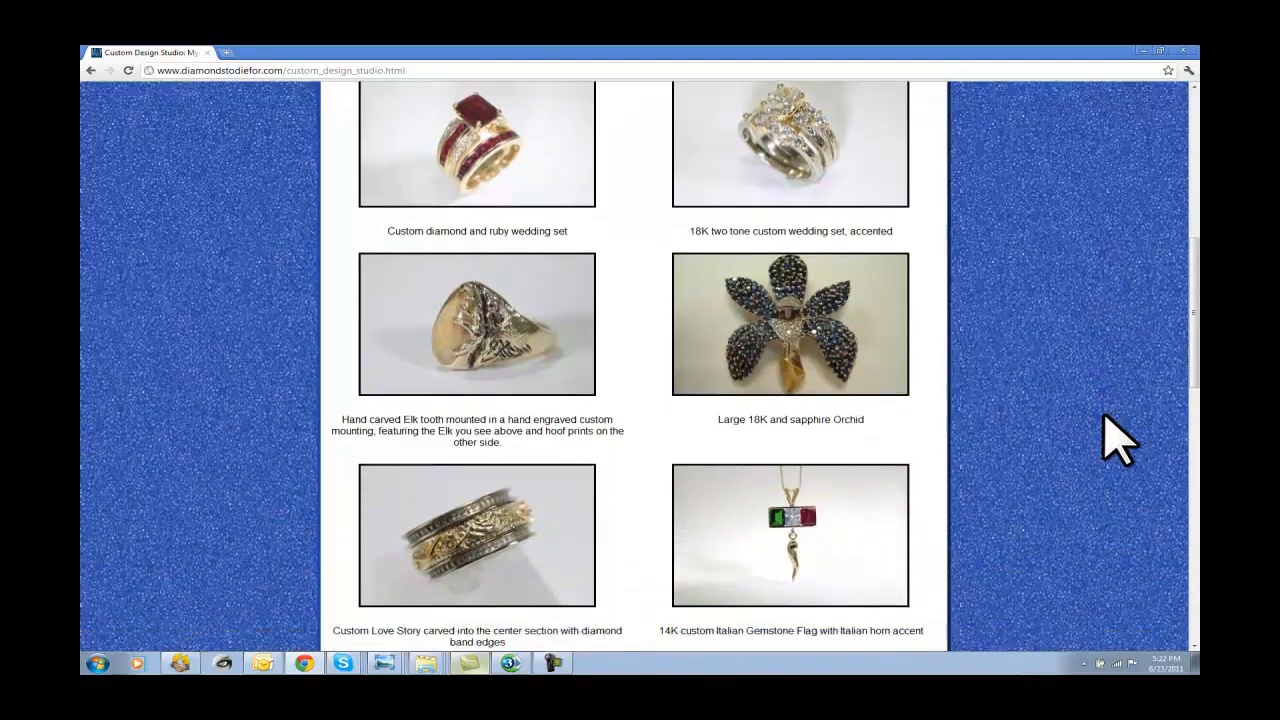
{"action": "scroll", "scroll_direction": "down", "scroll_amount": 3}
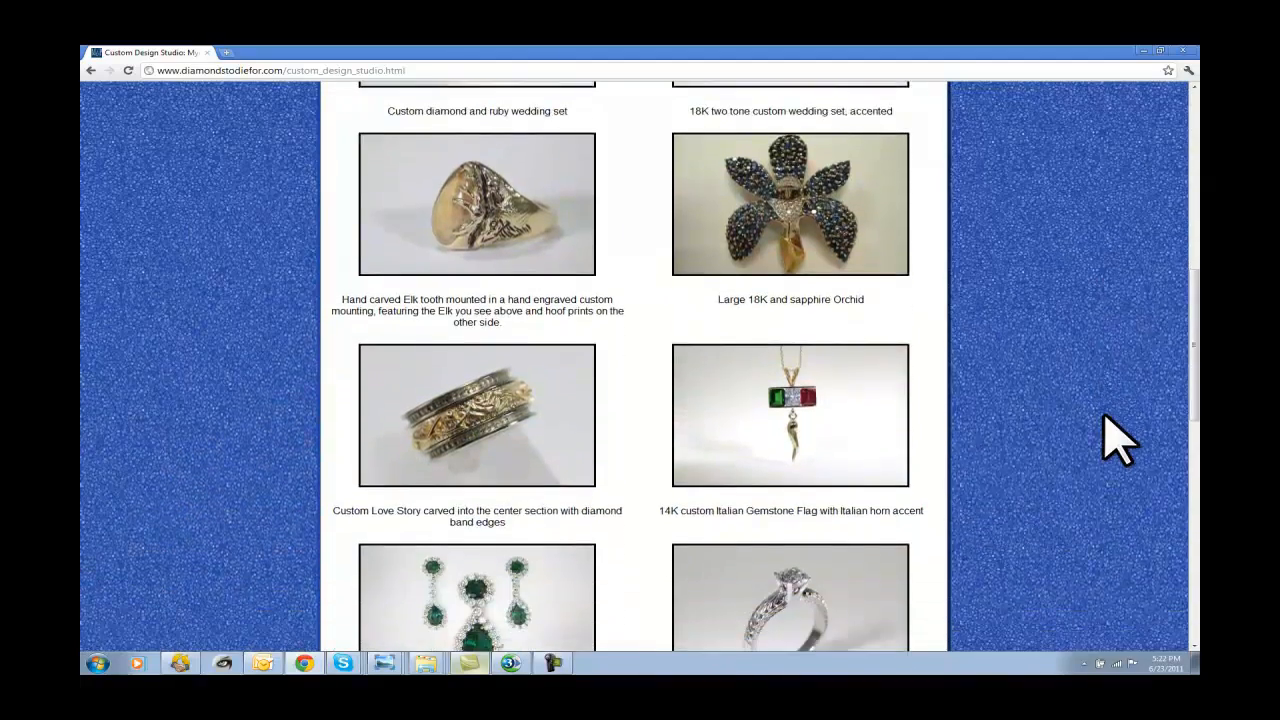
{"action": "scroll", "scroll_direction": "down", "scroll_amount": 3}
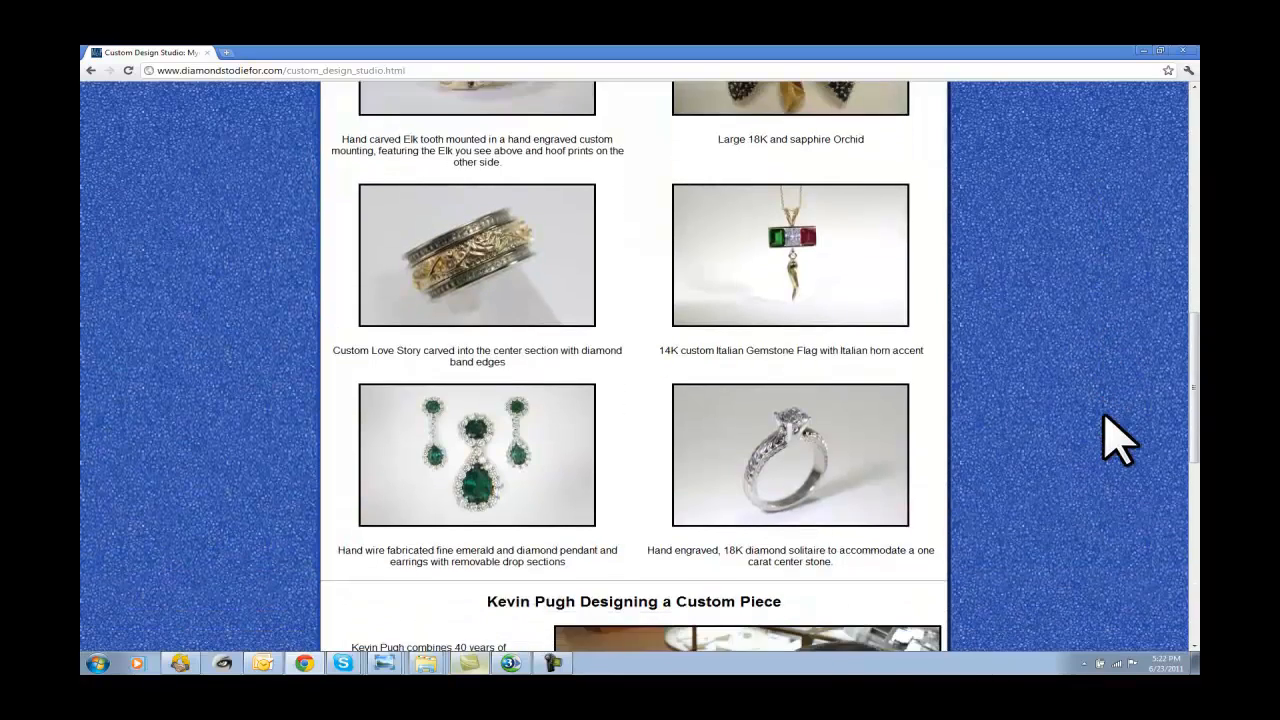
{"action": "scroll", "scroll_direction": "down", "scroll_amount": 3}
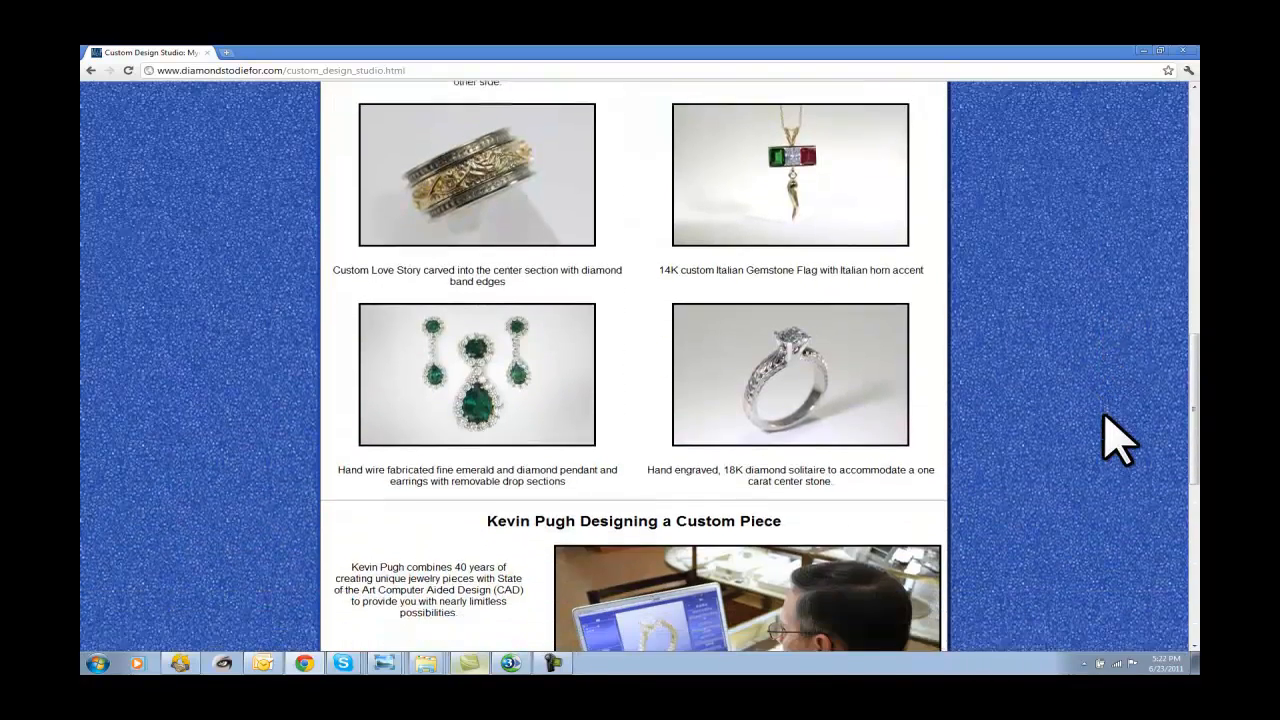
Step: Continue down to Kevin Pugh designing with CAD and the custom design process
{"action": "scroll", "scroll_direction": "down", "scroll_amount": 3}
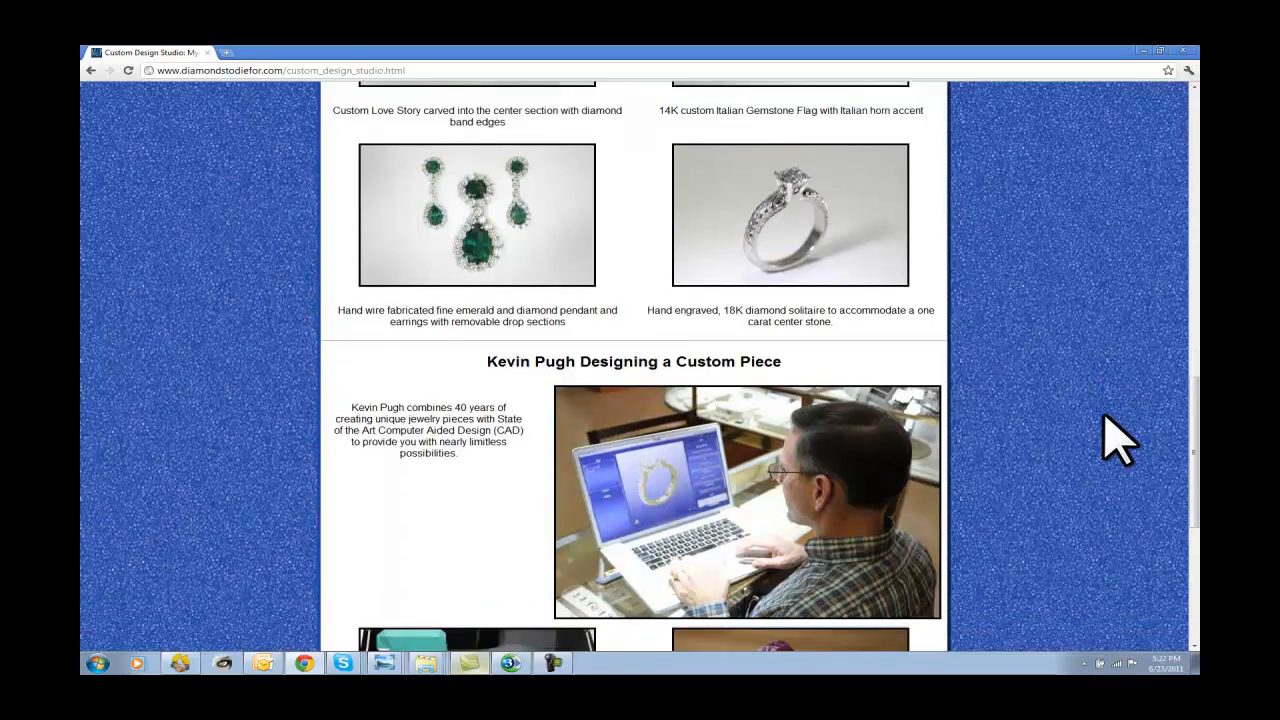
{"action": "scroll", "scroll_direction": "down", "scroll_amount": 3}
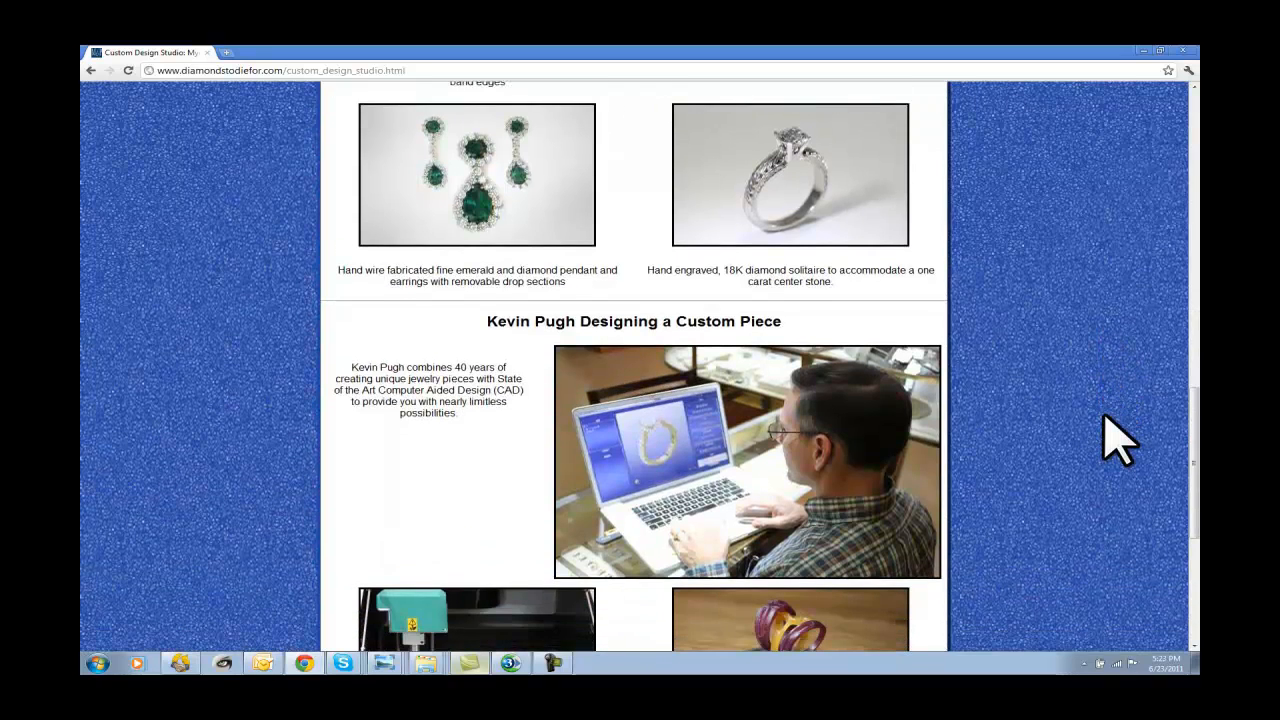
{"action": "scroll", "scroll_direction": "down", "scroll_amount": 3}
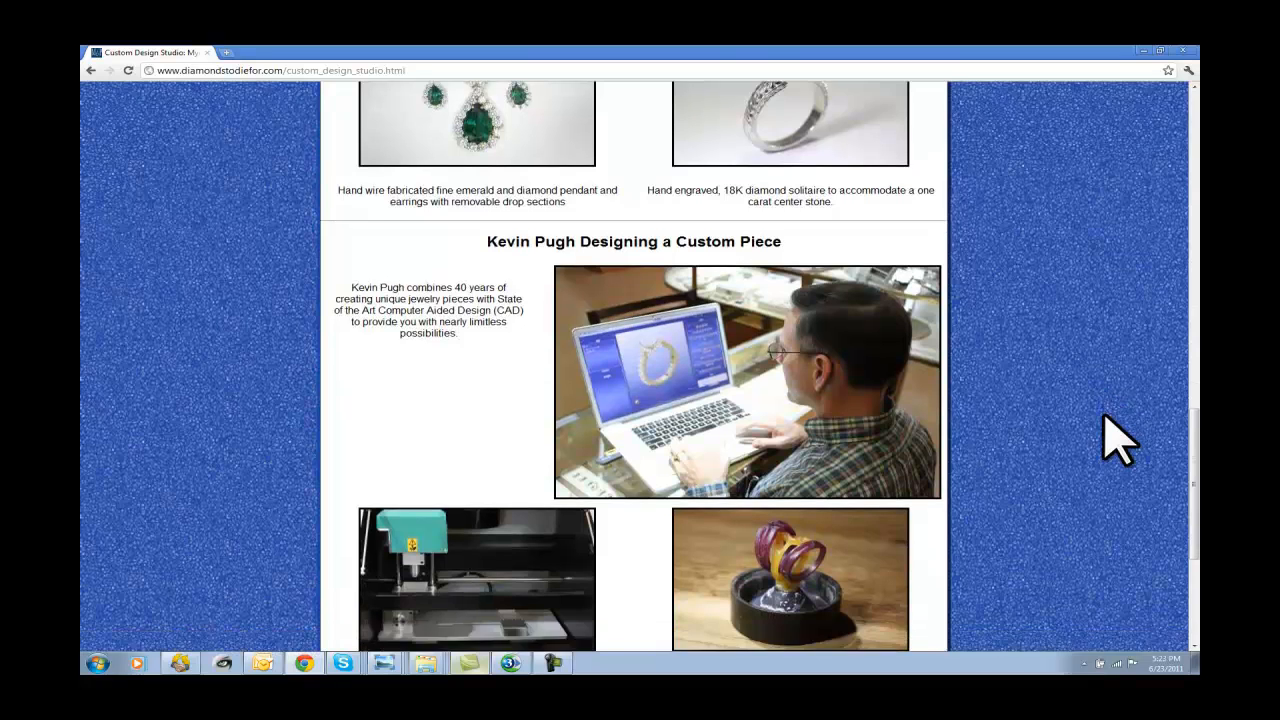
{"action": "scroll", "scroll_direction": "down", "scroll_amount": 3}
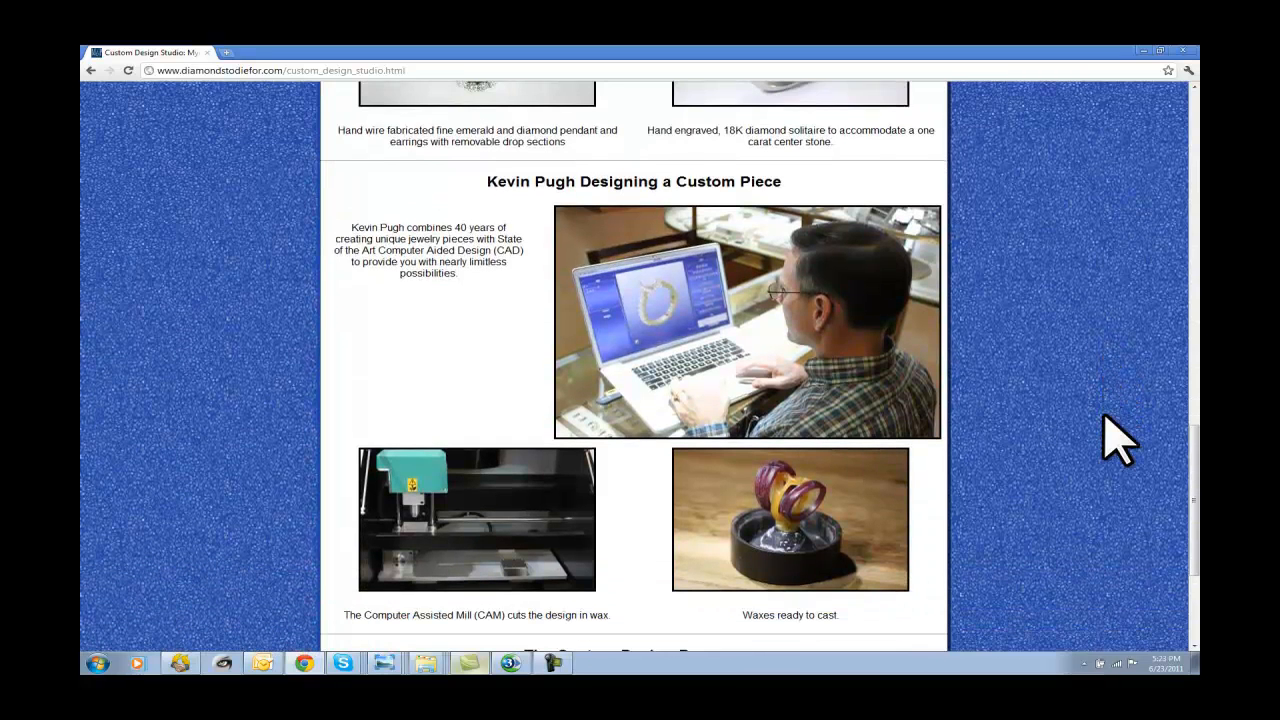
{"action": "scroll", "scroll_direction": "down", "scroll_amount": 3}
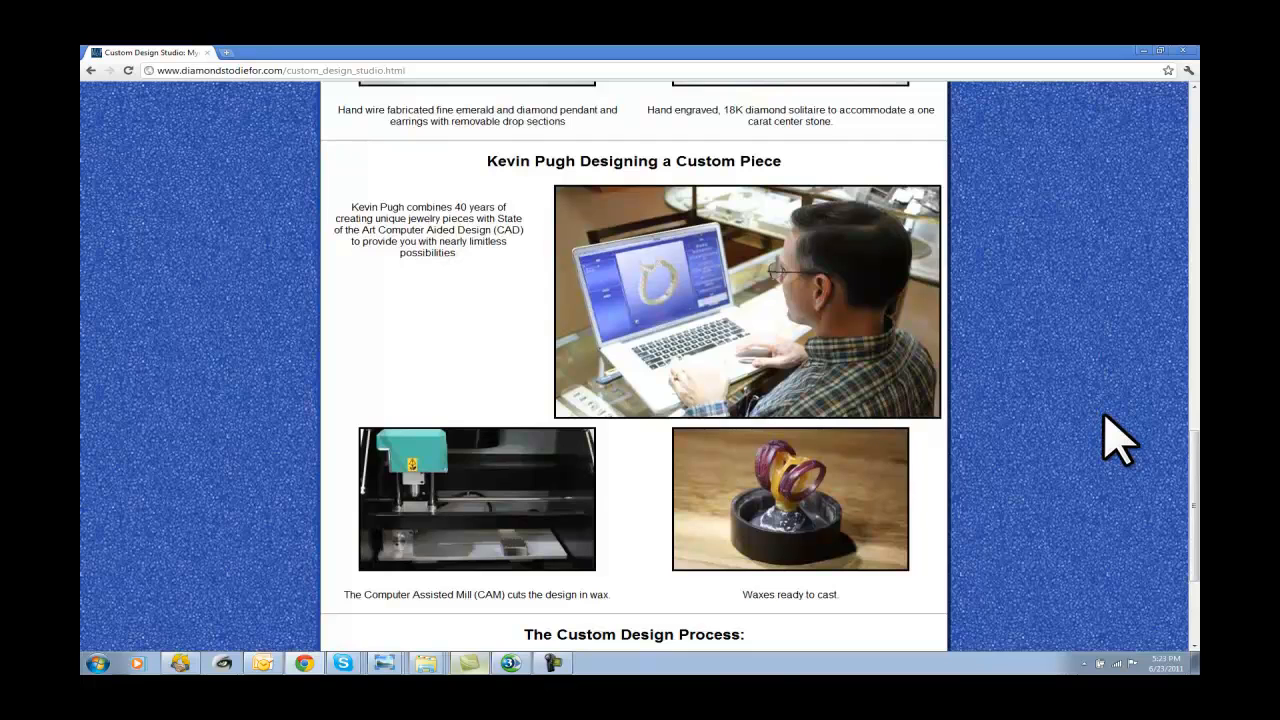
{"action": "scroll", "scroll_direction": "down", "scroll_amount": 3}
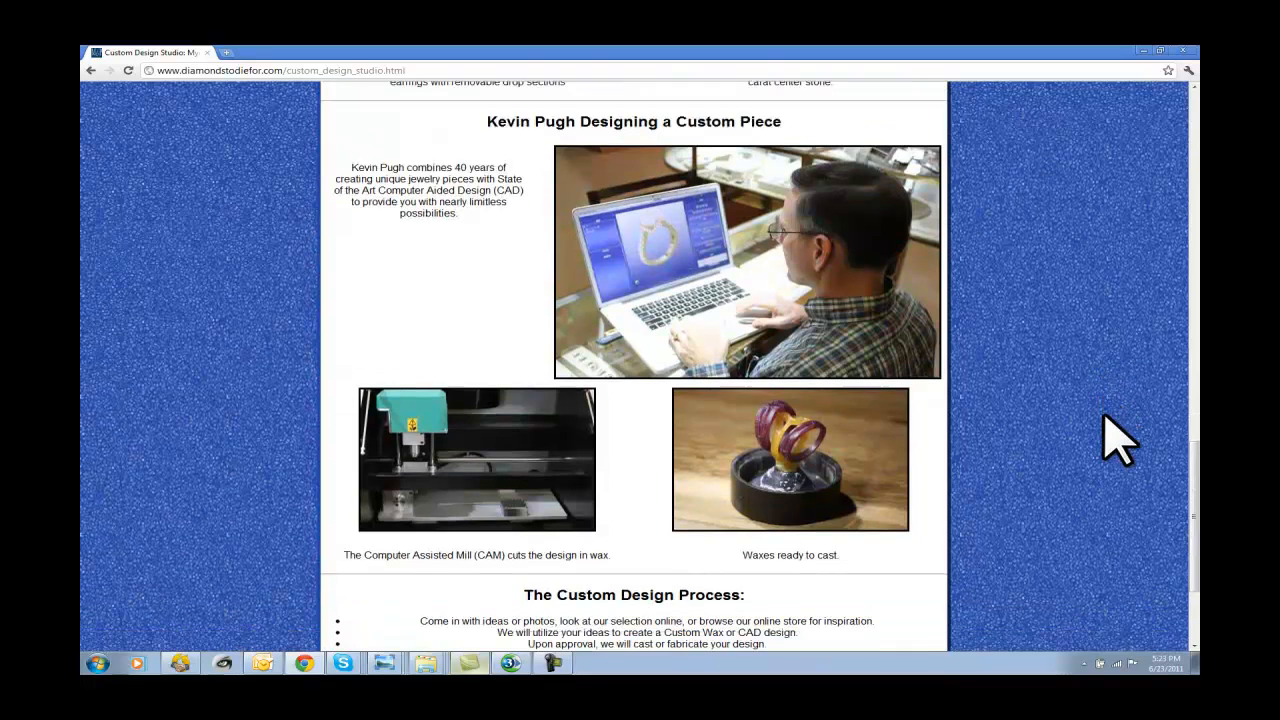
{"action": "scroll", "scroll_direction": "down", "scroll_amount": 3}
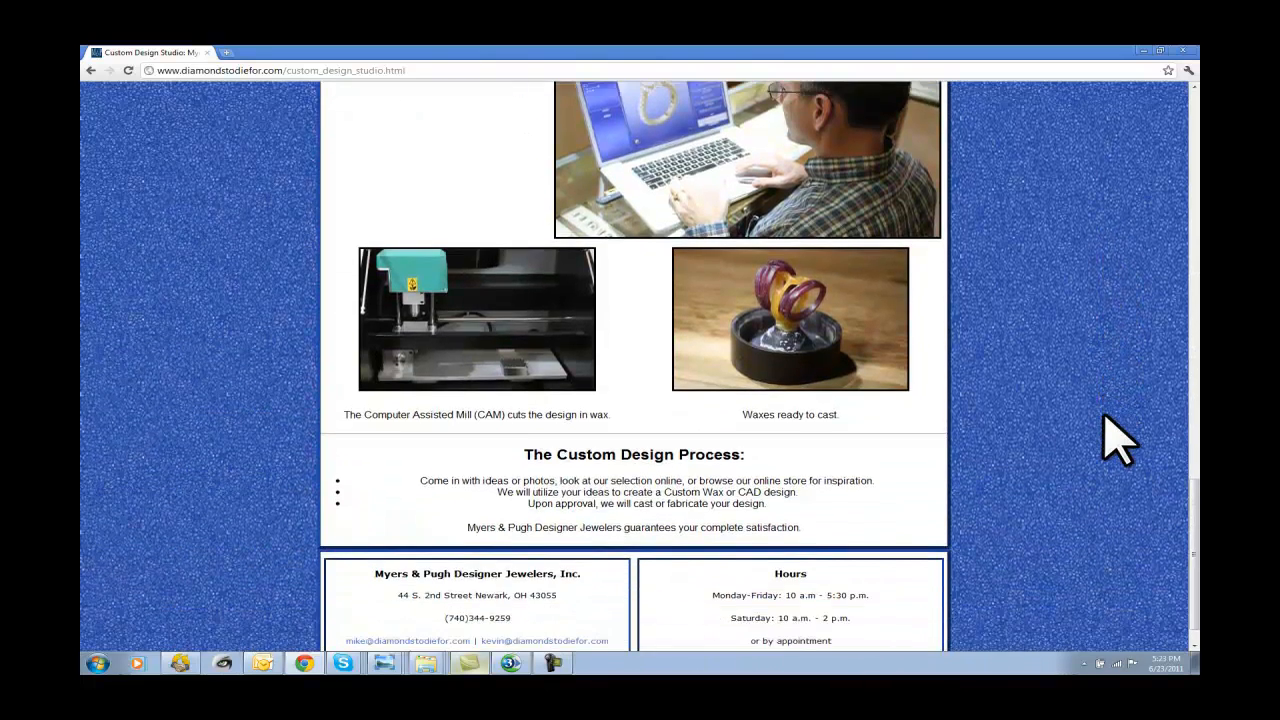
{"action": "scroll", "scroll_direction": "down", "scroll_amount": 3}
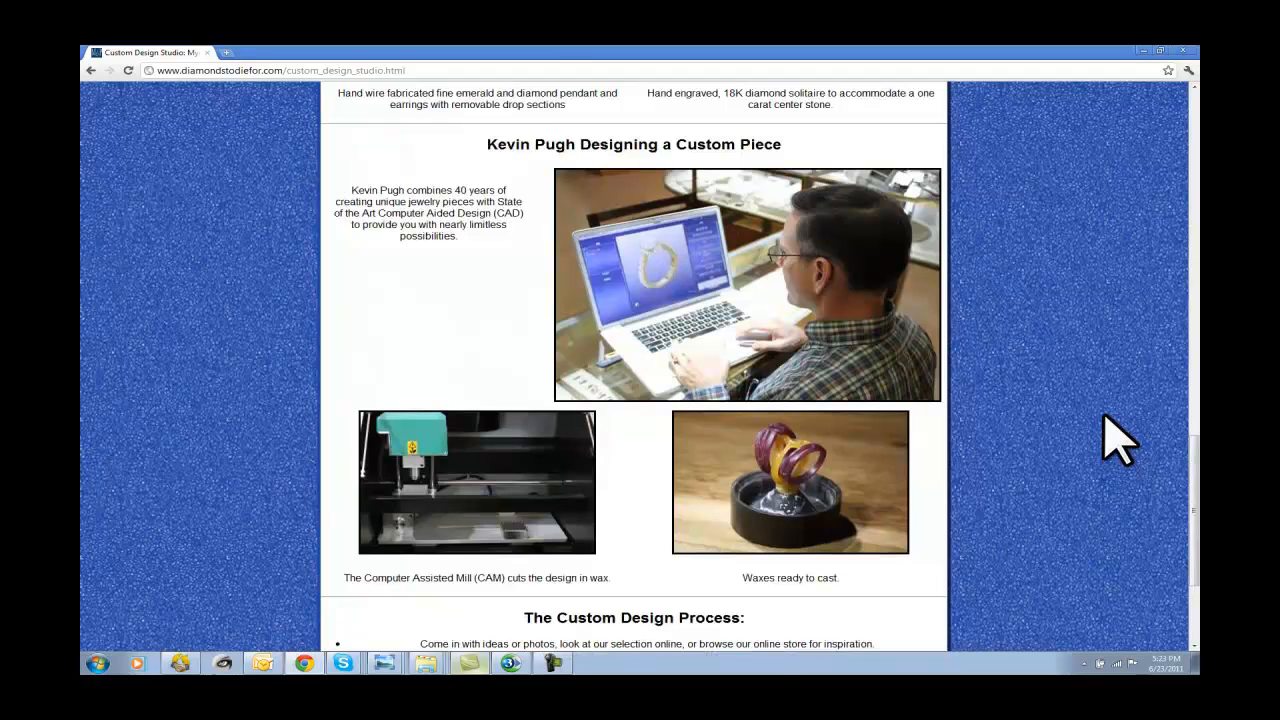
{"action": "scroll", "scroll_direction": "down", "scroll_amount": 3}
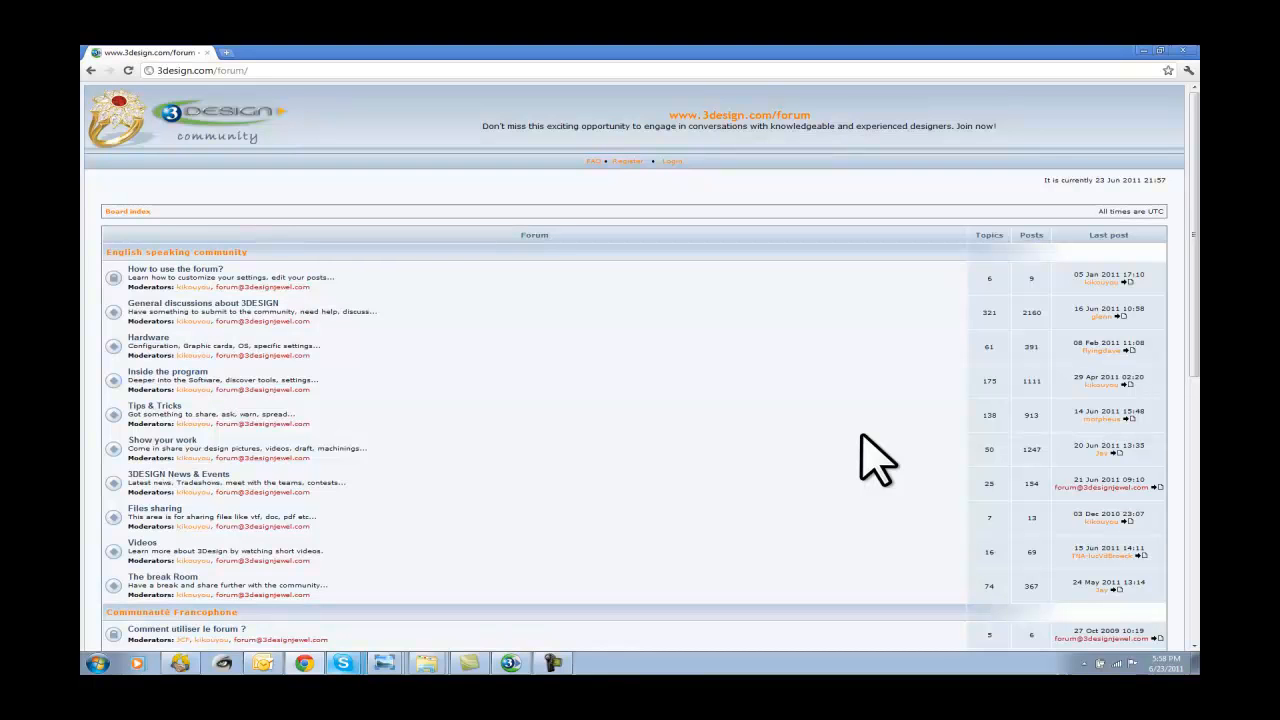
{"action": "mouse_move", "coordinate": [568, 456]}
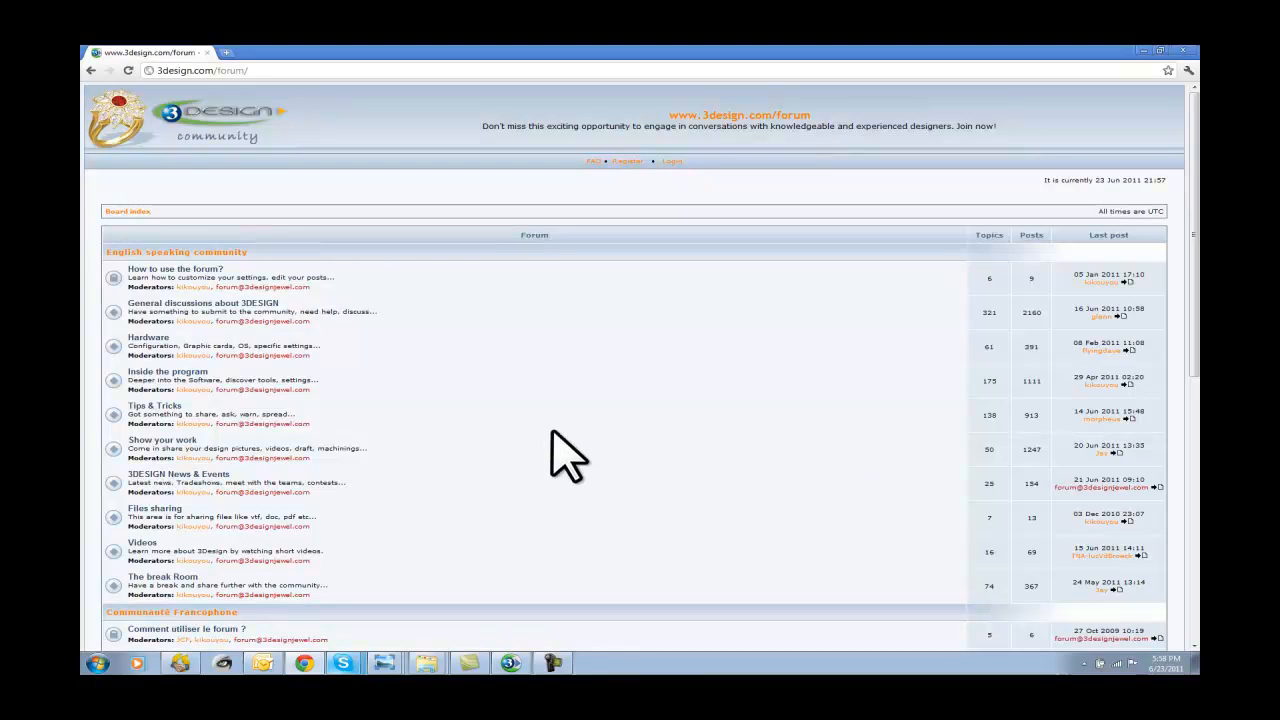
{"action": "mouse_move", "coordinate": [924, 400]}
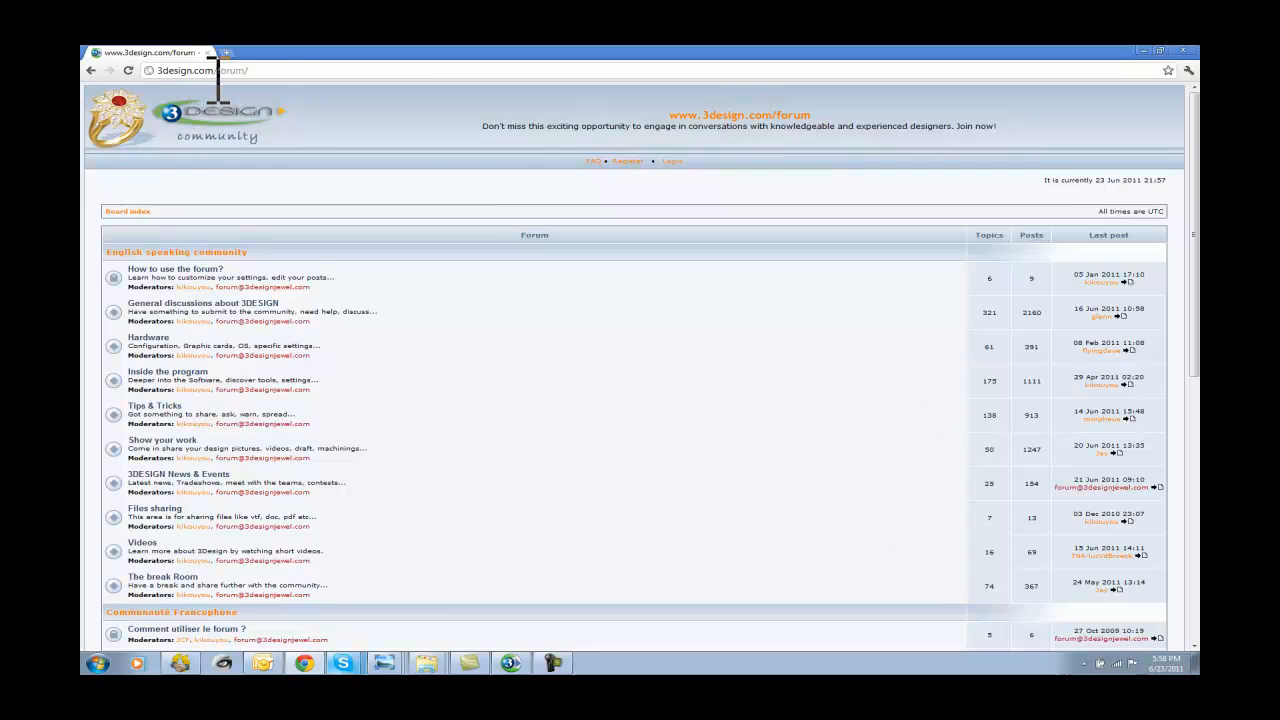
{"action": "left_click", "coordinate": [200, 70]}
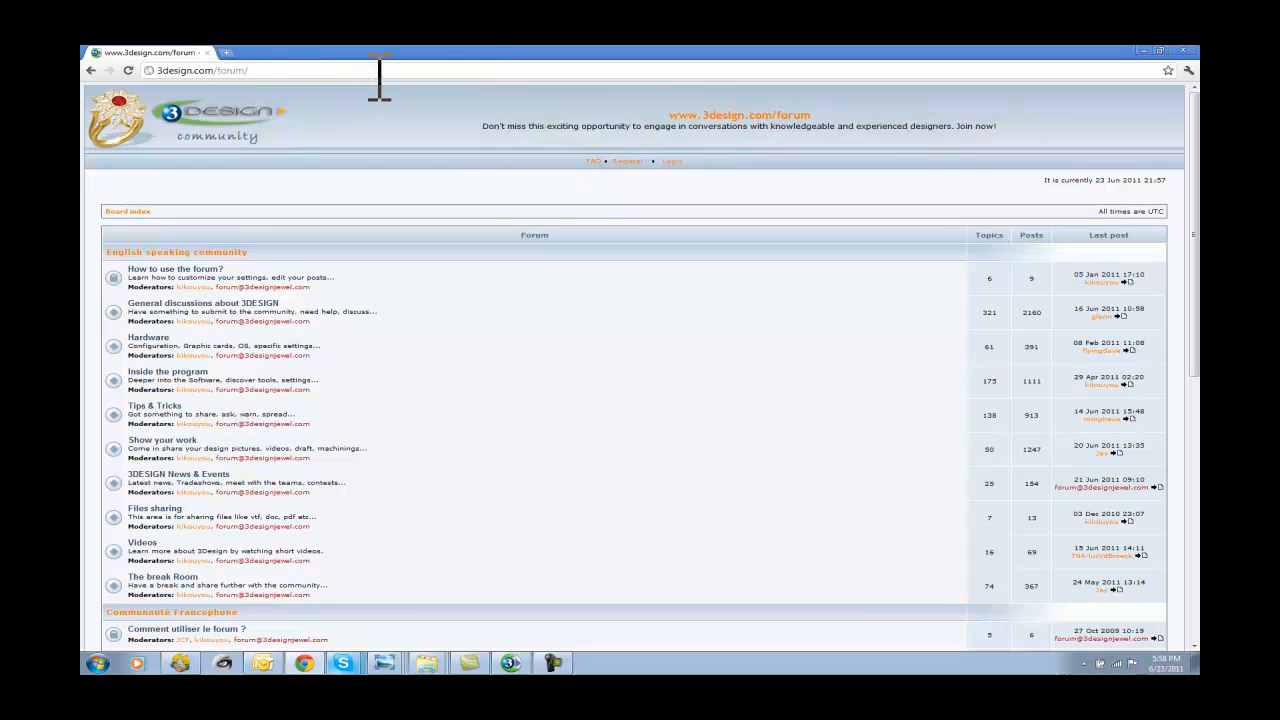
{"action": "mouse_move", "coordinate": [564, 216]}
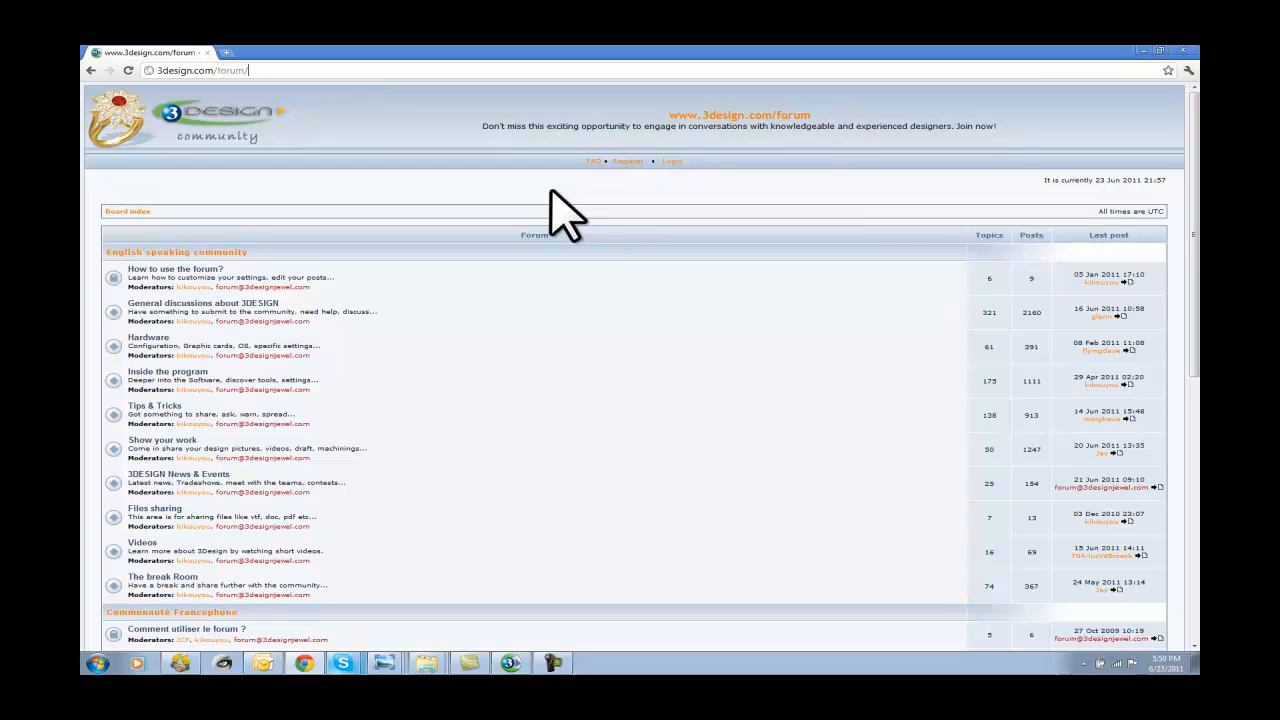
{"action": "mouse_move", "coordinate": [628, 162]}
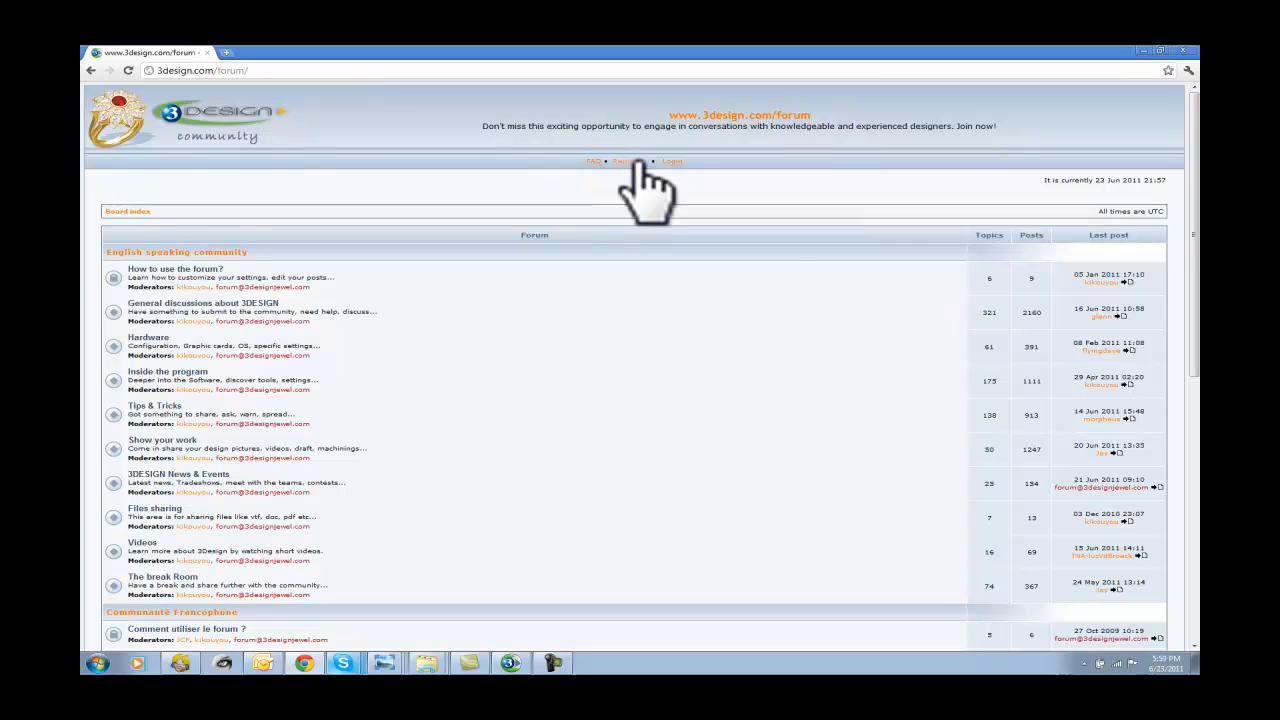
Step: Start registering a new forum account from the Register link in the header
{"action": "left_click", "coordinate": [628, 160]}
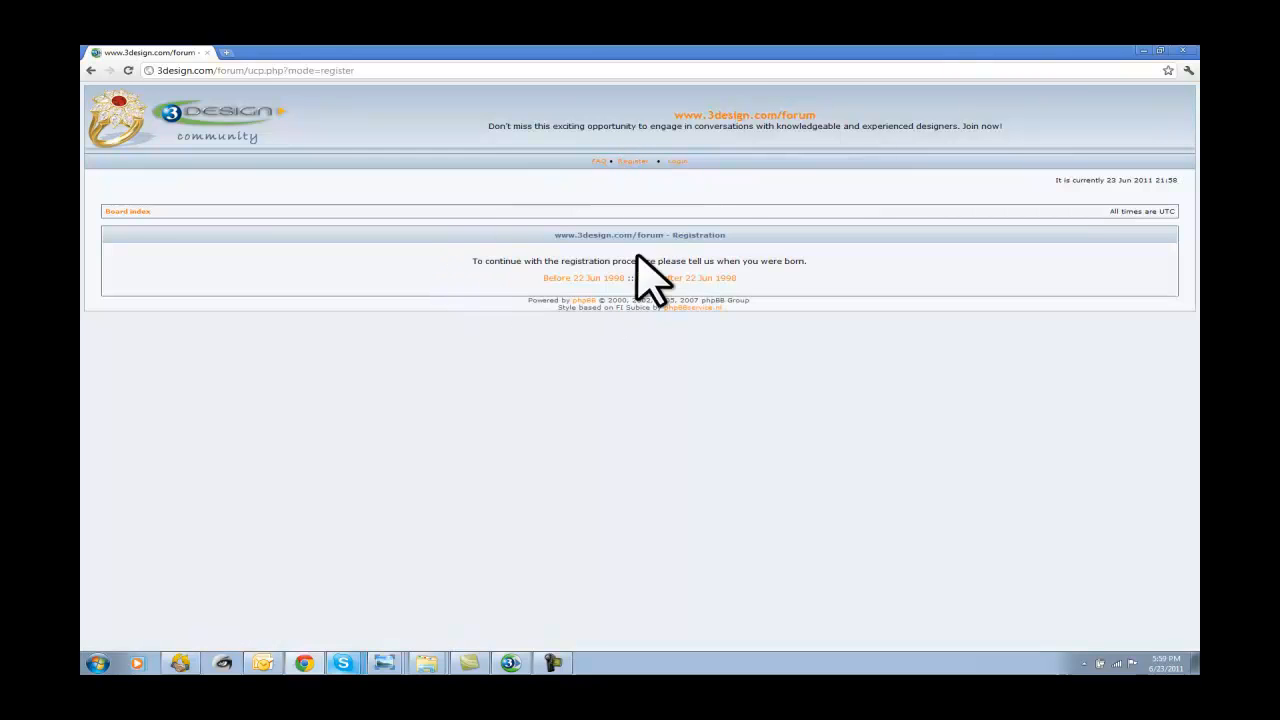
{"action": "mouse_move", "coordinate": [696, 300]}
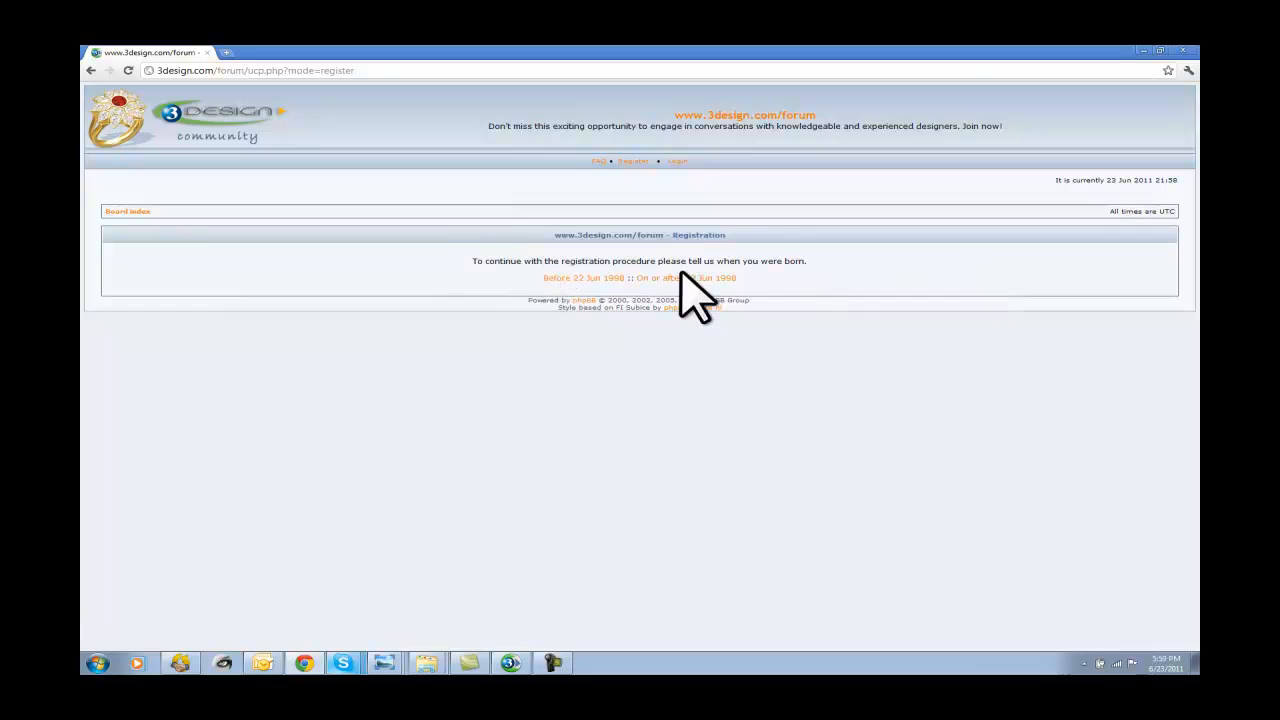
{"action": "mouse_move", "coordinate": [584, 304]}
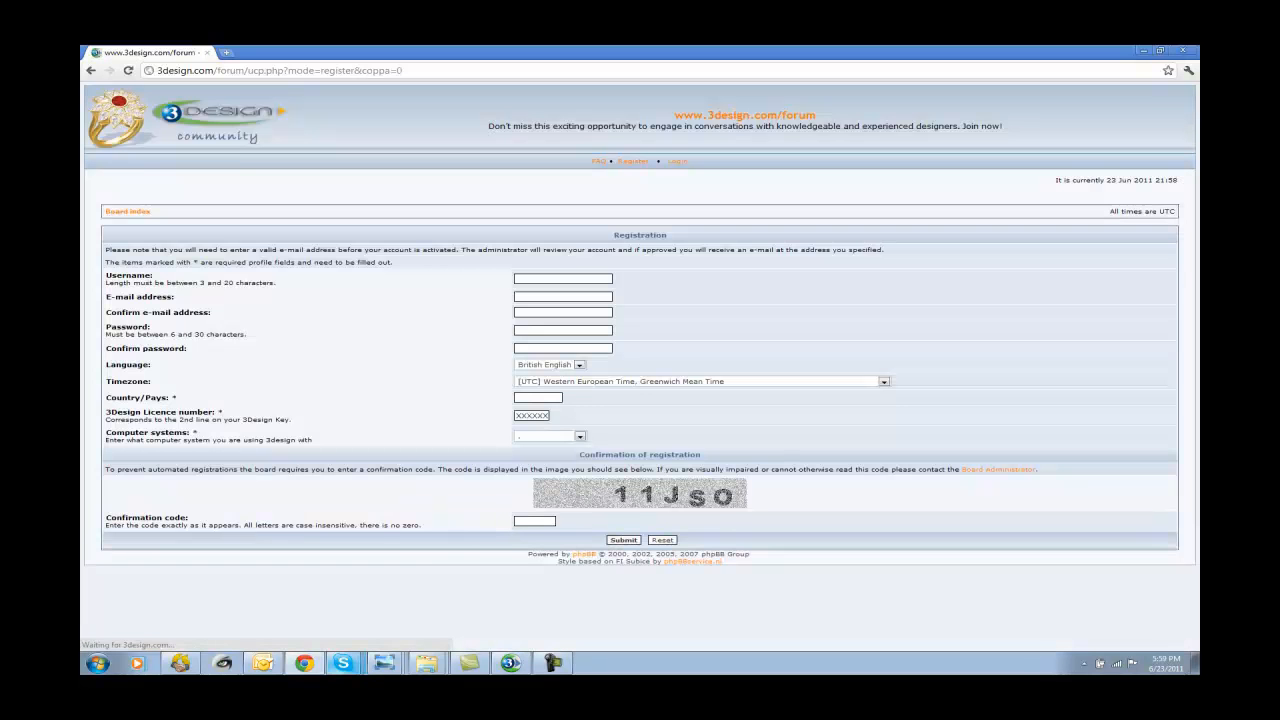
Step: Enter username 3Design, the saved joshua e-mail address with confirmation, and the password
{"action": "left_click", "coordinate": [562, 278]}
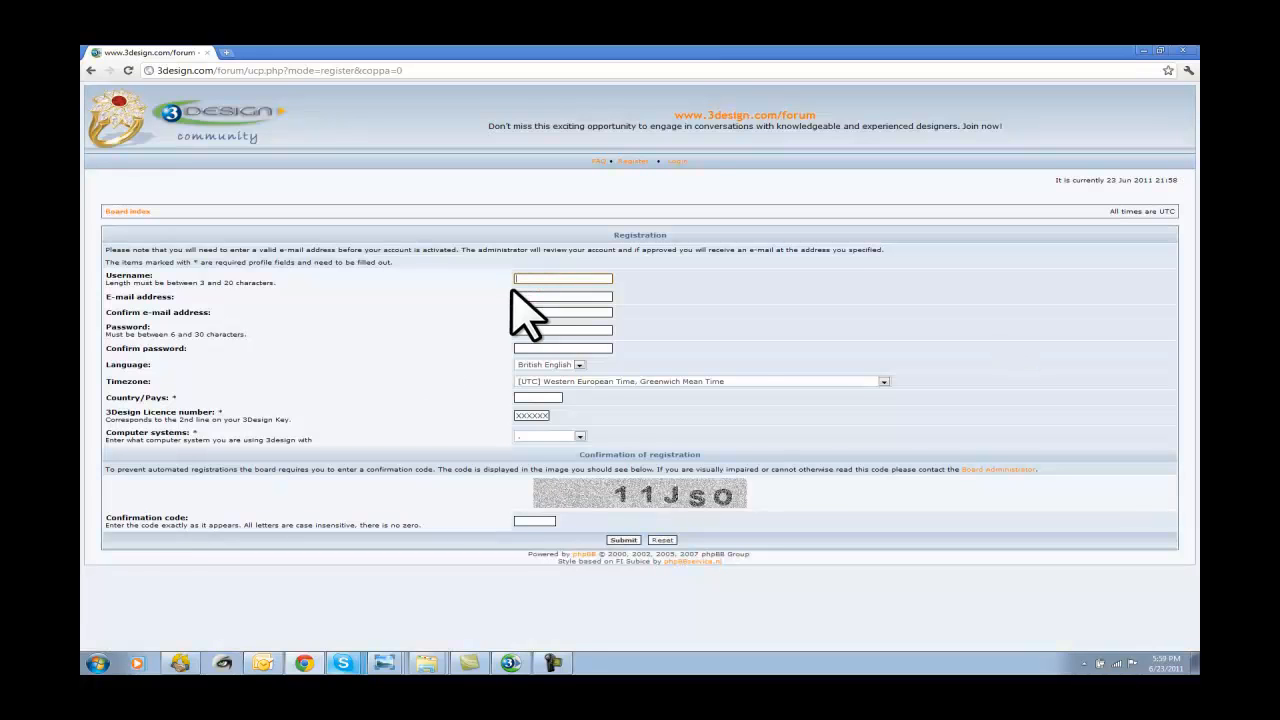
{"action": "type", "text": "3Design NYC"}
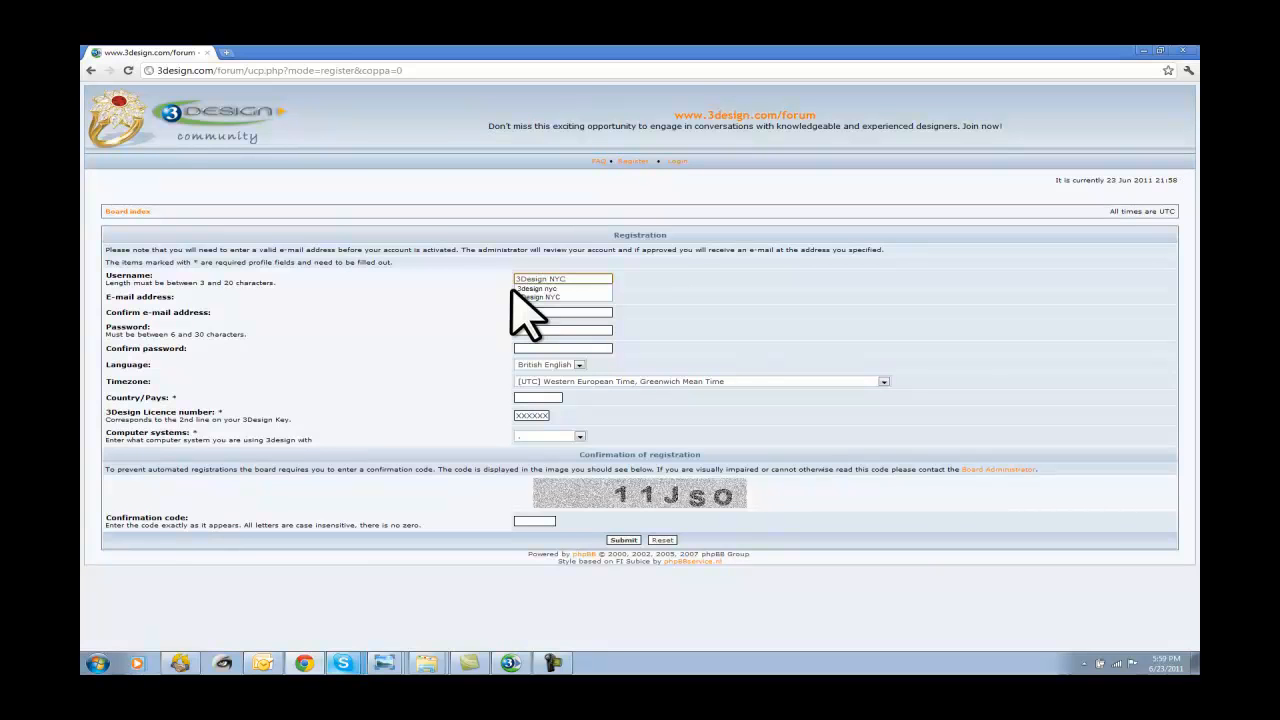
{"action": "left_click", "coordinate": [564, 296]}
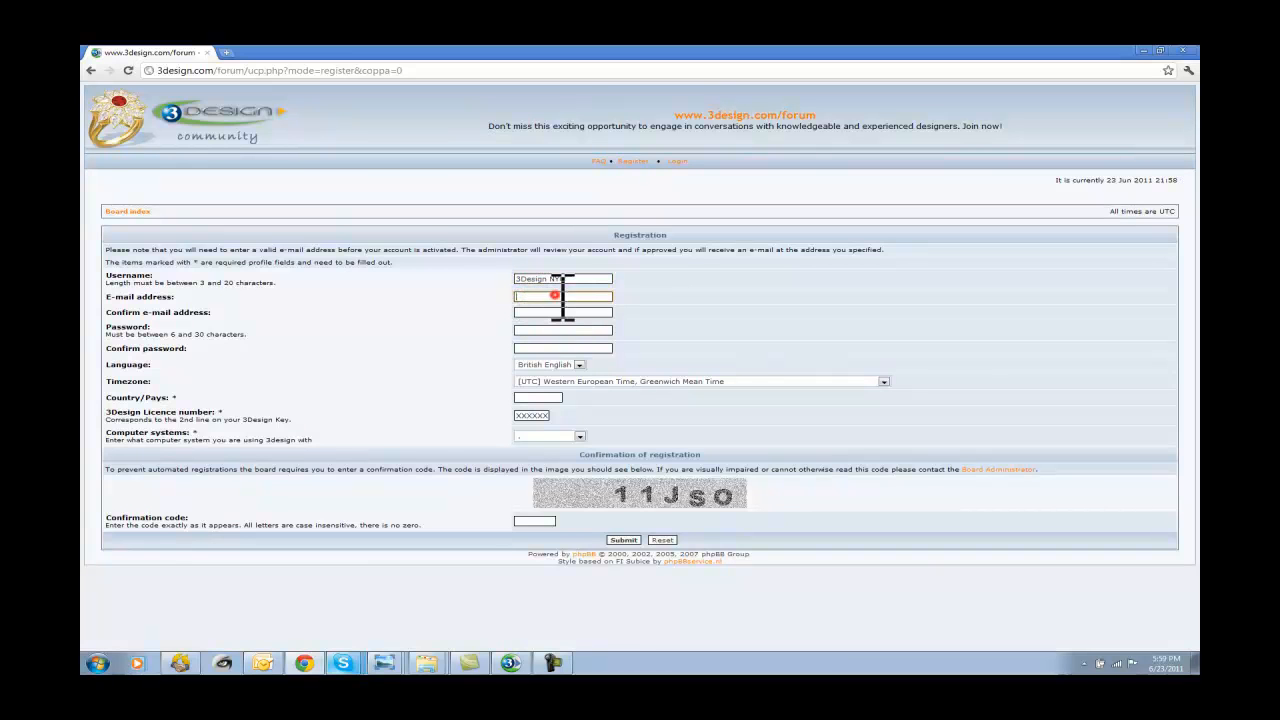
{"action": "type", "text": "joshua"}
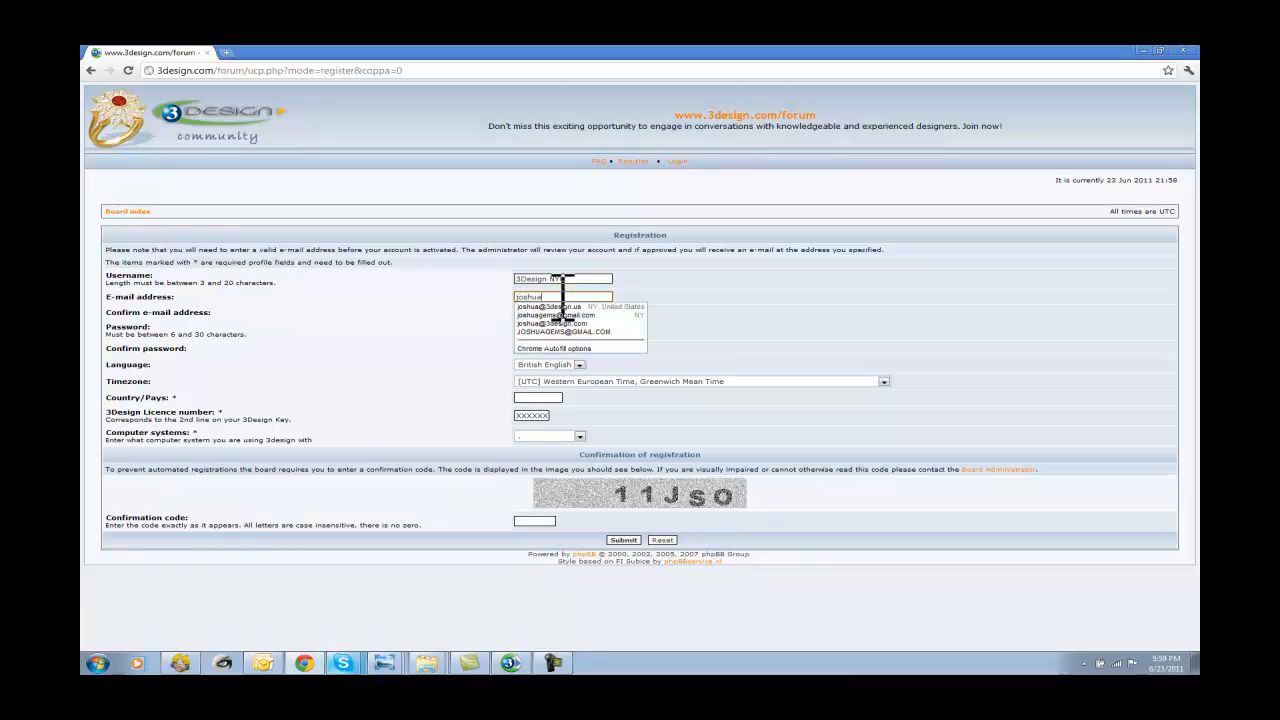
{"action": "left_click", "coordinate": [564, 306]}
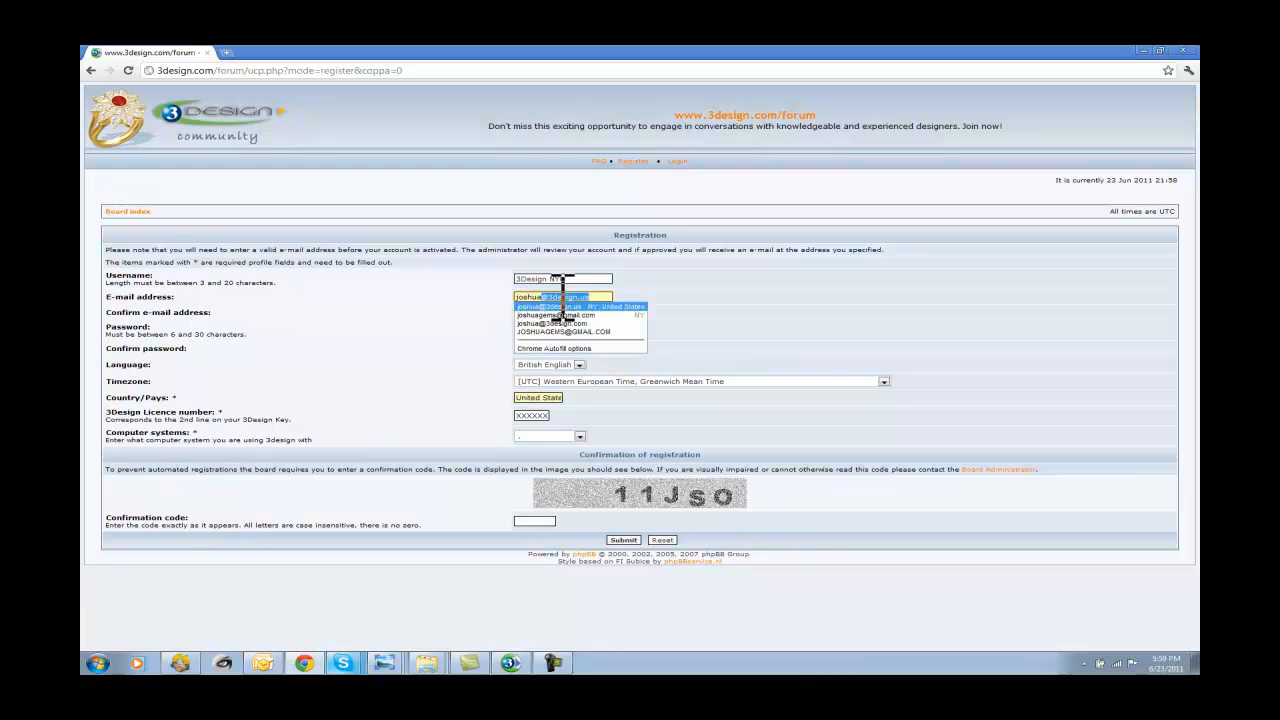
{"action": "left_click", "coordinate": [560, 304]}
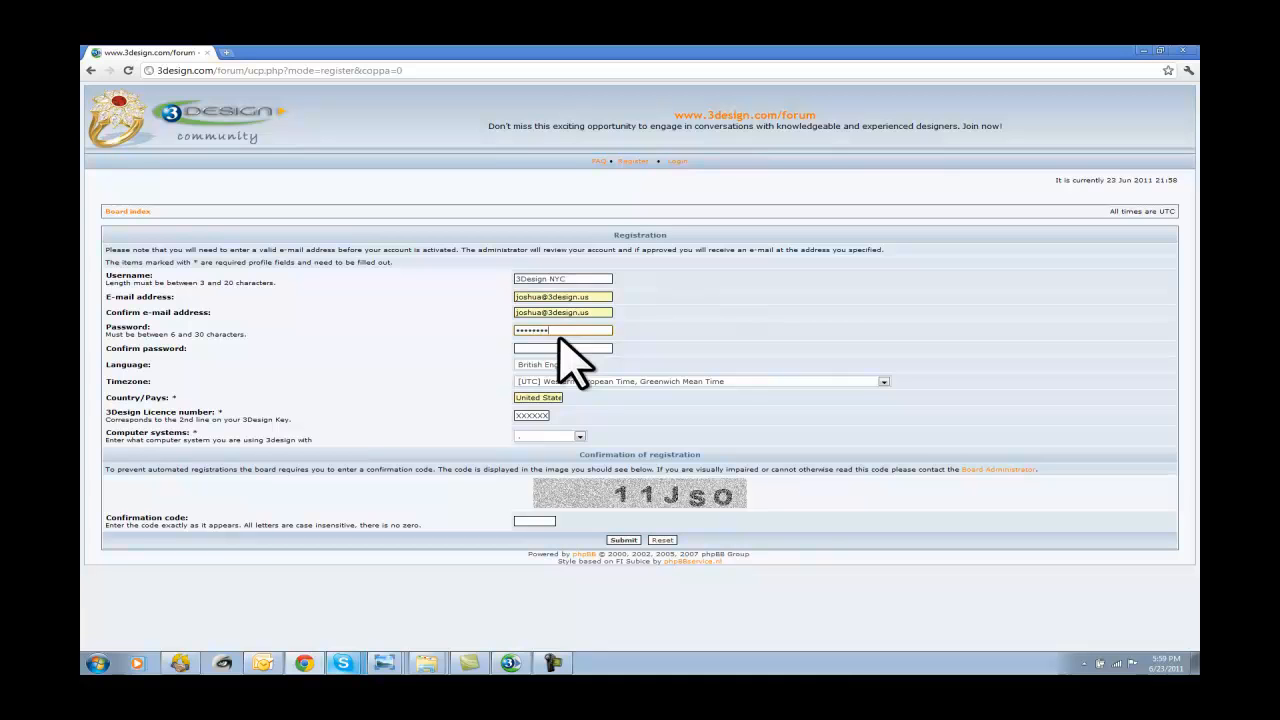
{"action": "type", "text": "**"}
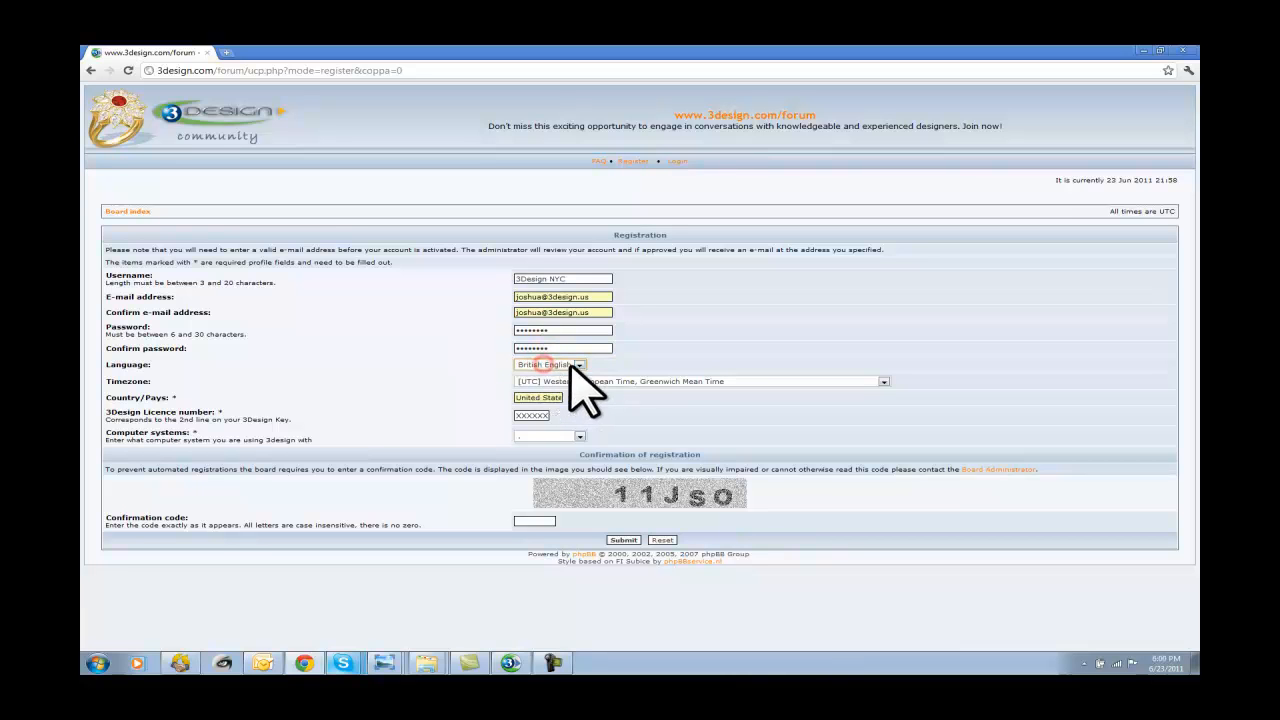
{"action": "left_click", "coordinate": [882, 380]}
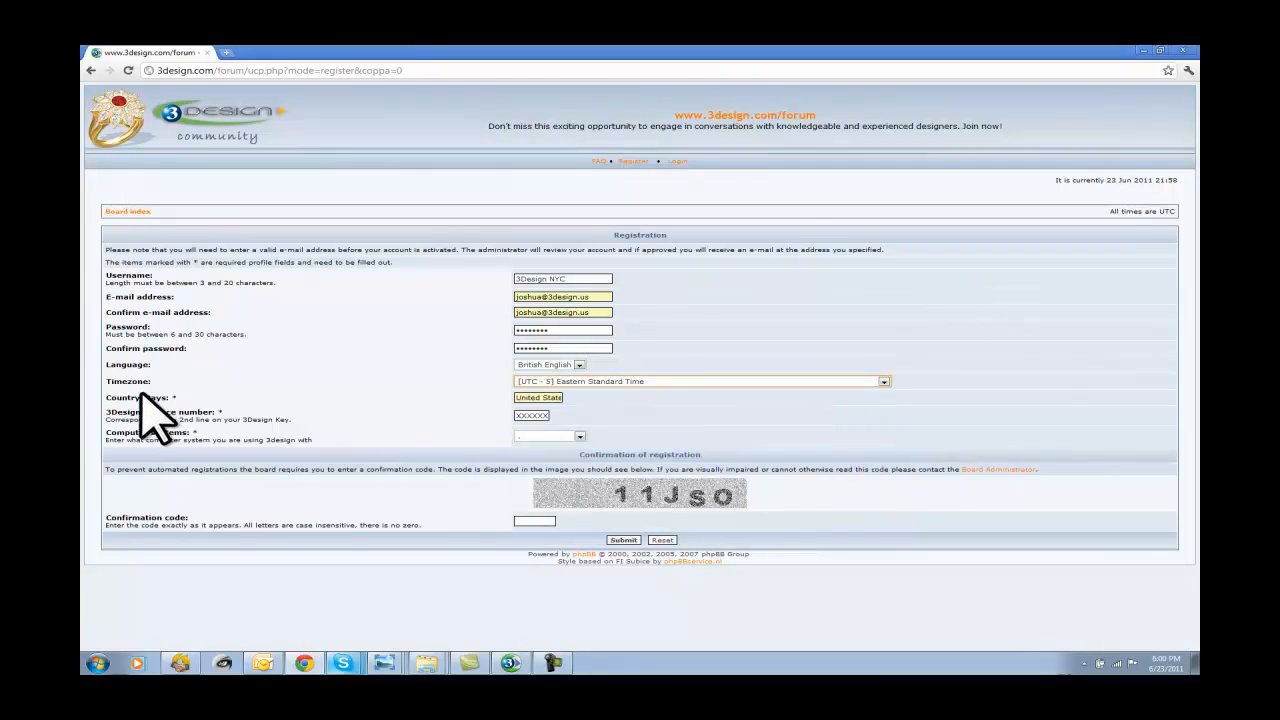
{"action": "mouse_move", "coordinate": [596, 424]}
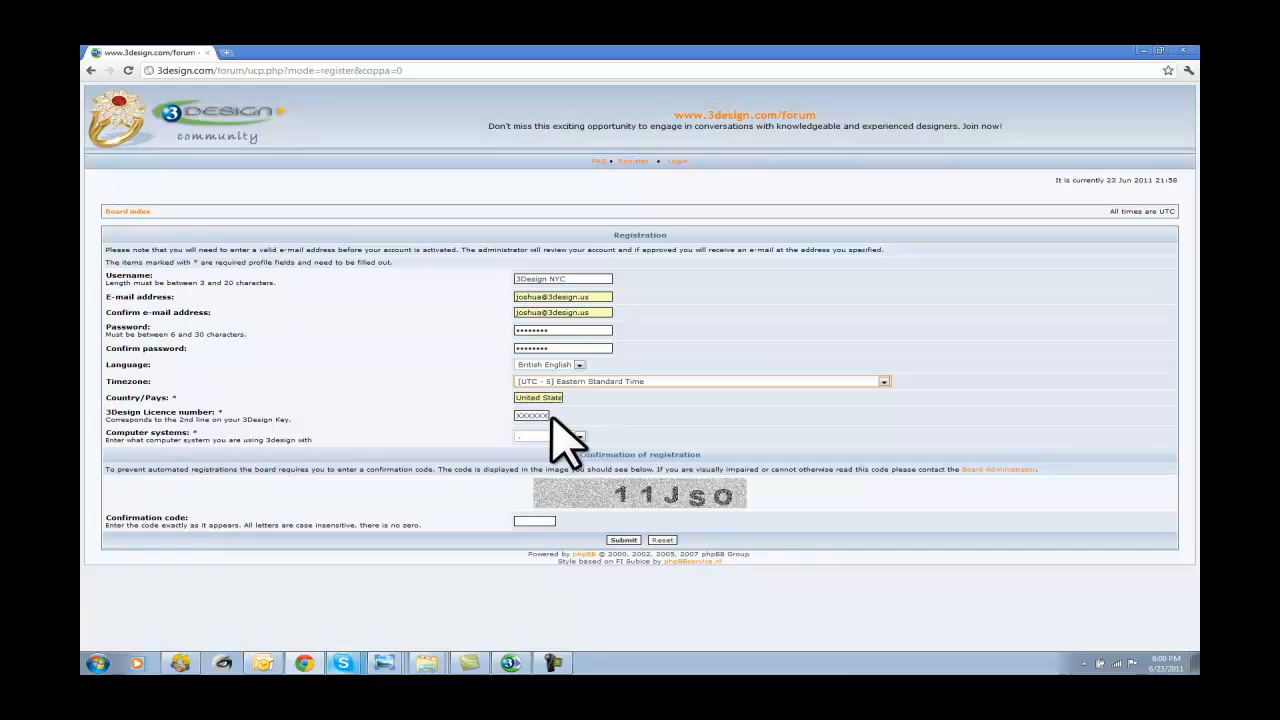
{"action": "left_click", "coordinate": [580, 436]}
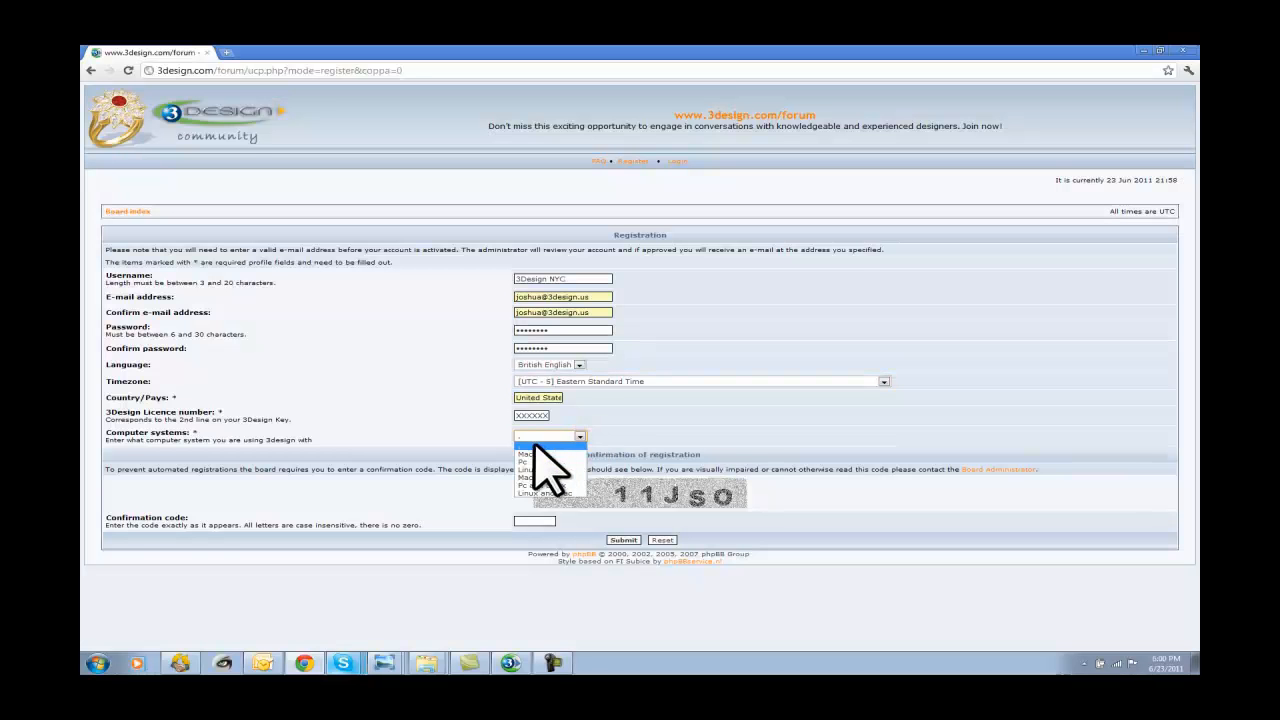
{"action": "left_click", "coordinate": [524, 460]}
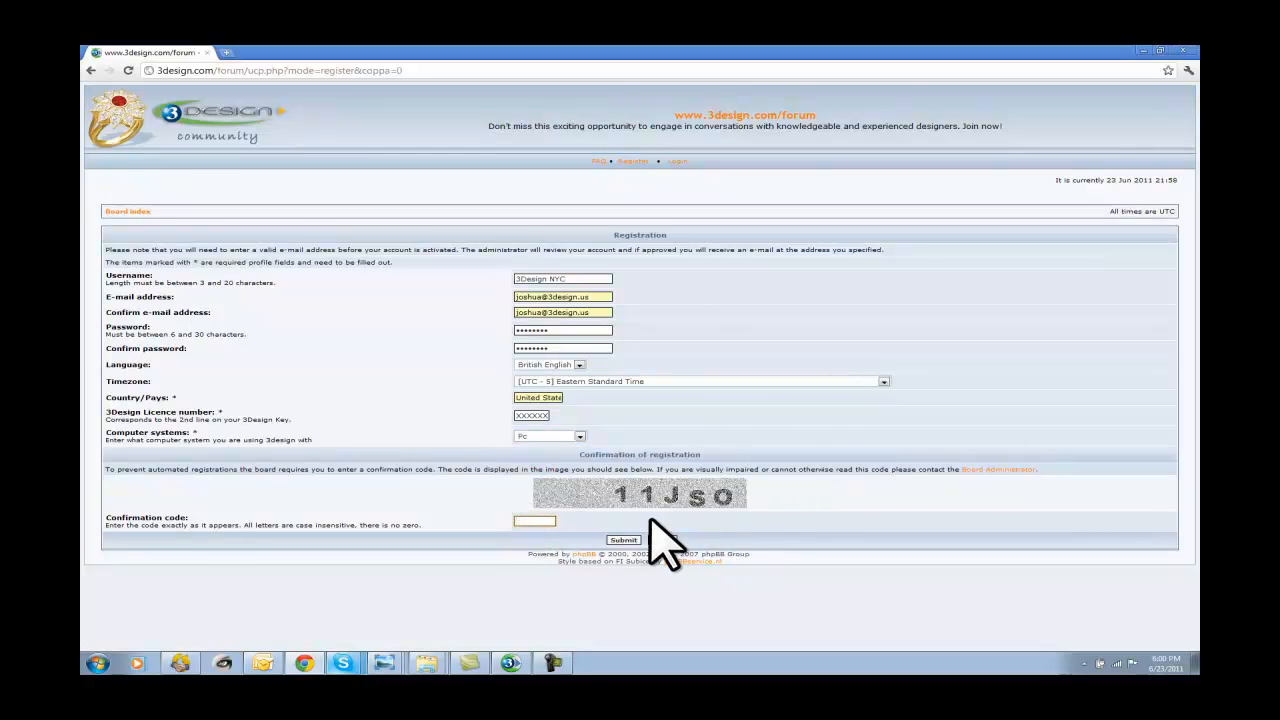
{"action": "type", "text": "11Jso"}
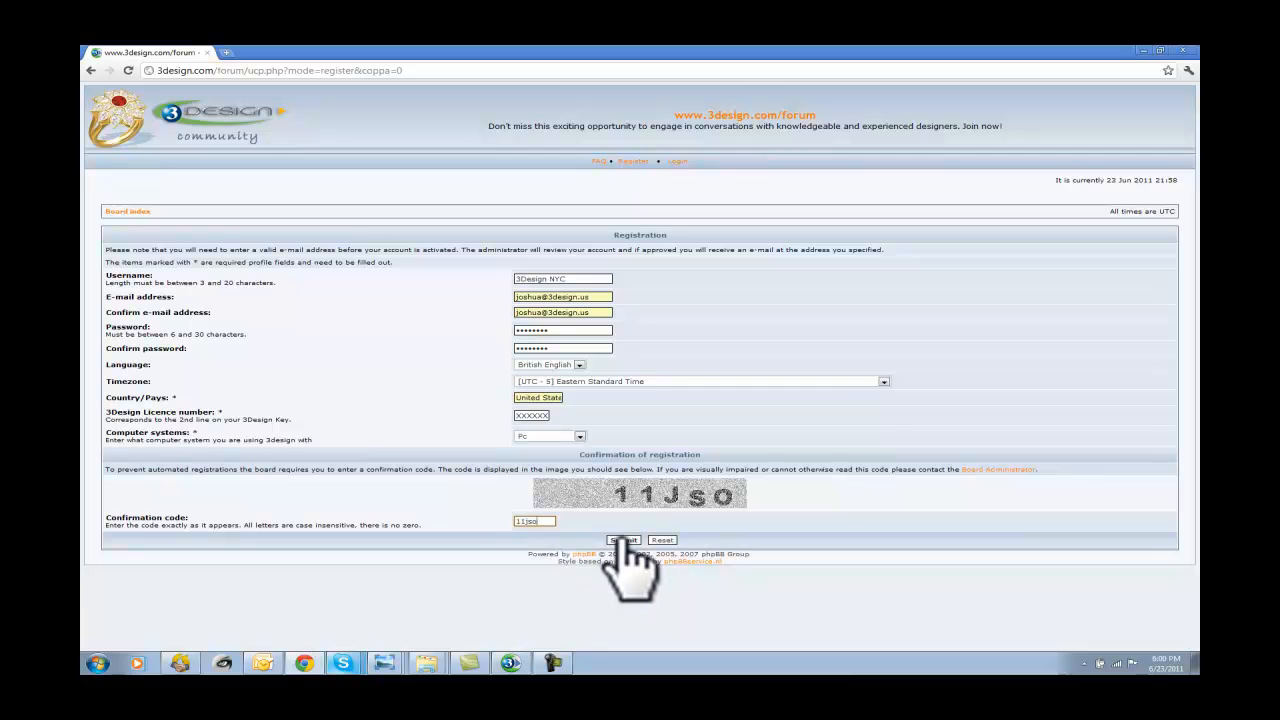
{"action": "left_click", "coordinate": [622, 540]}
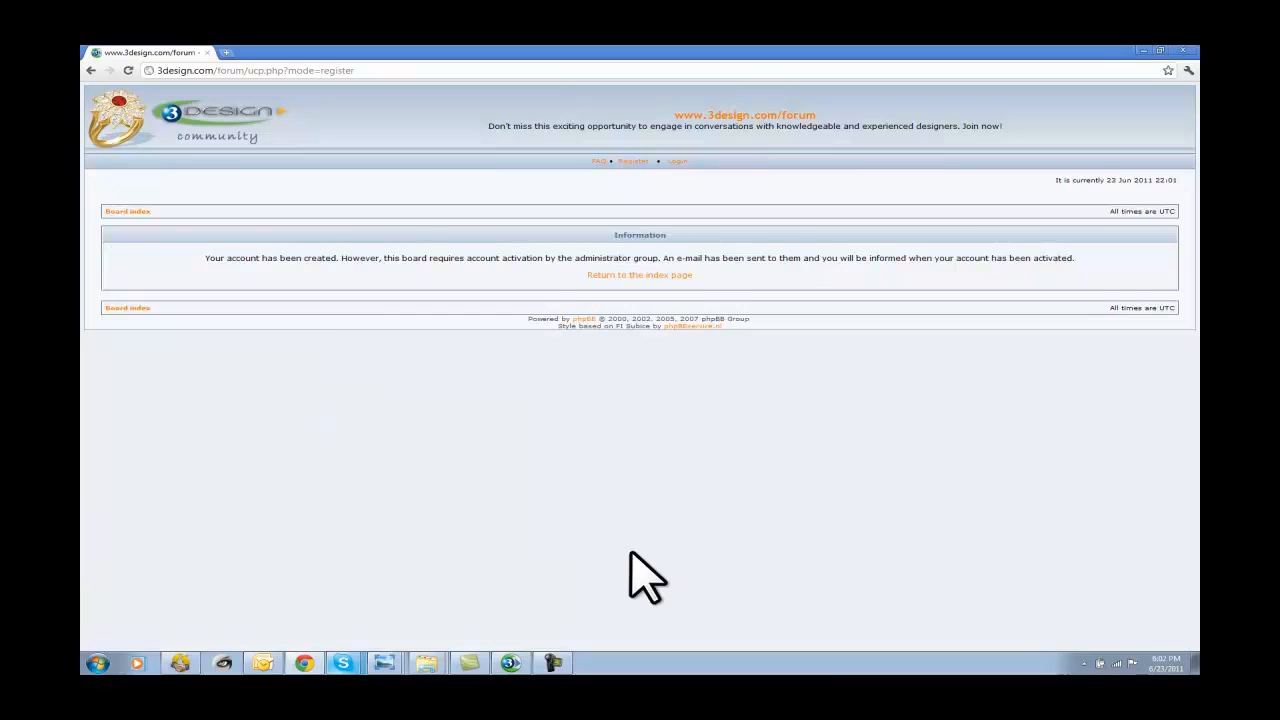
{"action": "mouse_move", "coordinate": [330, 316]}
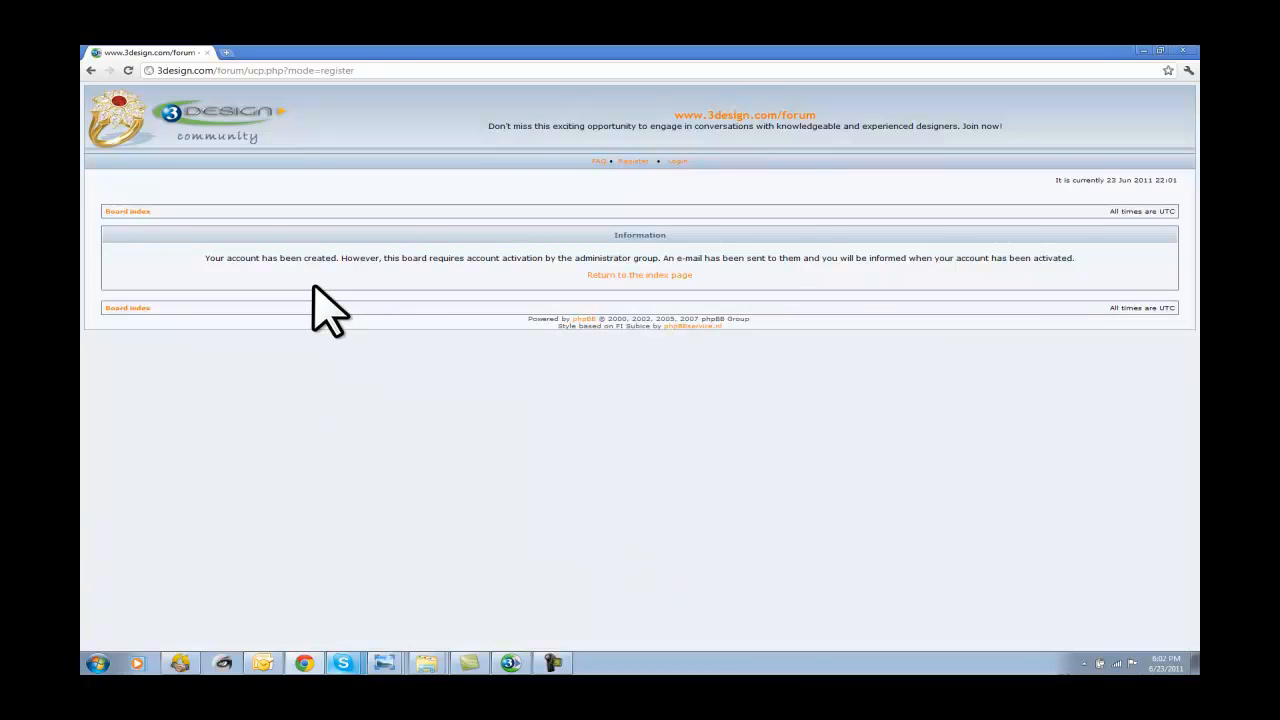
{"action": "mouse_move", "coordinate": [444, 410]}
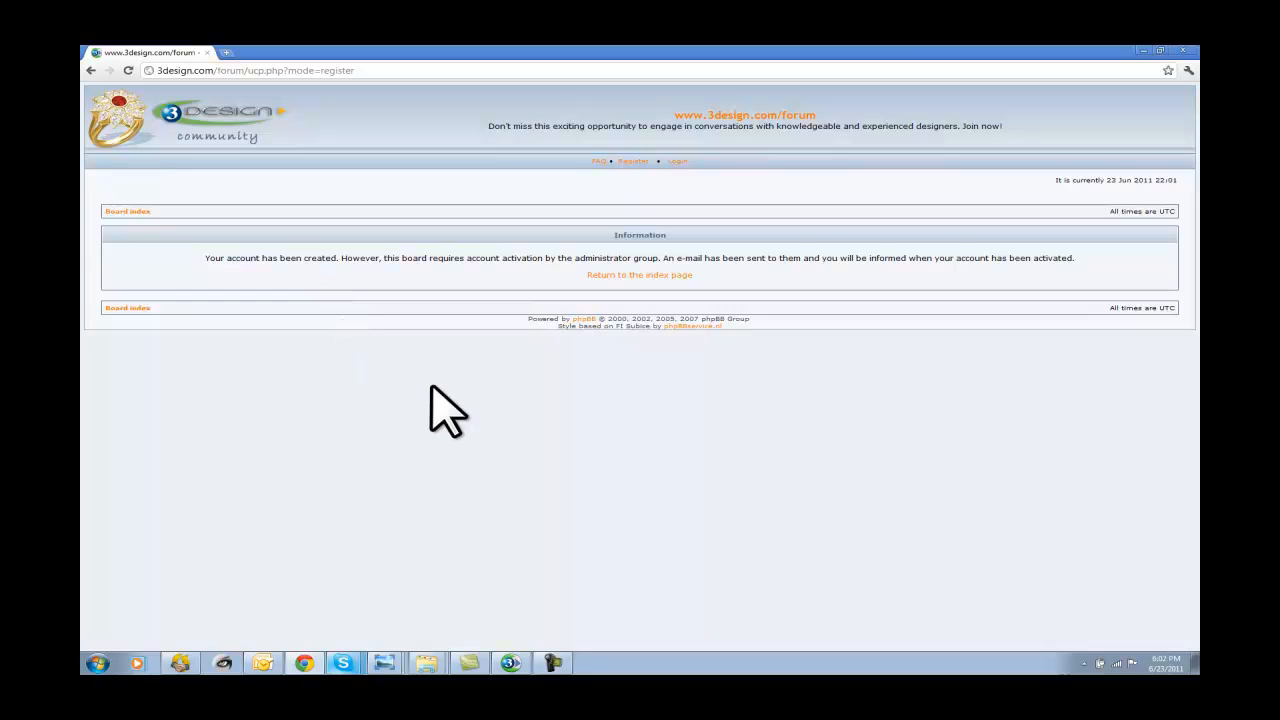
{"action": "mouse_move", "coordinate": [856, 356]}
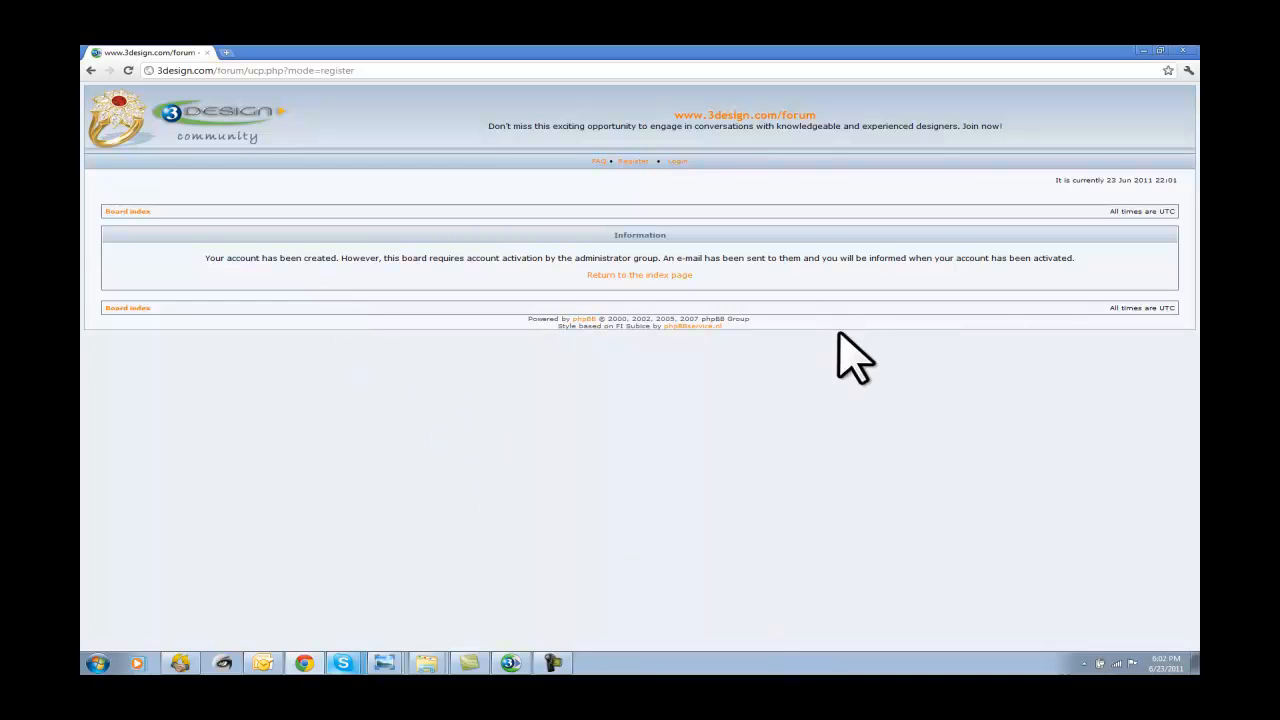
{"action": "mouse_move", "coordinate": [830, 350]}
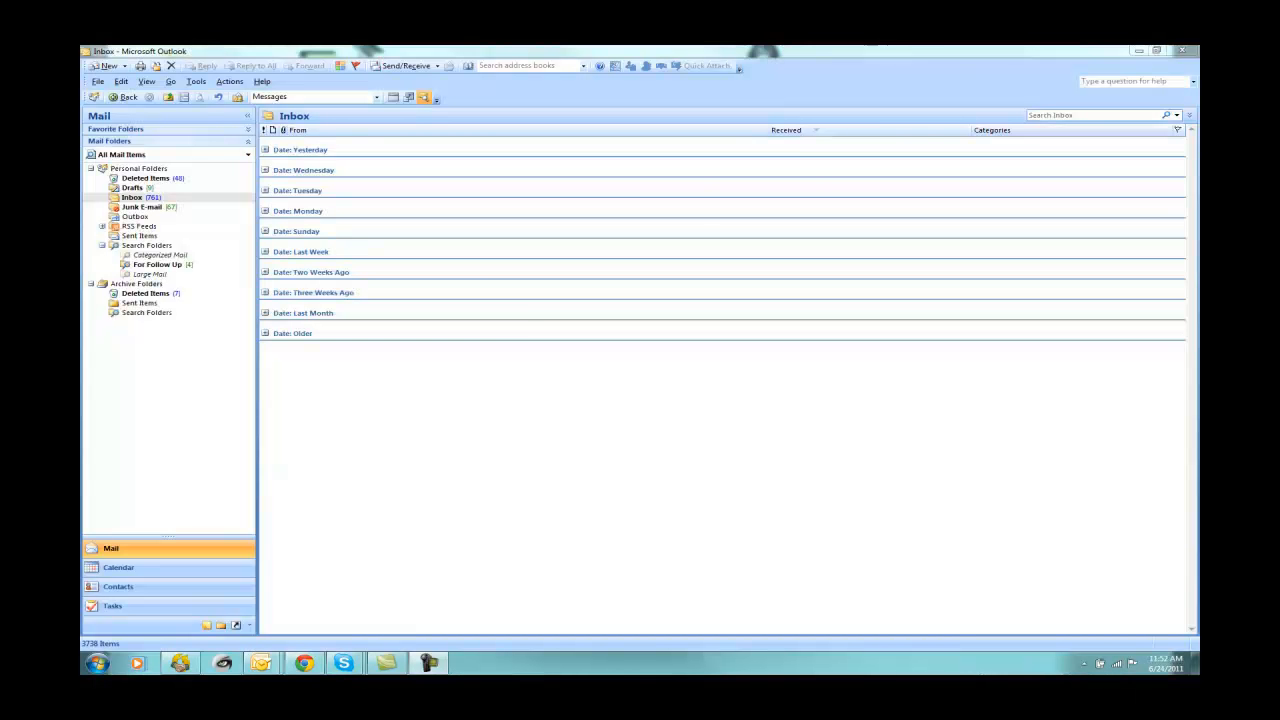
{"action": "mouse_move", "coordinate": [520, 356]}
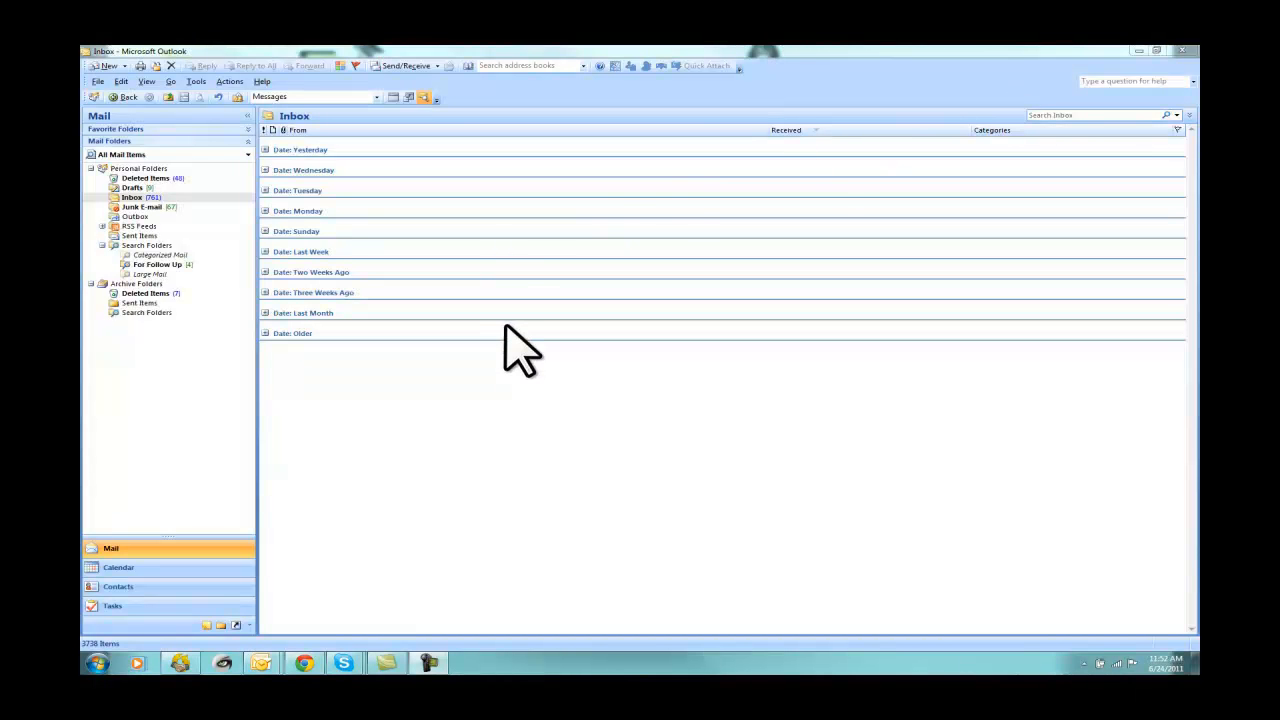
{"action": "mouse_move", "coordinate": [428, 90]}
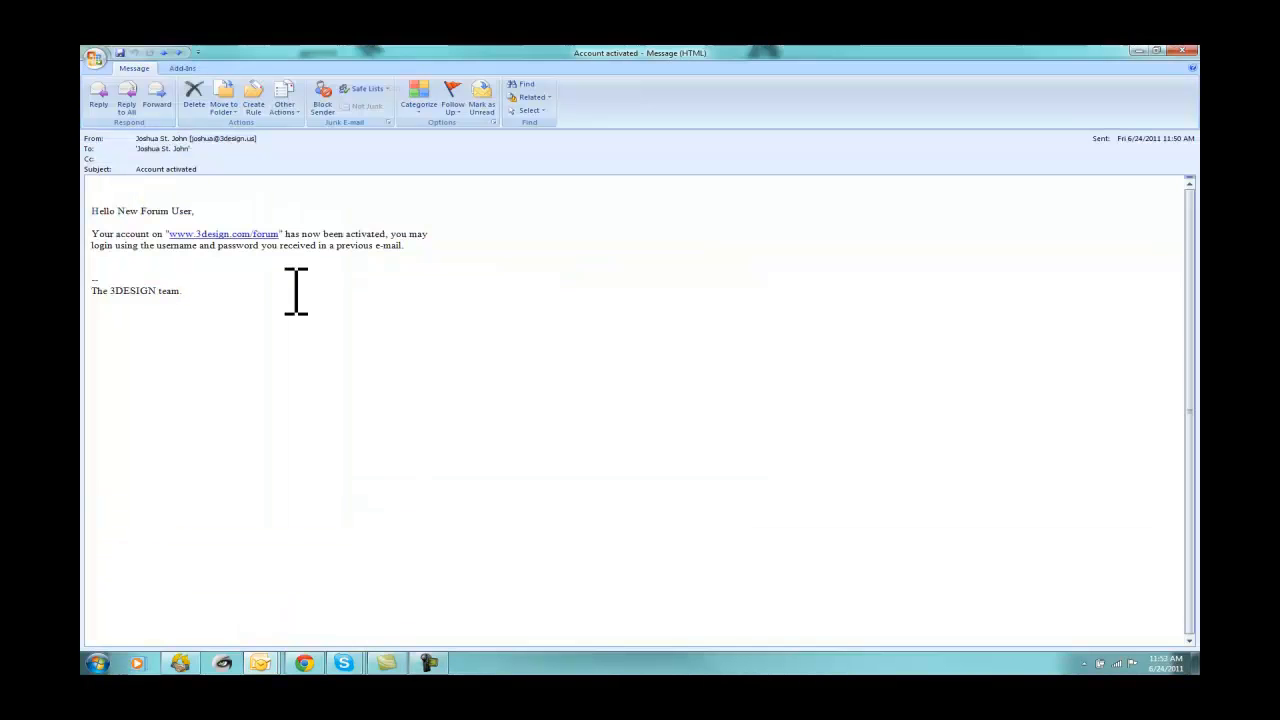
{"action": "mouse_move", "coordinate": [208, 300]}
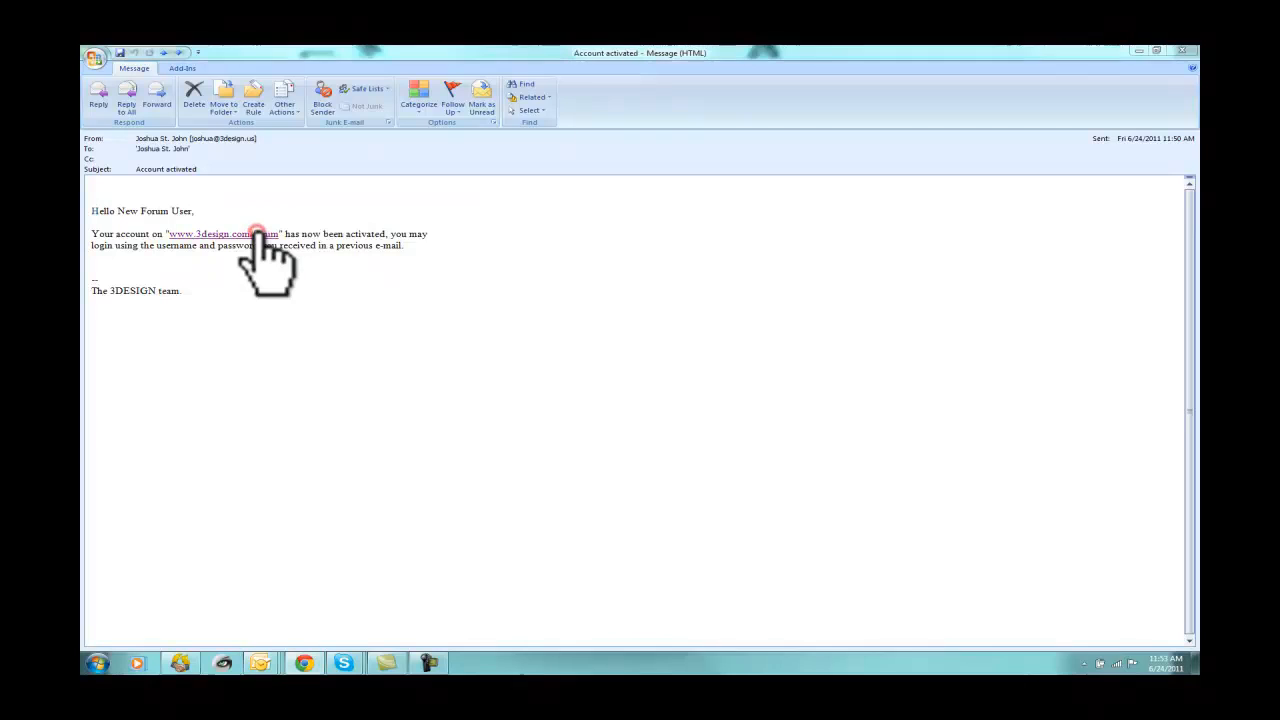
{"action": "mouse_move", "coordinate": [224, 232]}
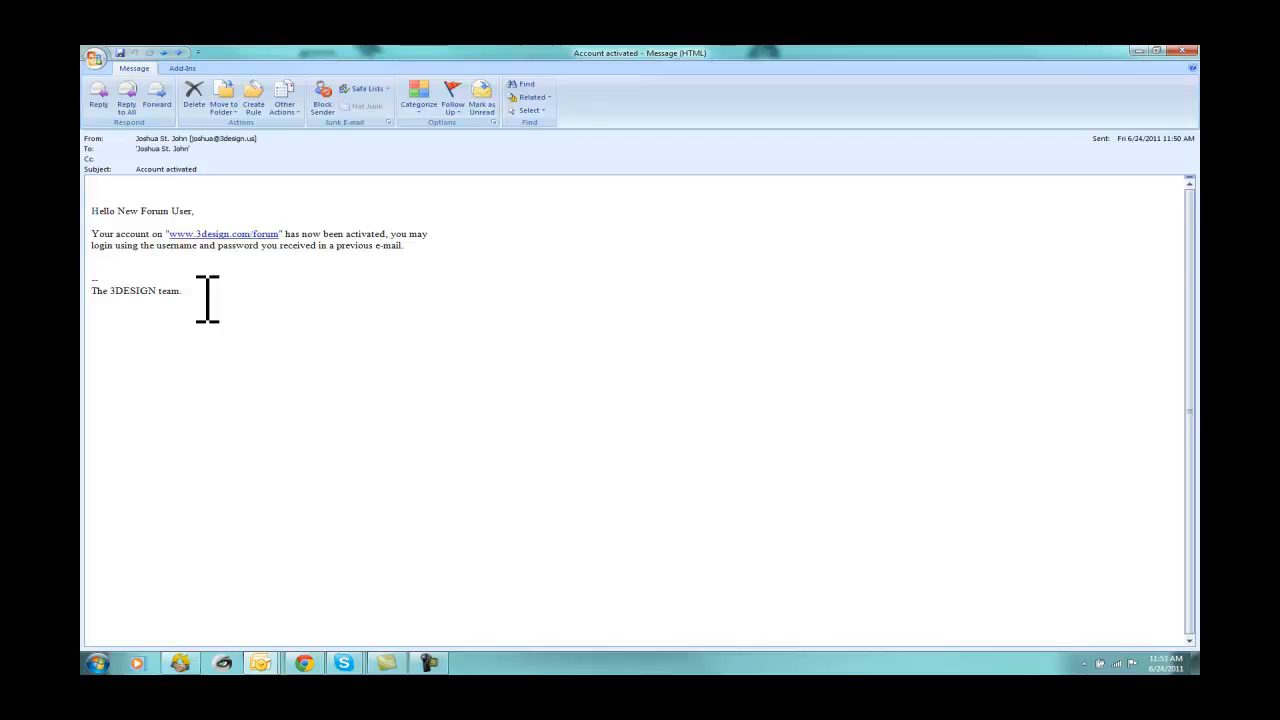
{"action": "mouse_move", "coordinate": [344, 290]}
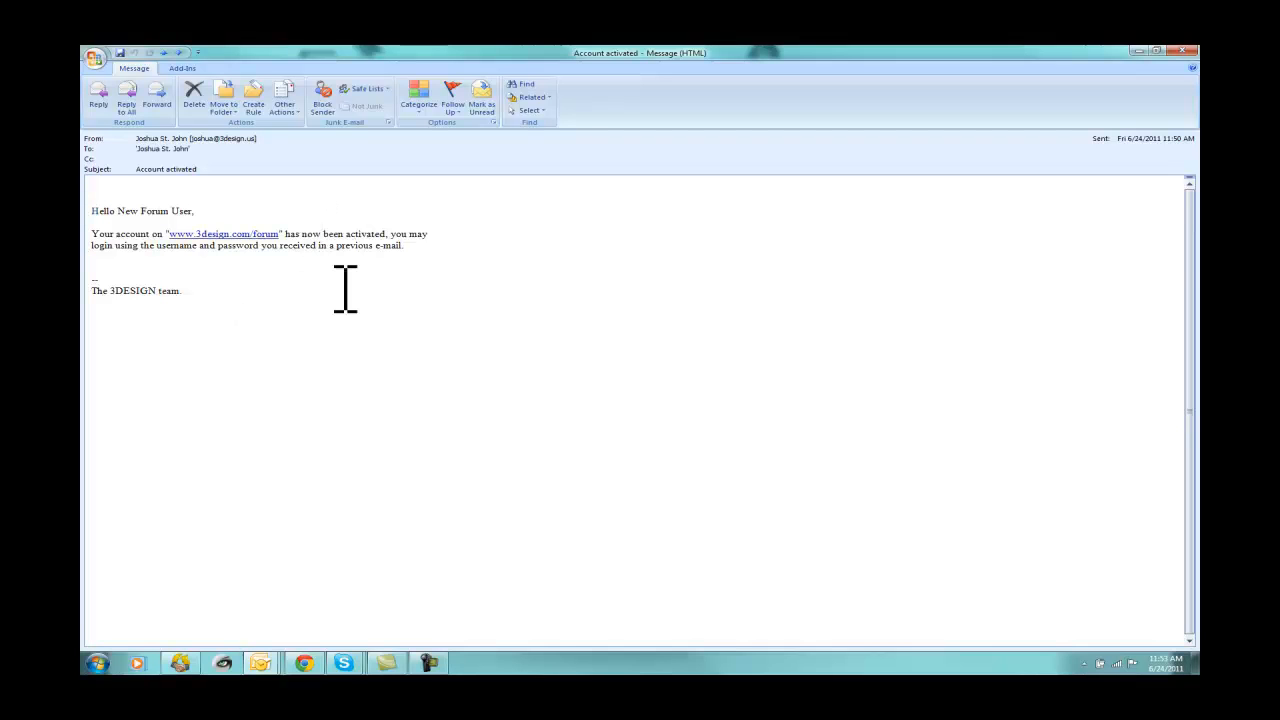
{"action": "mouse_move", "coordinate": [380, 256]}
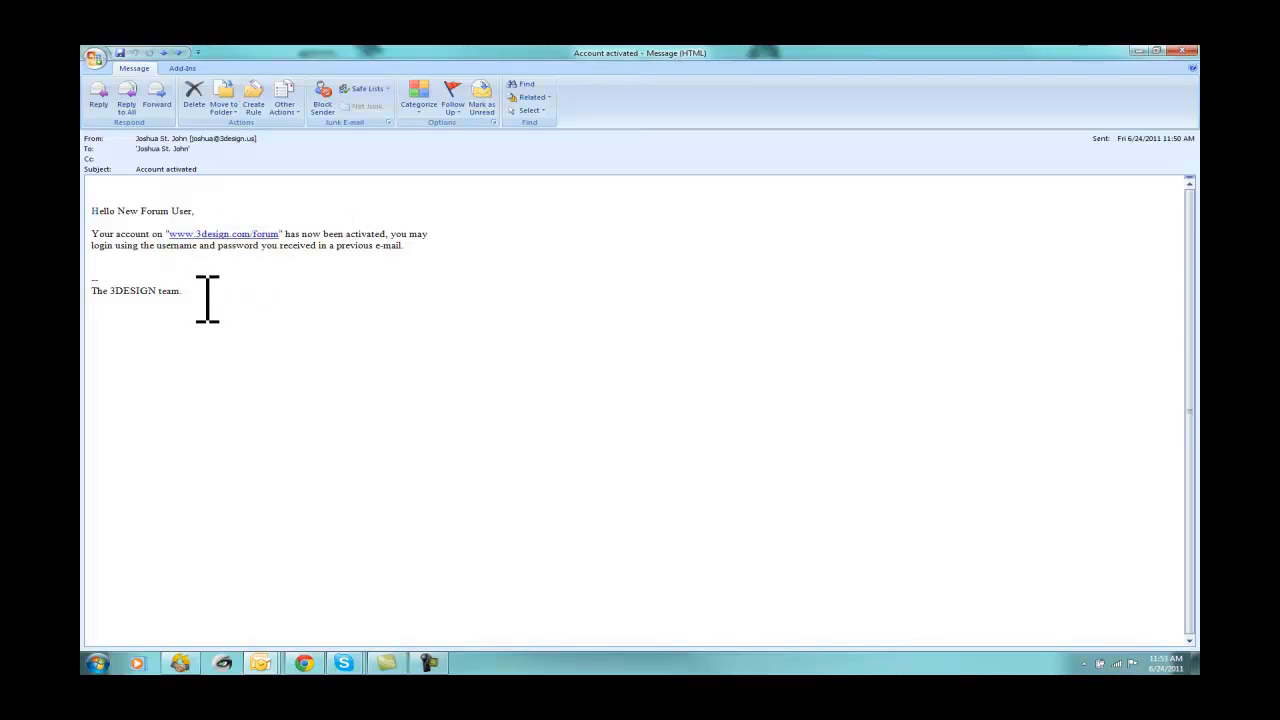
{"action": "left_click", "coordinate": [224, 232]}
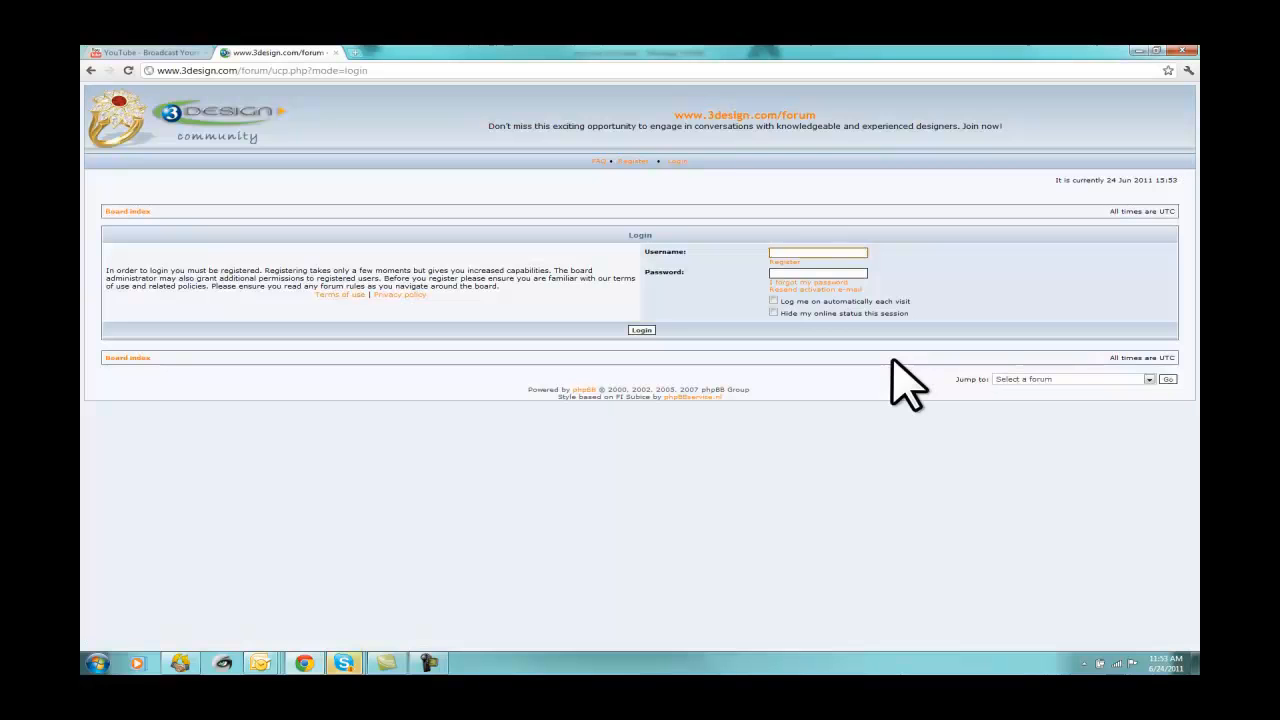
Step: Log in as 3Design NYC with 'Log me on automatically each visit' ticked
{"action": "type", "text": "3Design NYC"}
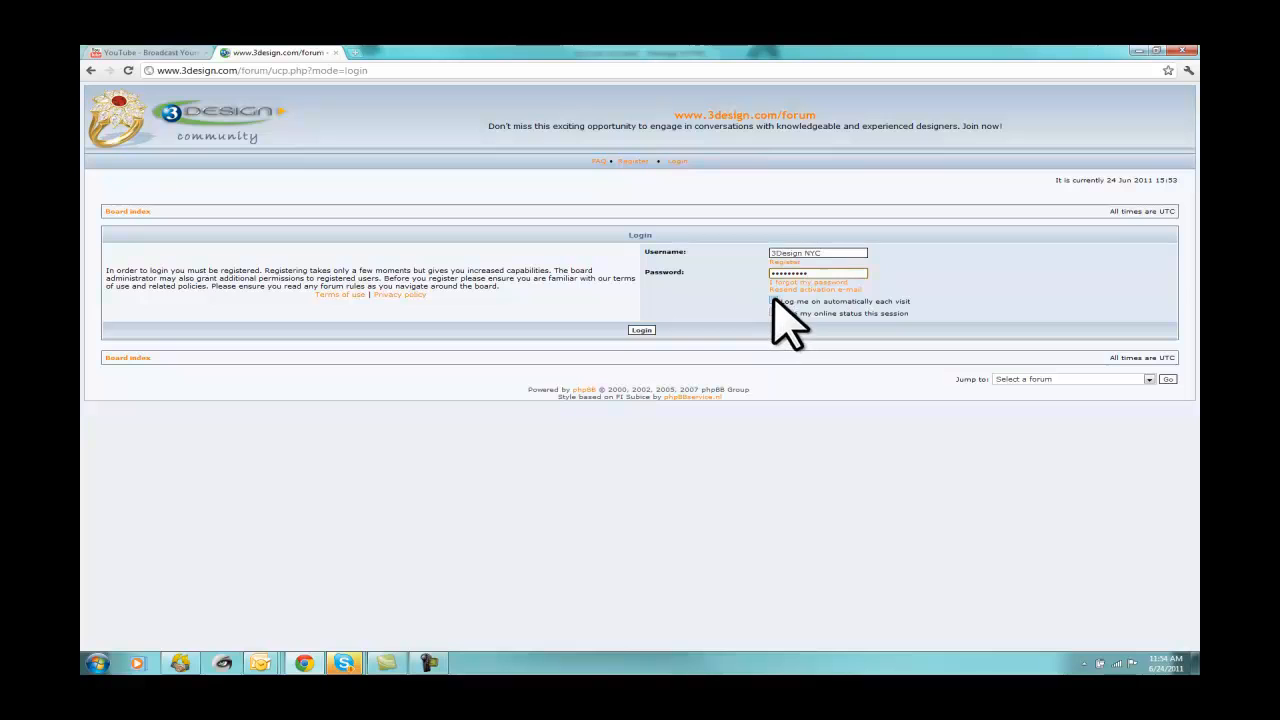
{"action": "left_click", "coordinate": [772, 300]}
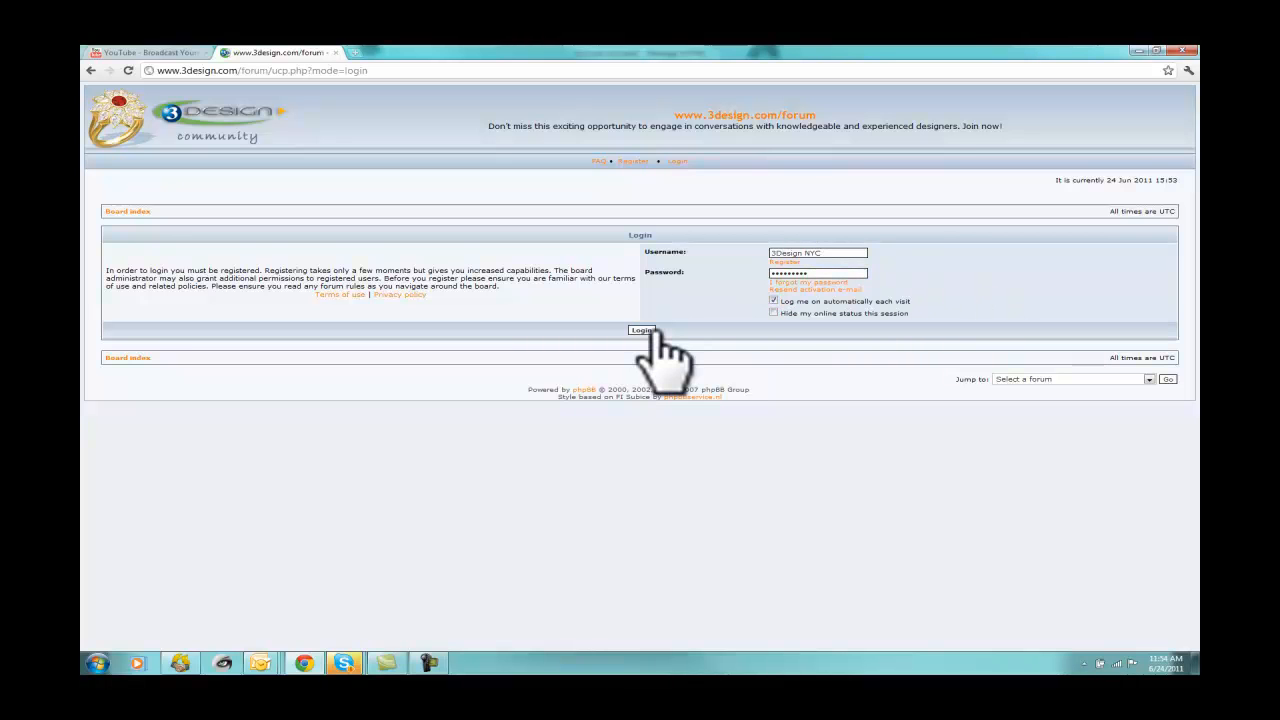
{"action": "left_click", "coordinate": [640, 330]}
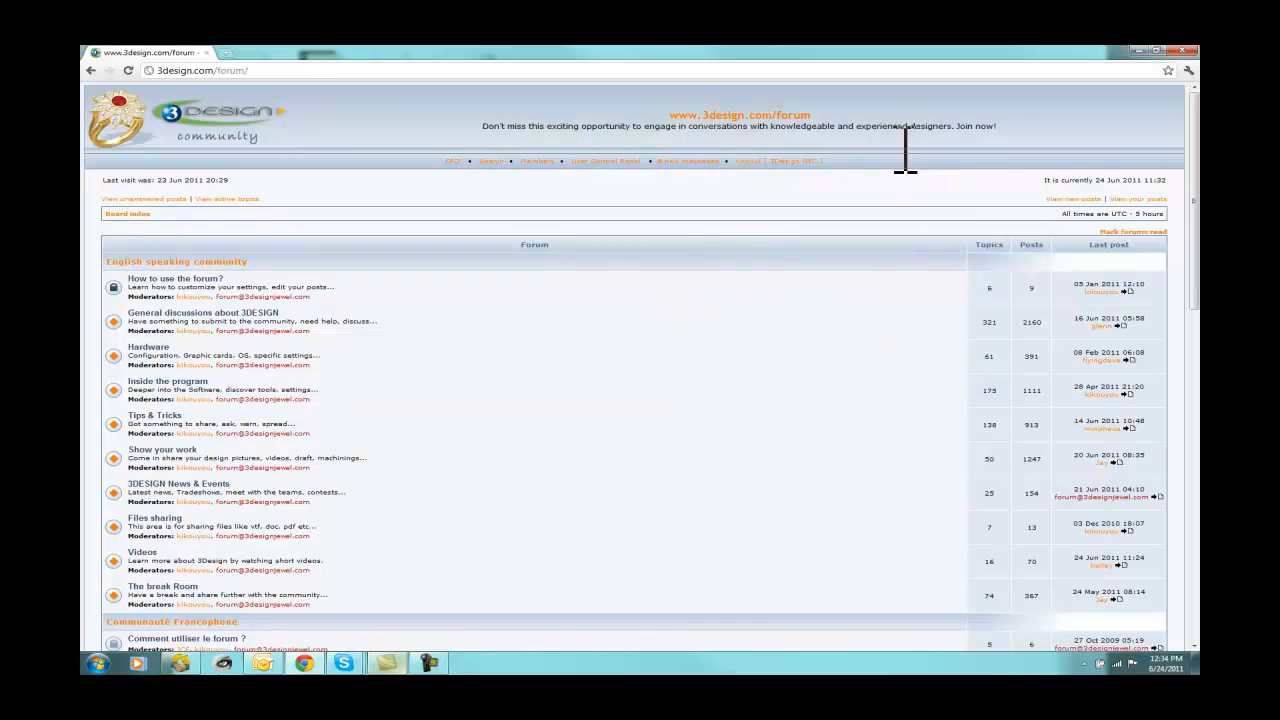
{"action": "mouse_move", "coordinate": [470, 190]}
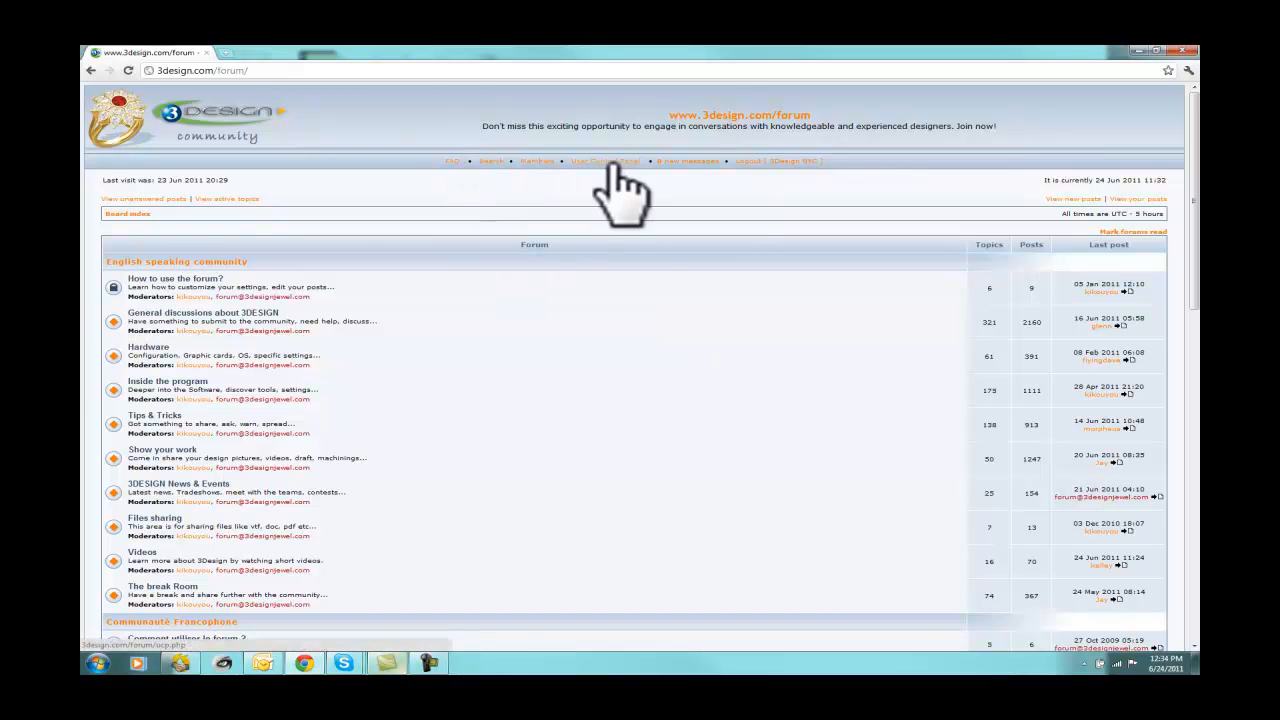
{"action": "mouse_move", "coordinate": [776, 190]}
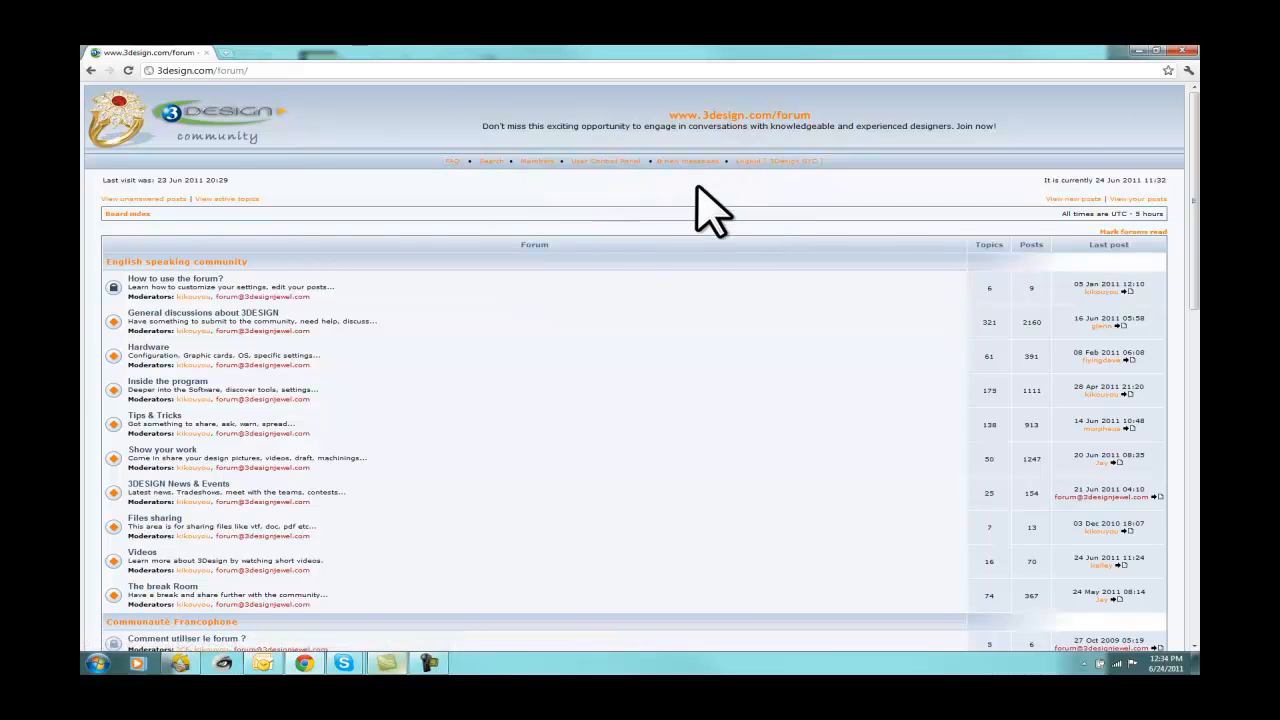
{"action": "mouse_move", "coordinate": [128, 210]}
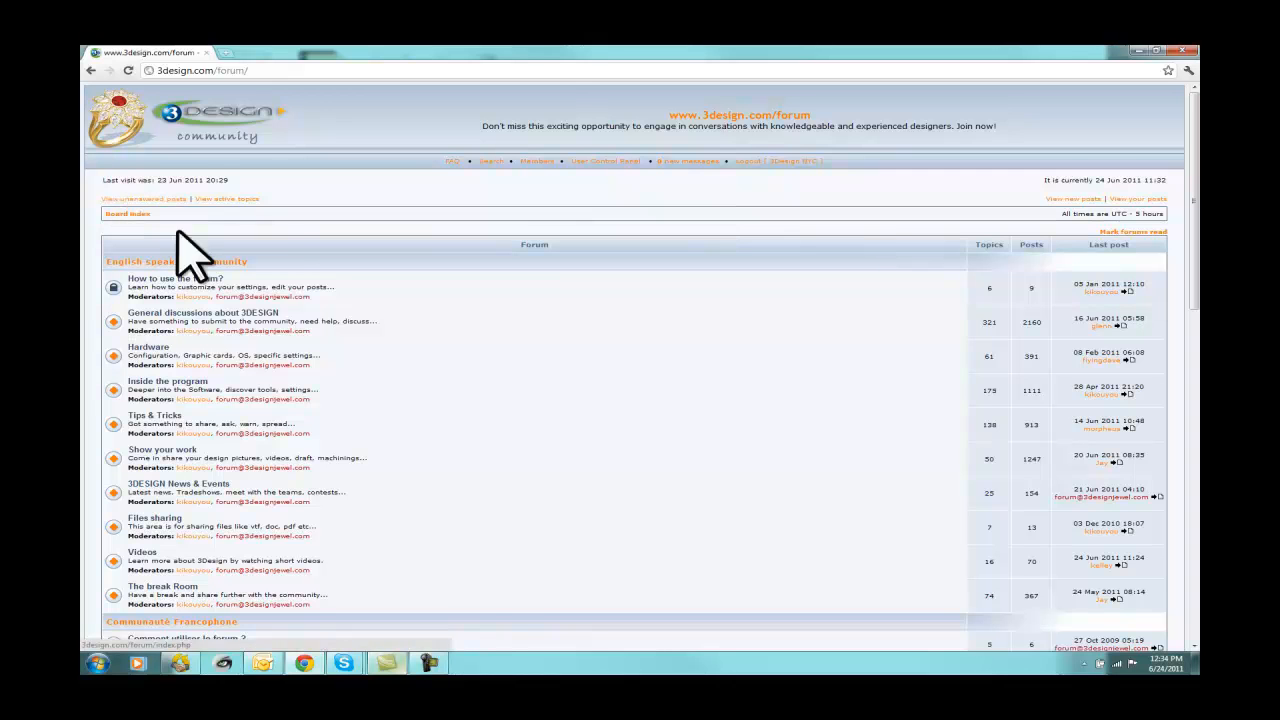
{"action": "mouse_move", "coordinate": [300, 284]}
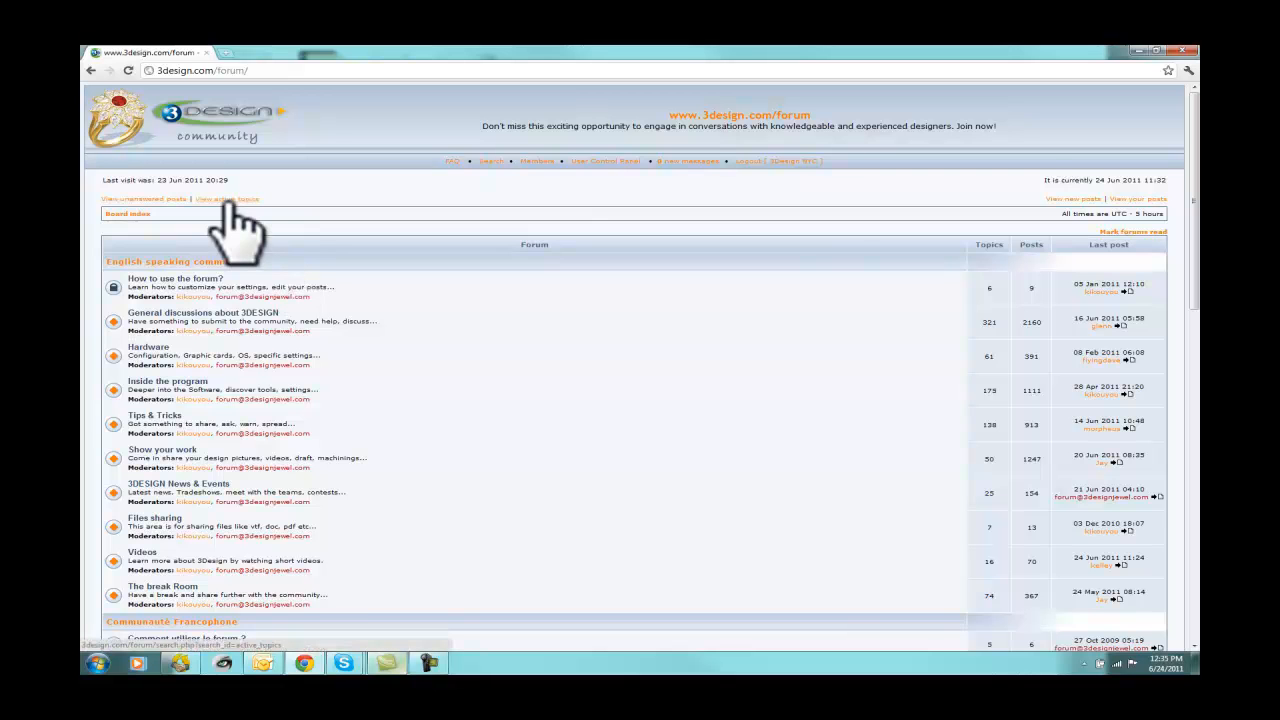
Step: Go to the 'View active topics' list from the forum's board index
{"action": "left_click", "coordinate": [224, 198]}
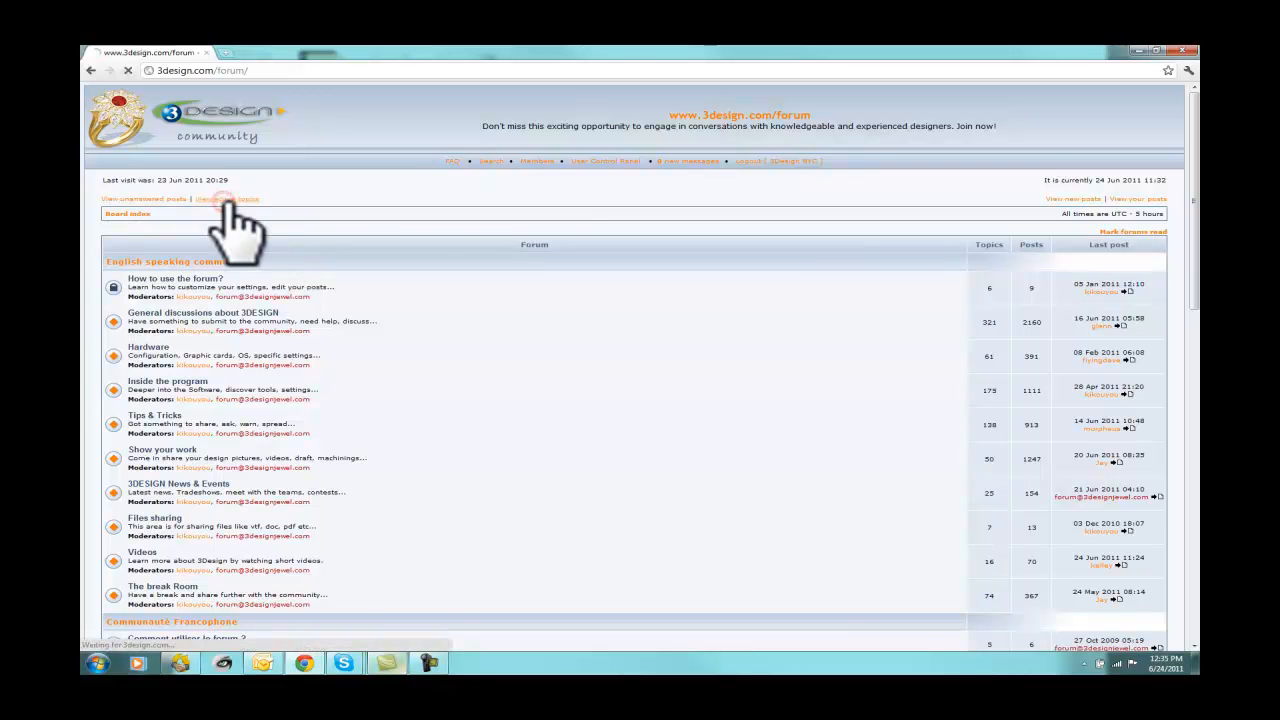
{"action": "left_click", "coordinate": [224, 198]}
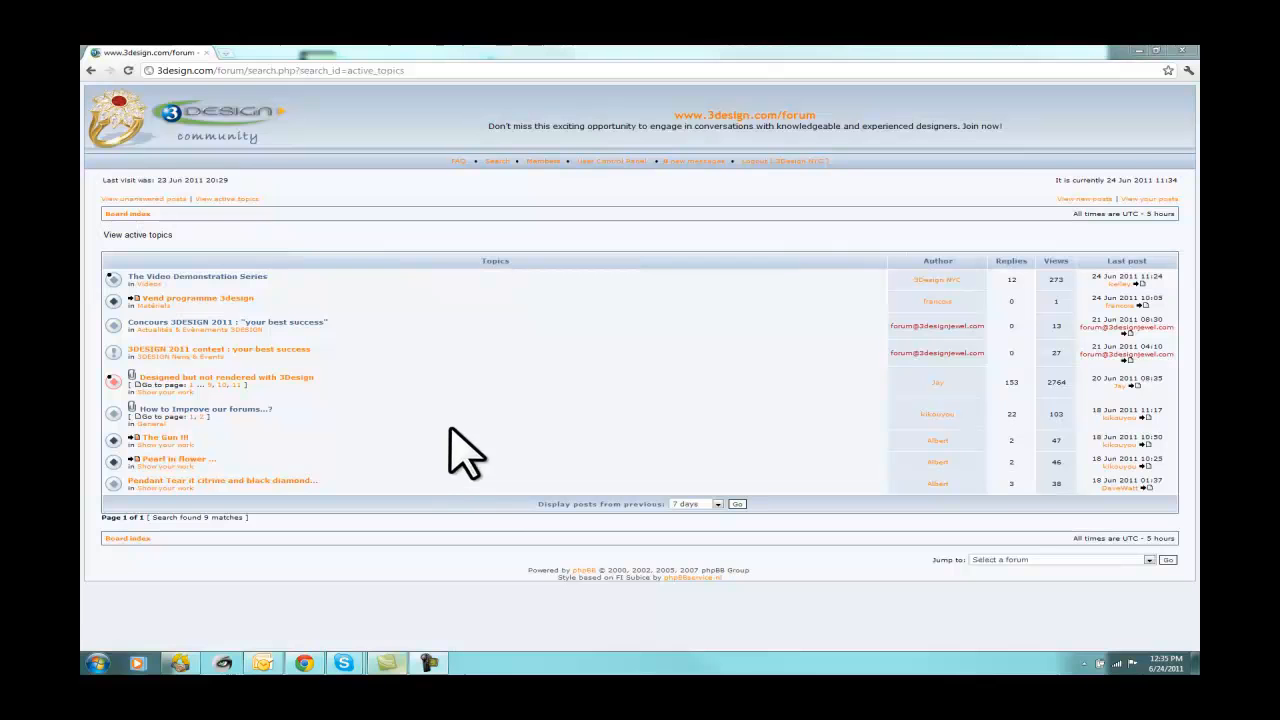
{"action": "mouse_move", "coordinate": [440, 436]}
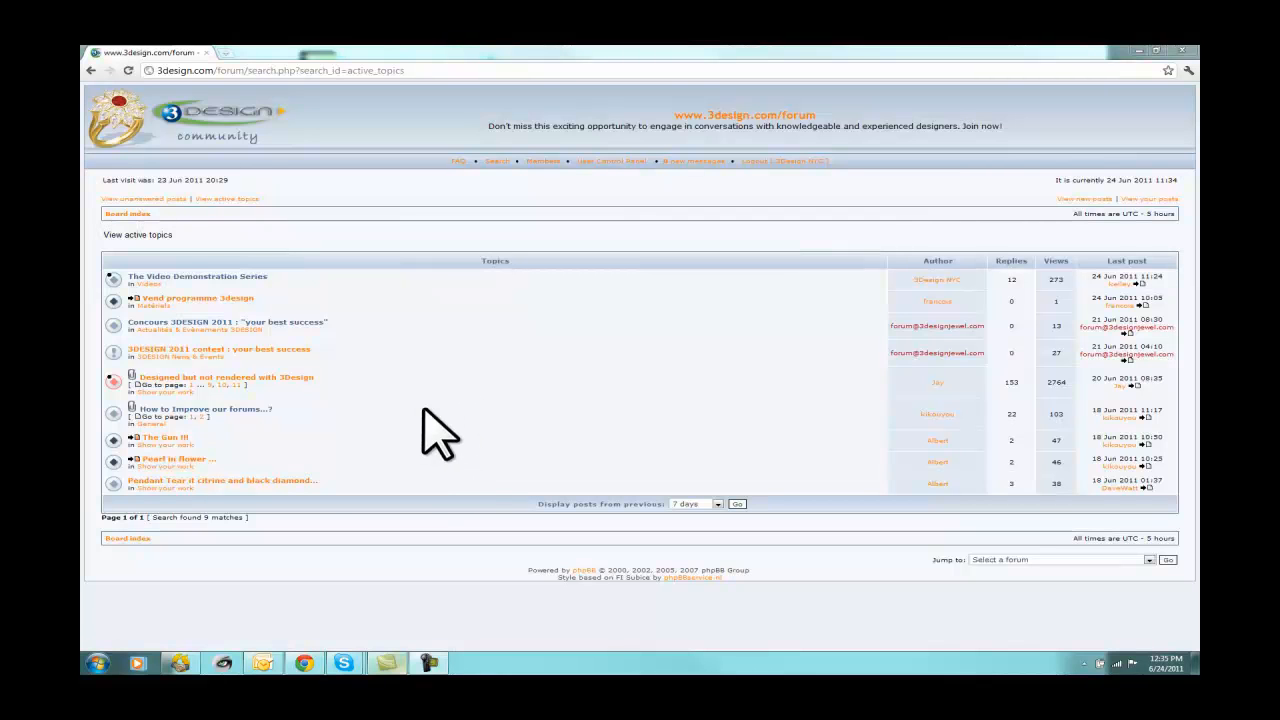
{"action": "mouse_move", "coordinate": [524, 524]}
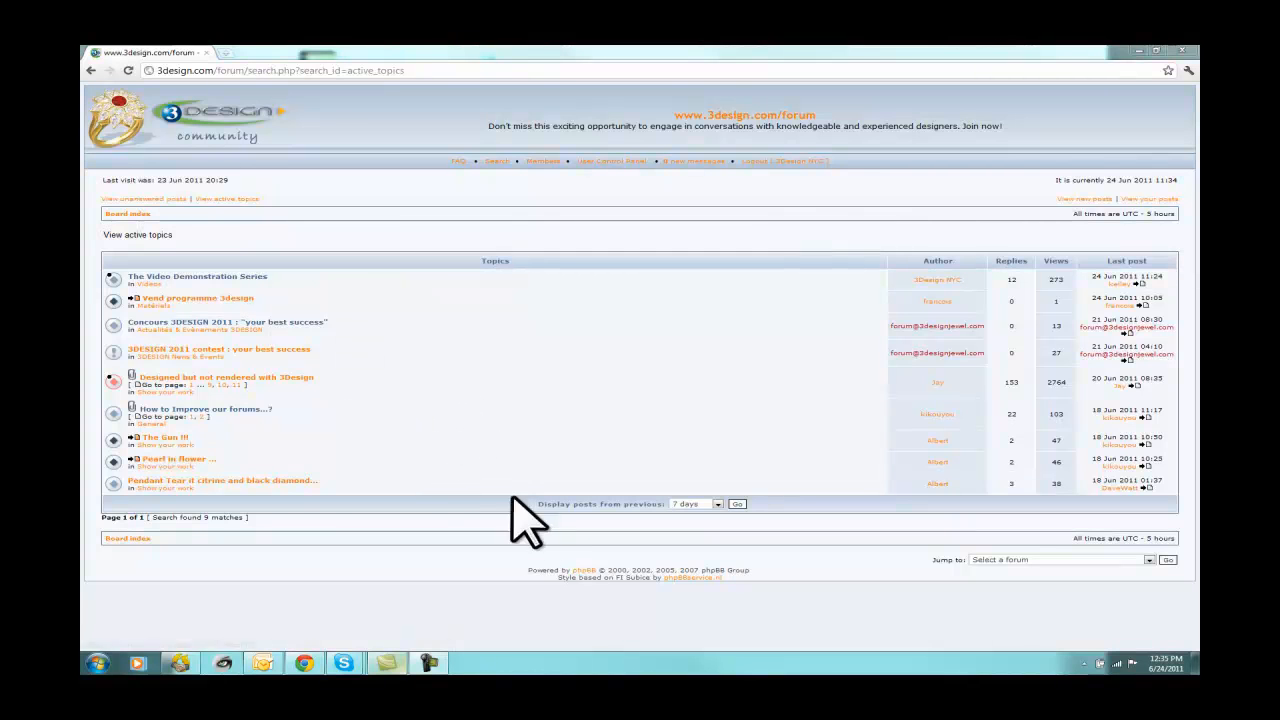
{"action": "mouse_move", "coordinate": [610, 536]}
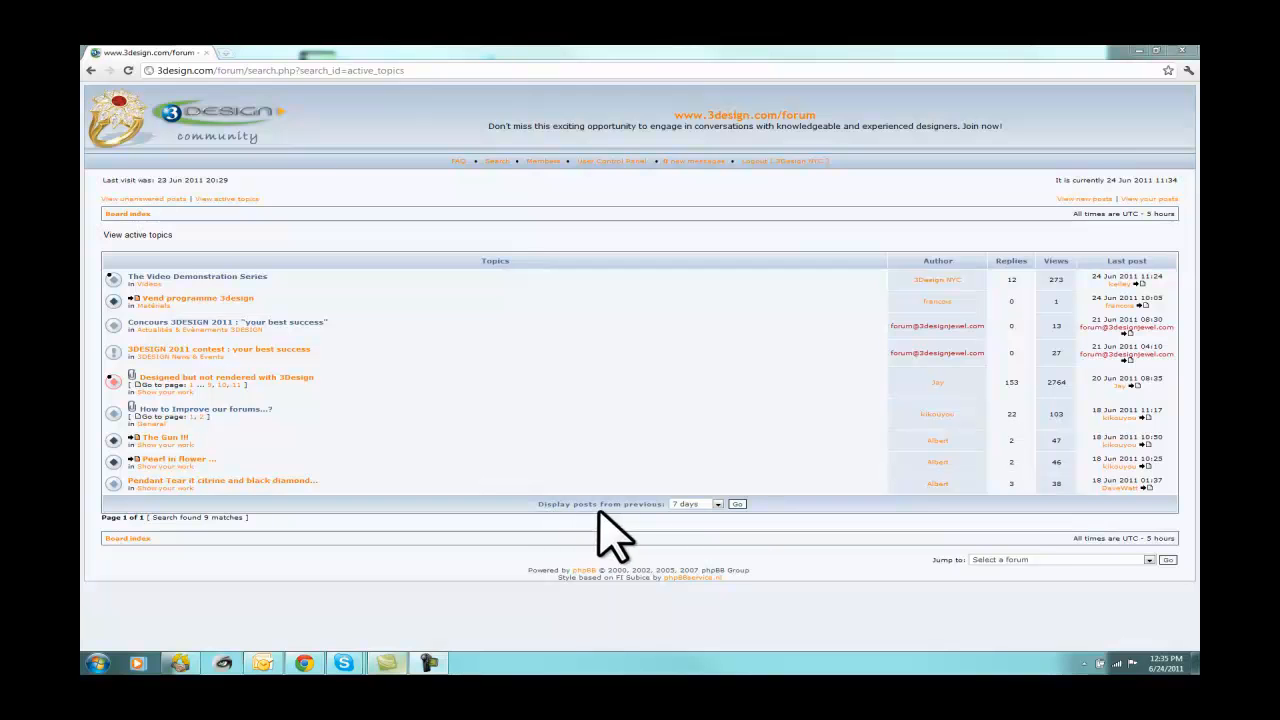
Step: Show active topics from the previous 1 month, then go into The Video Demonstration Series topic
{"action": "left_click", "coordinate": [716, 504]}
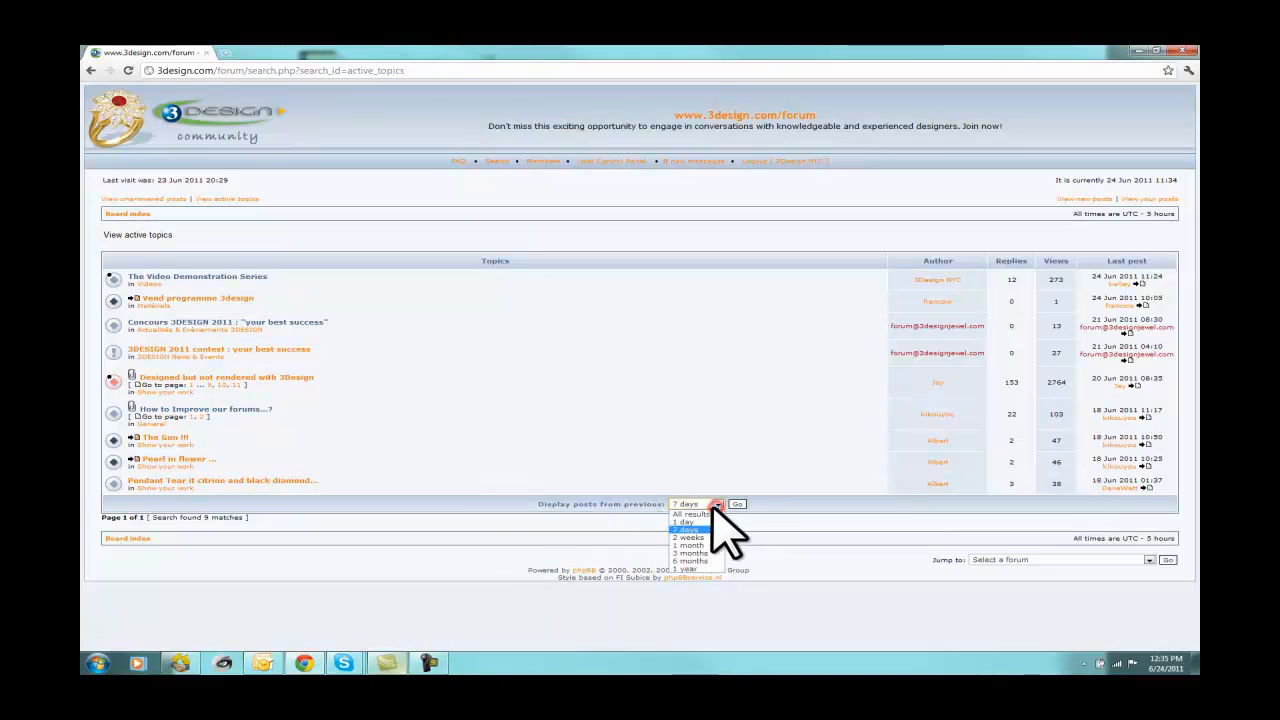
{"action": "left_click", "coordinate": [688, 544]}
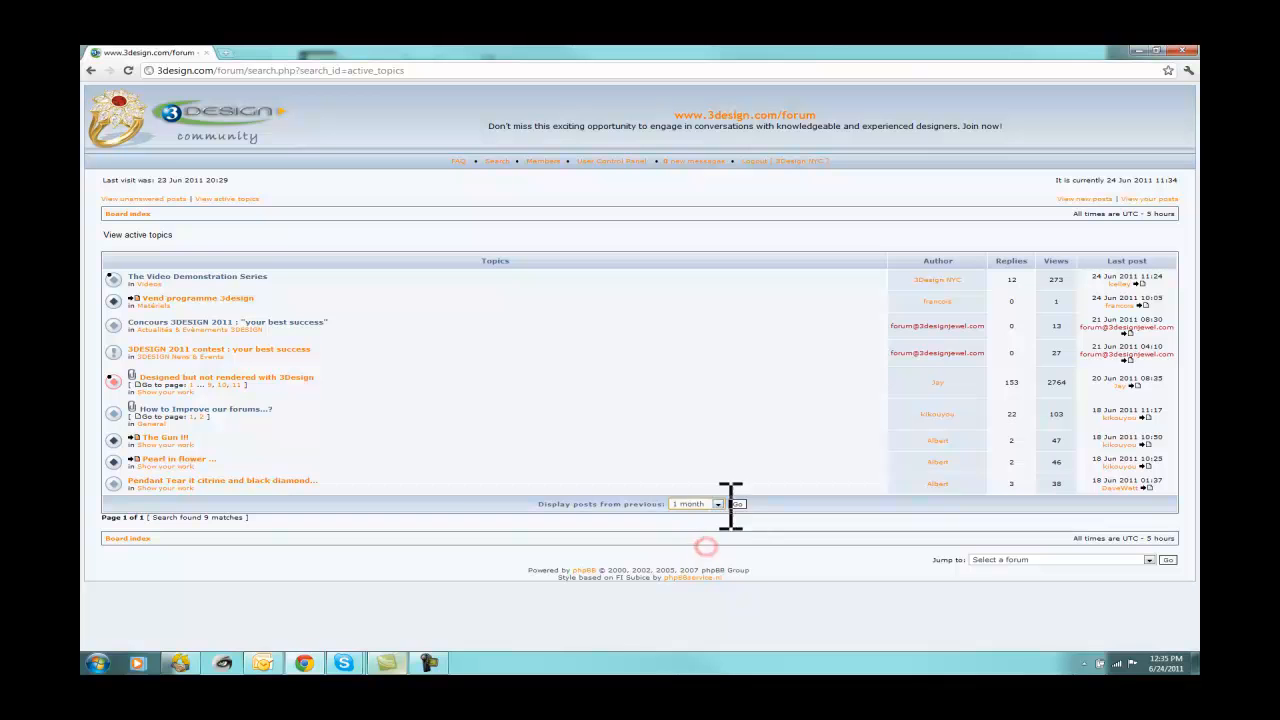
{"action": "left_click", "coordinate": [738, 504]}
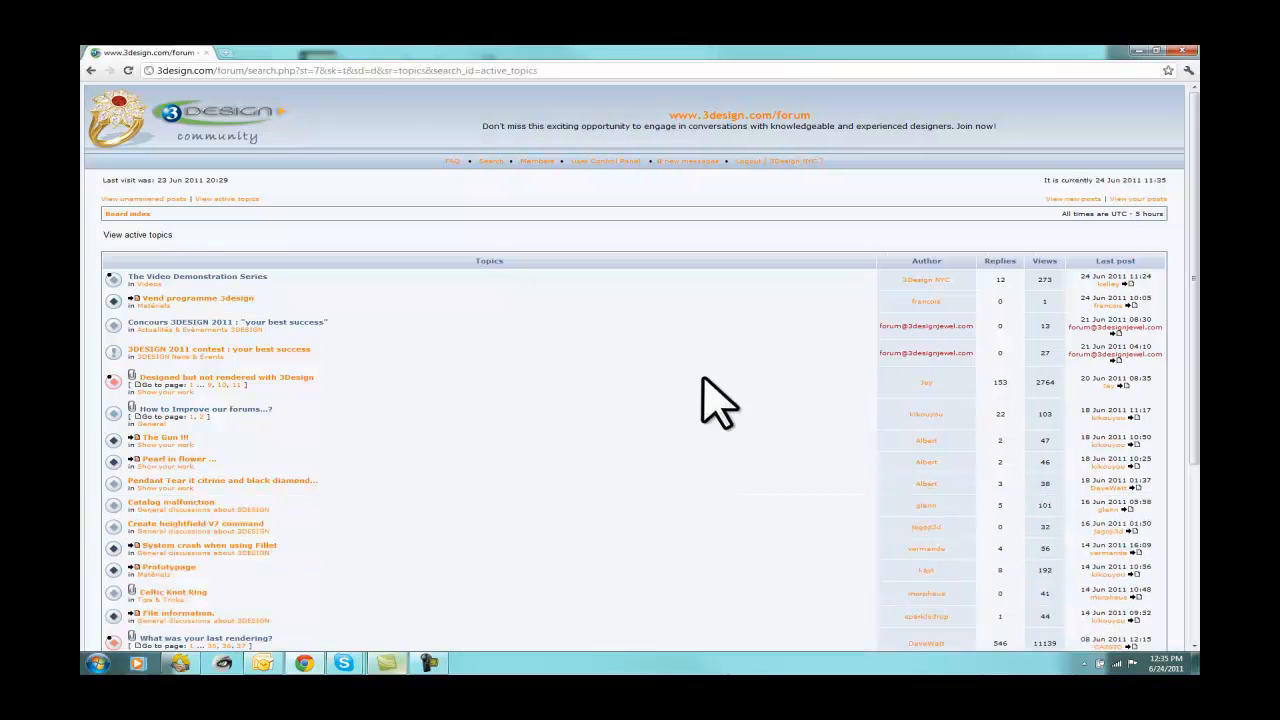
{"action": "scroll", "scroll_direction": "down", "scroll_amount": 3}
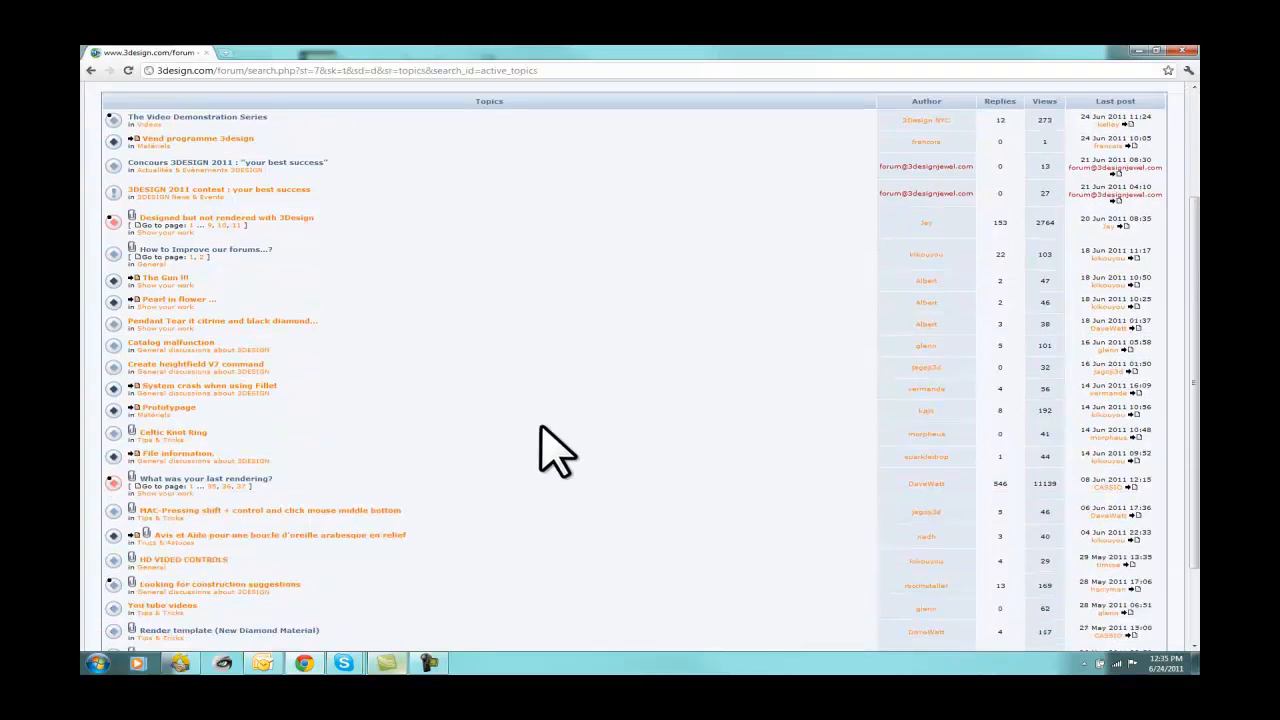
{"action": "scroll", "scroll_direction": "down", "scroll_amount": 3}
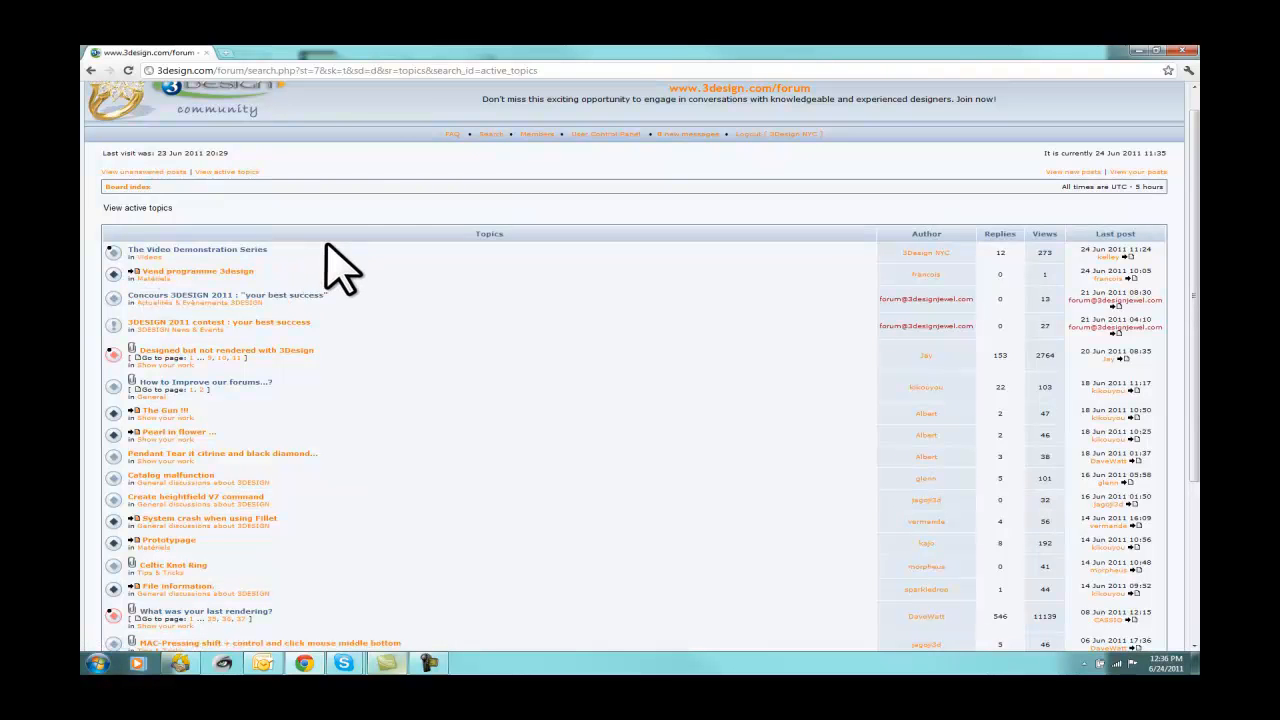
{"action": "mouse_move", "coordinate": [412, 284]}
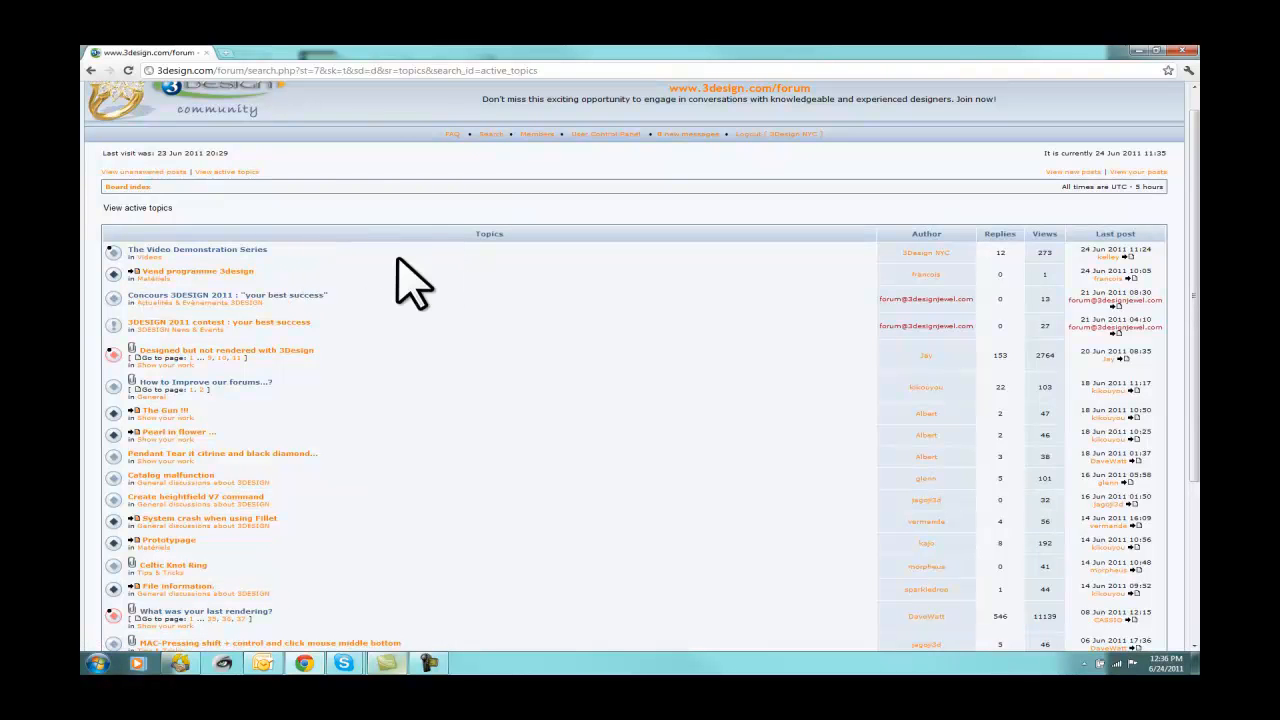
{"action": "mouse_move", "coordinate": [224, 244]}
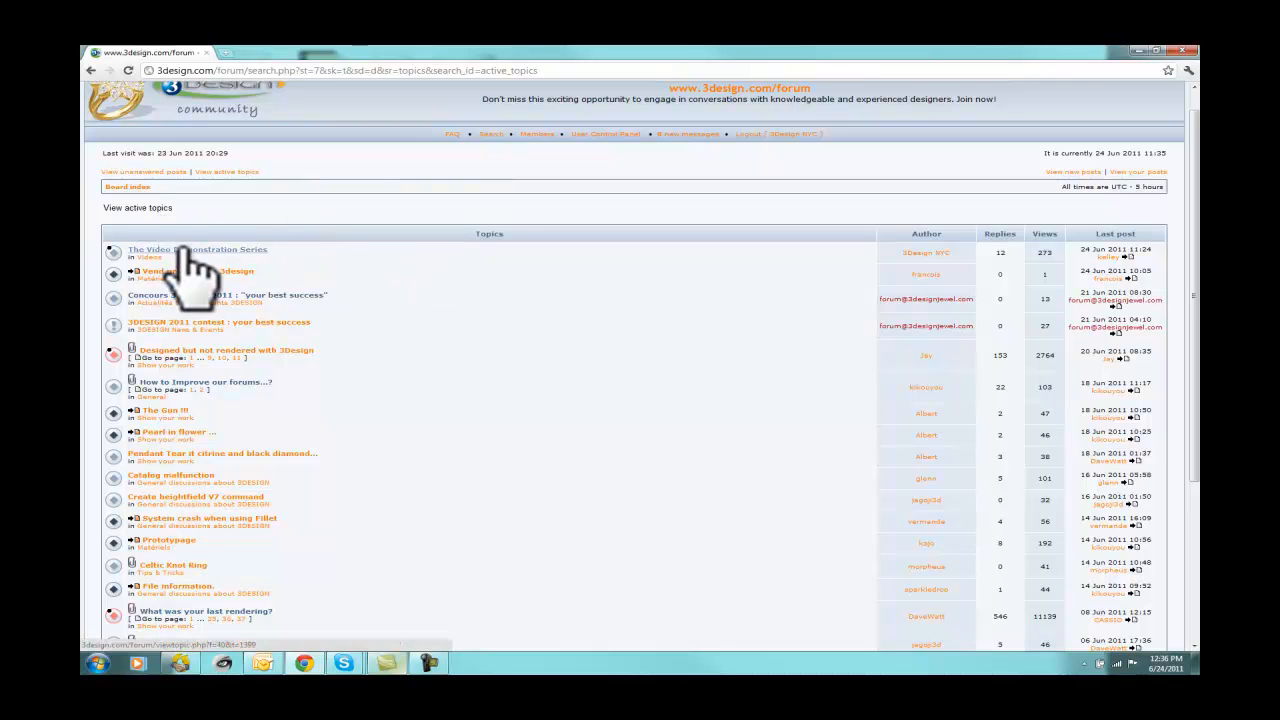
{"action": "left_click", "coordinate": [196, 248]}
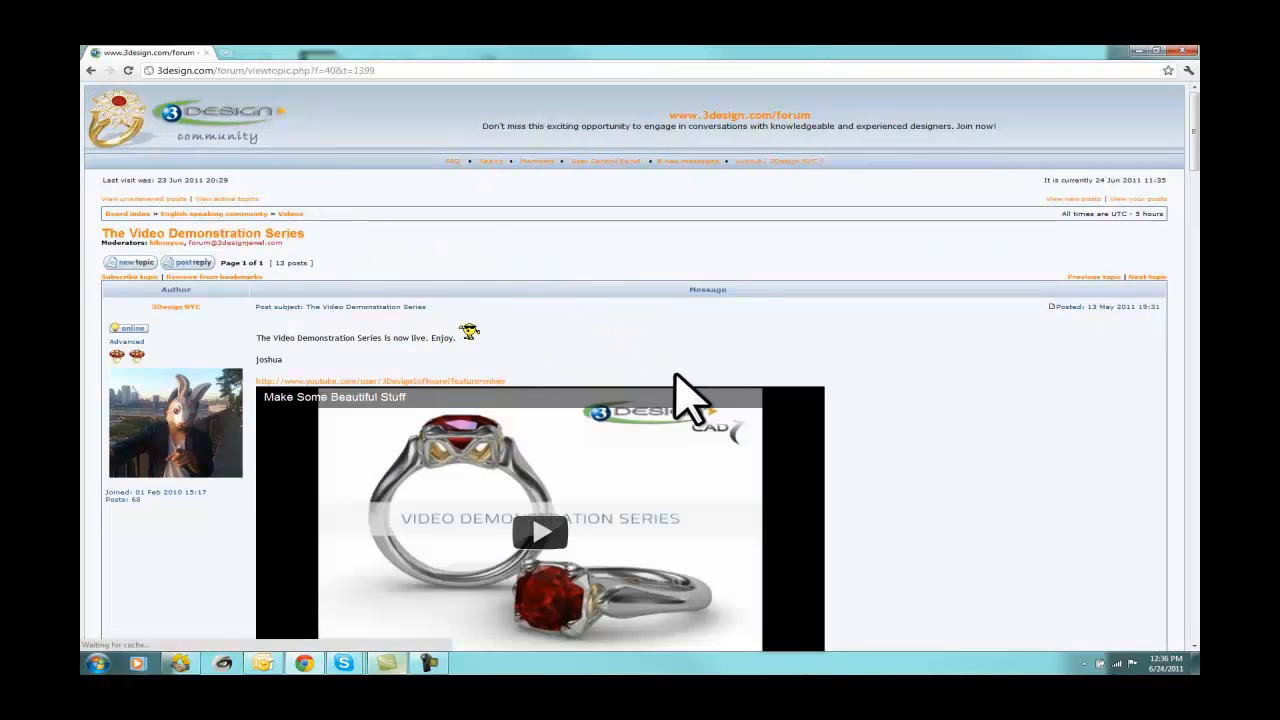
Step: Return to the active topics, jump to the topic's newest reply and scroll back up through earlier posts
{"action": "scroll", "scroll_direction": "down", "scroll_amount": 3}
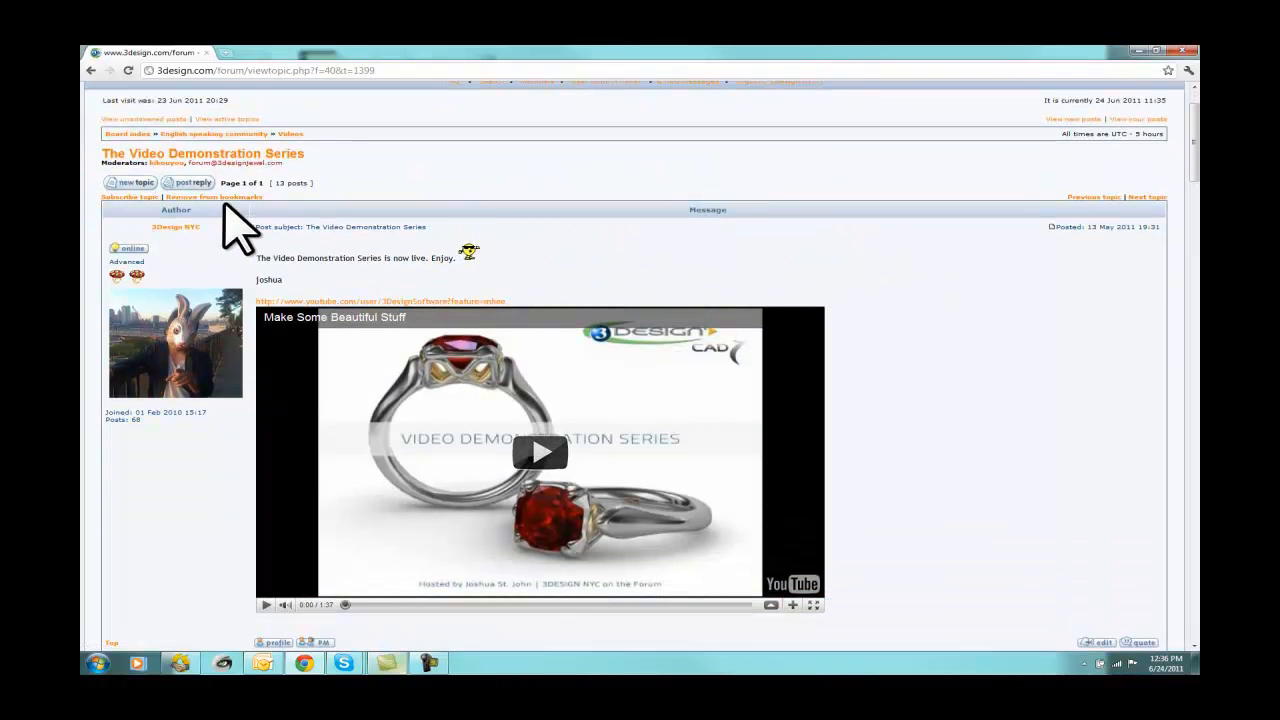
{"action": "mouse_move", "coordinate": [360, 300]}
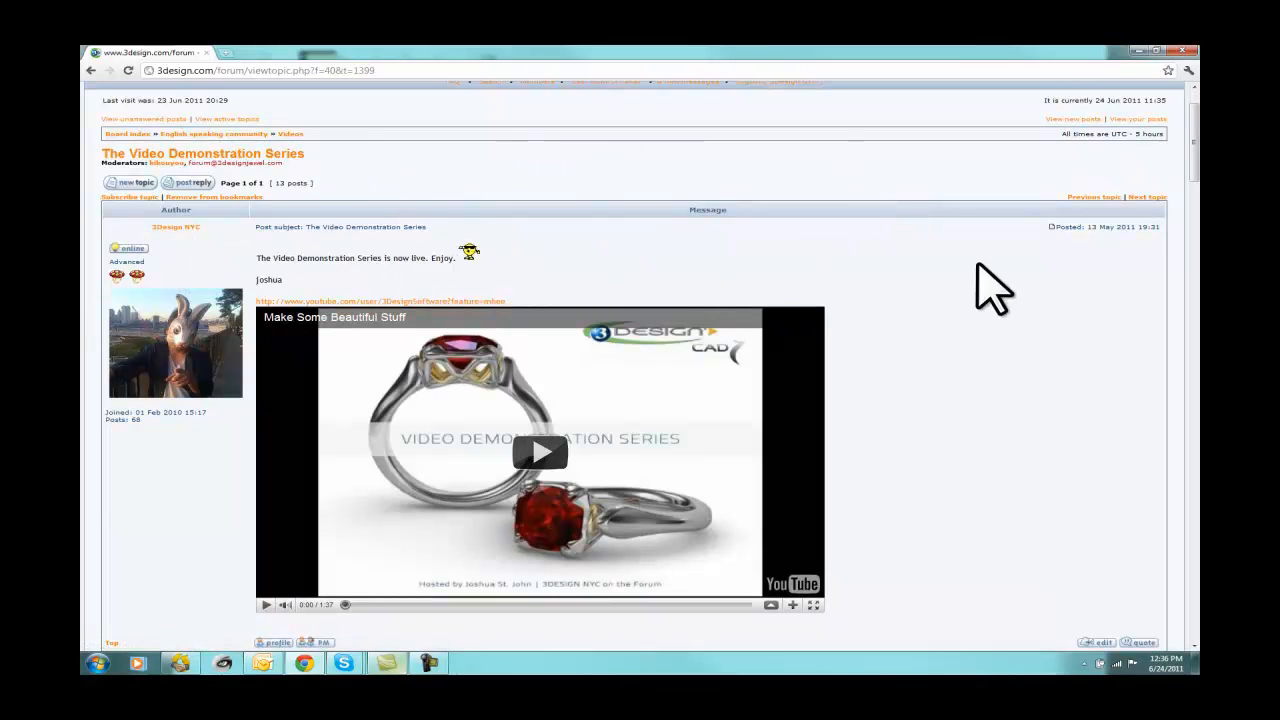
{"action": "mouse_move", "coordinate": [1008, 360]}
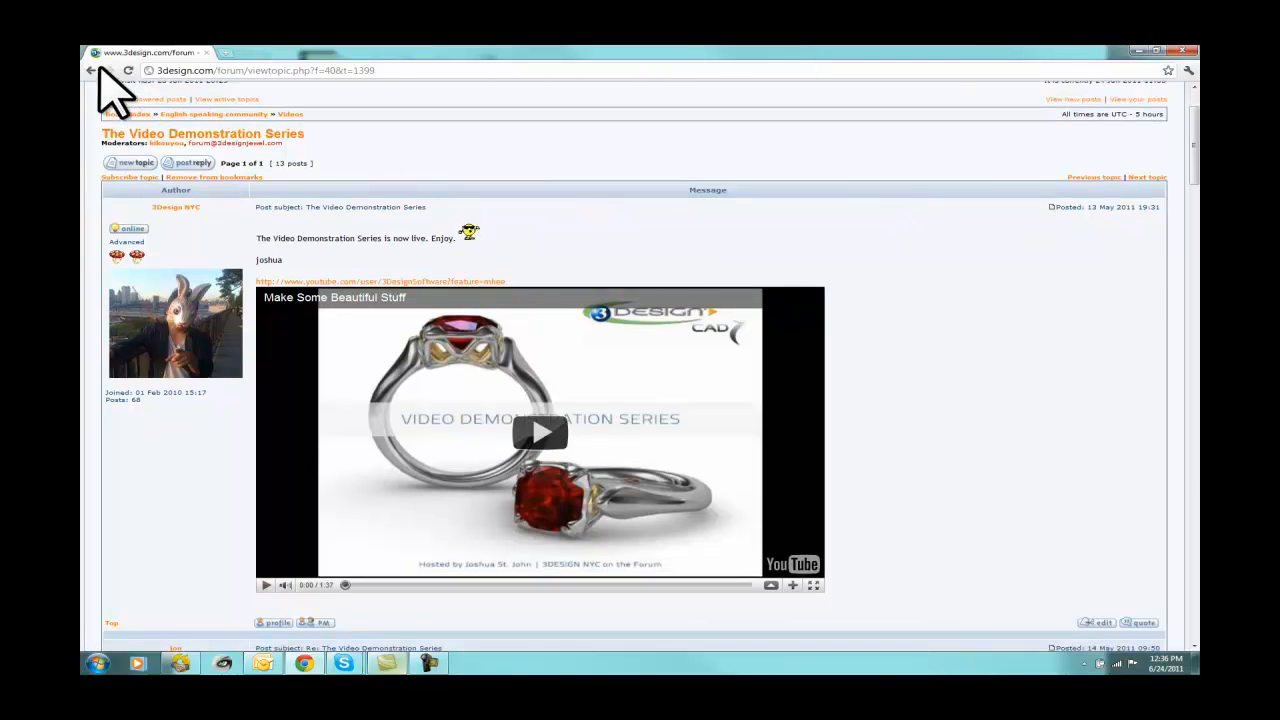
{"action": "left_click", "coordinate": [92, 70]}
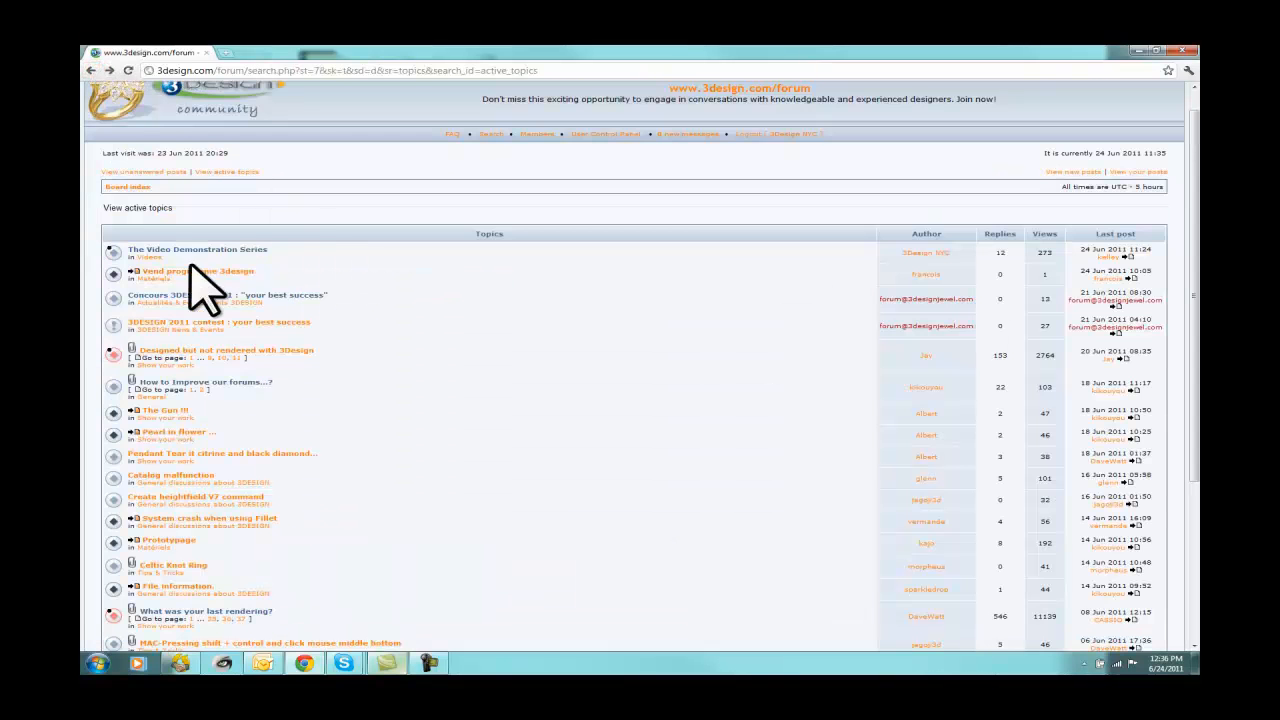
{"action": "mouse_move", "coordinate": [948, 280]}
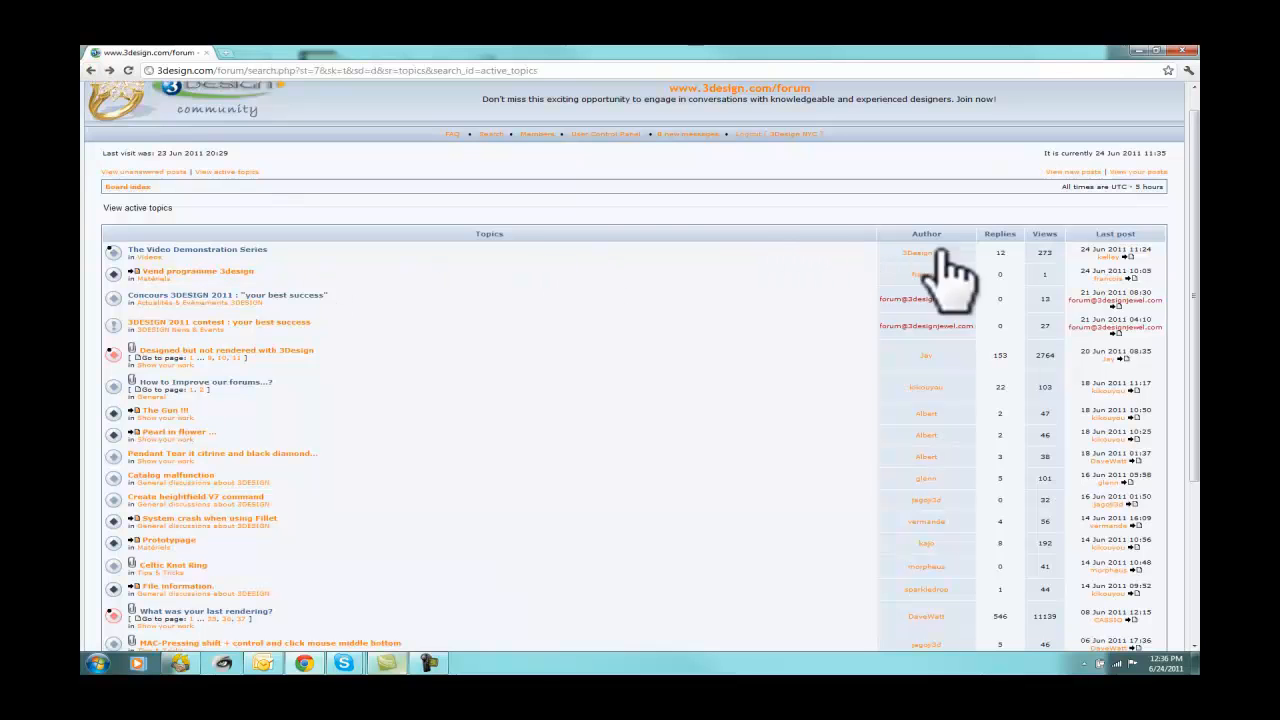
{"action": "mouse_move", "coordinate": [1110, 290]}
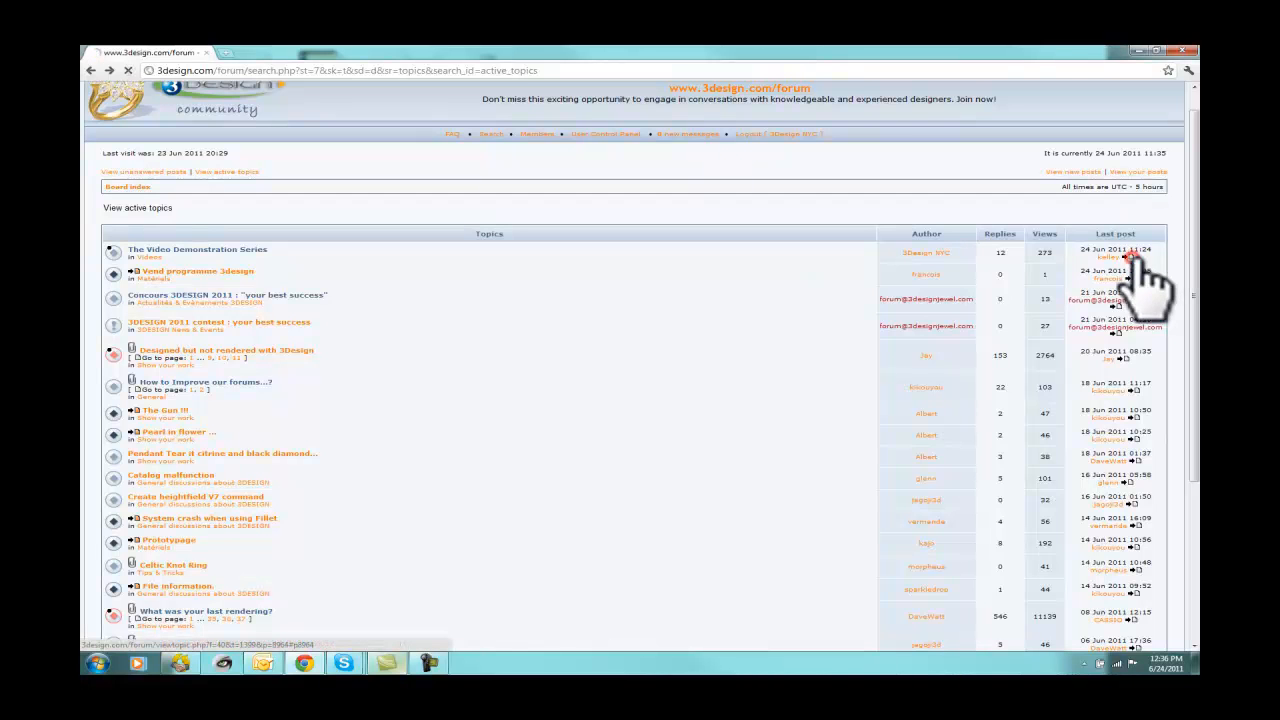
{"action": "left_click", "coordinate": [196, 248]}
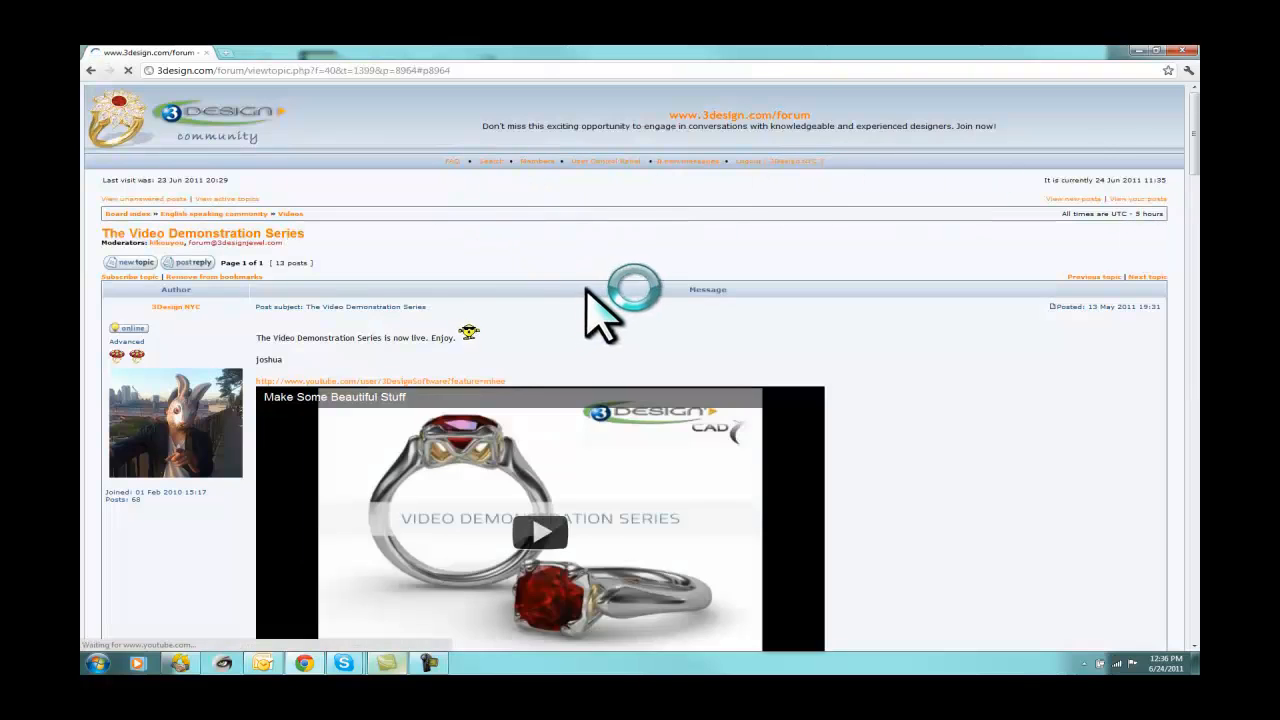
{"action": "scroll", "scroll_direction": "down", "scroll_amount": 3}
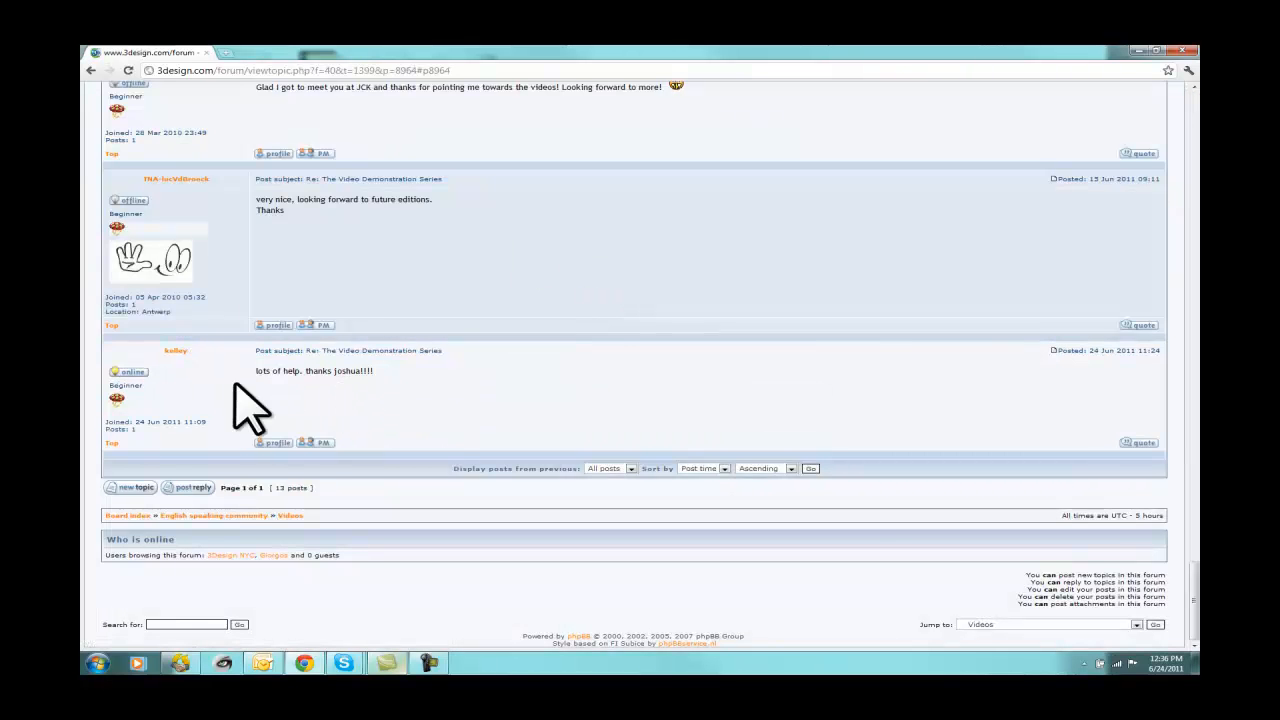
{"action": "mouse_move", "coordinate": [470, 404]}
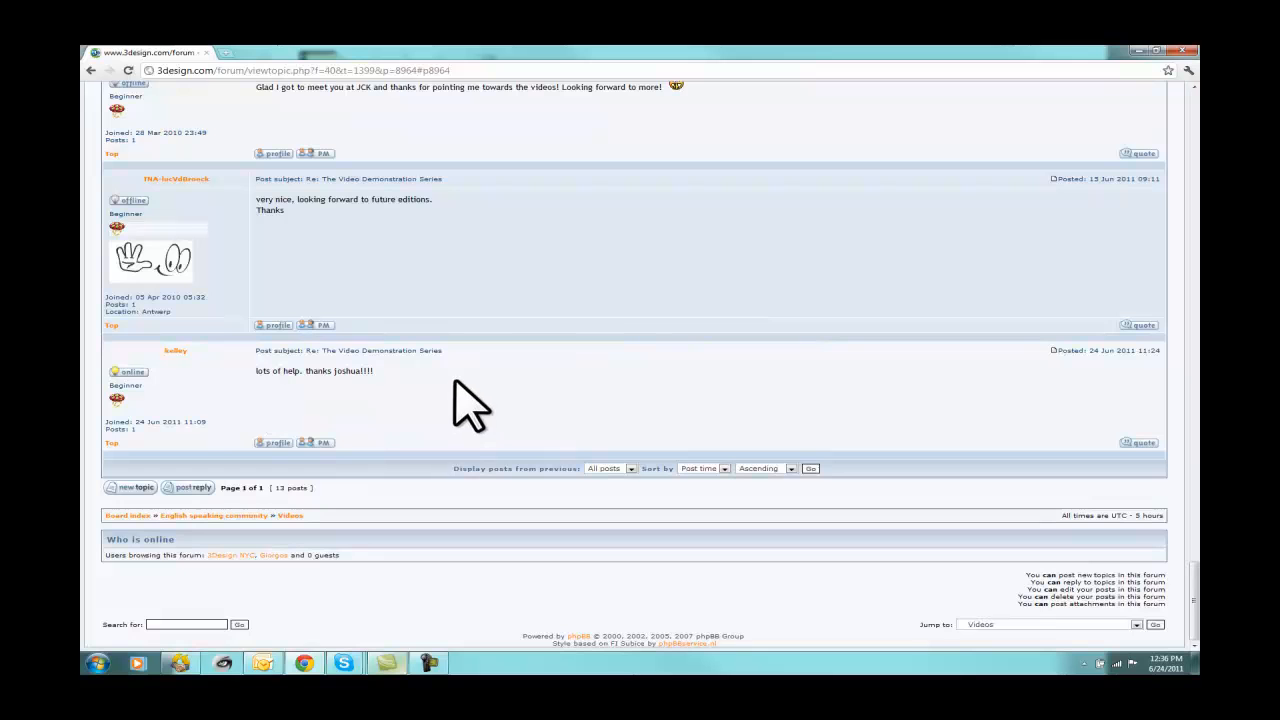
{"action": "scroll", "scroll_direction": "up", "scroll_amount": 3}
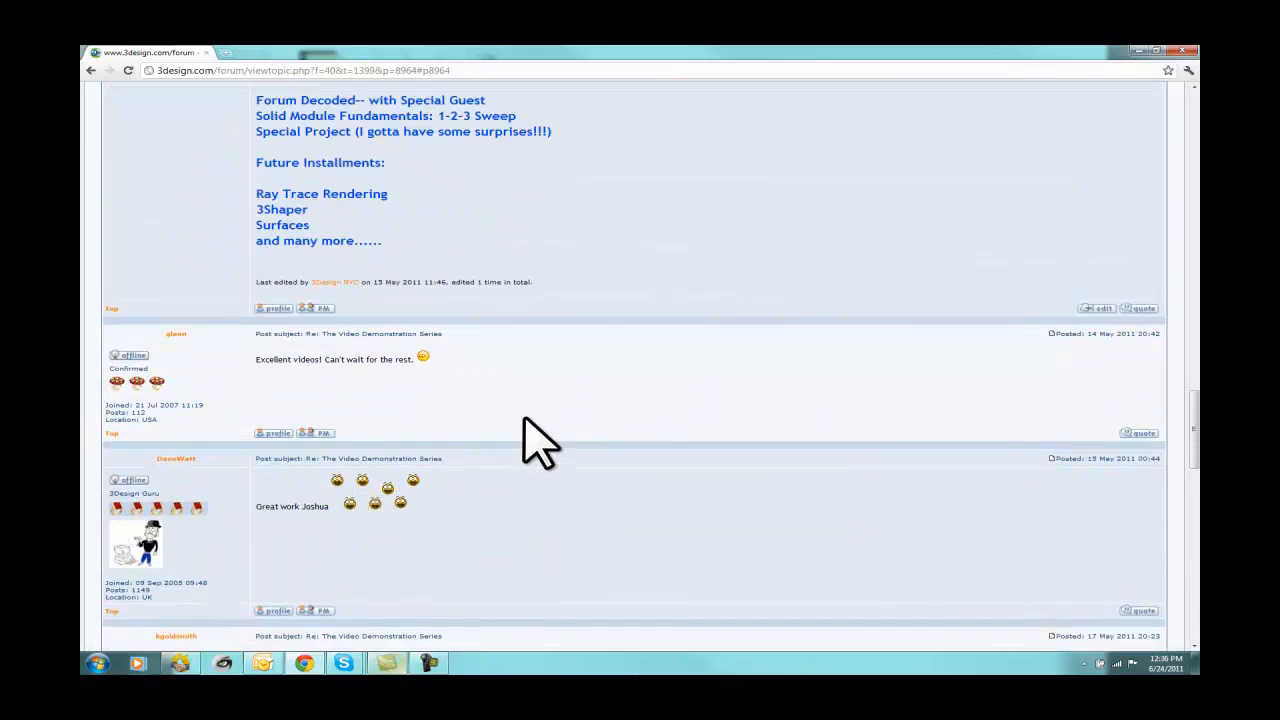
{"action": "scroll", "scroll_direction": "up", "scroll_amount": 3}
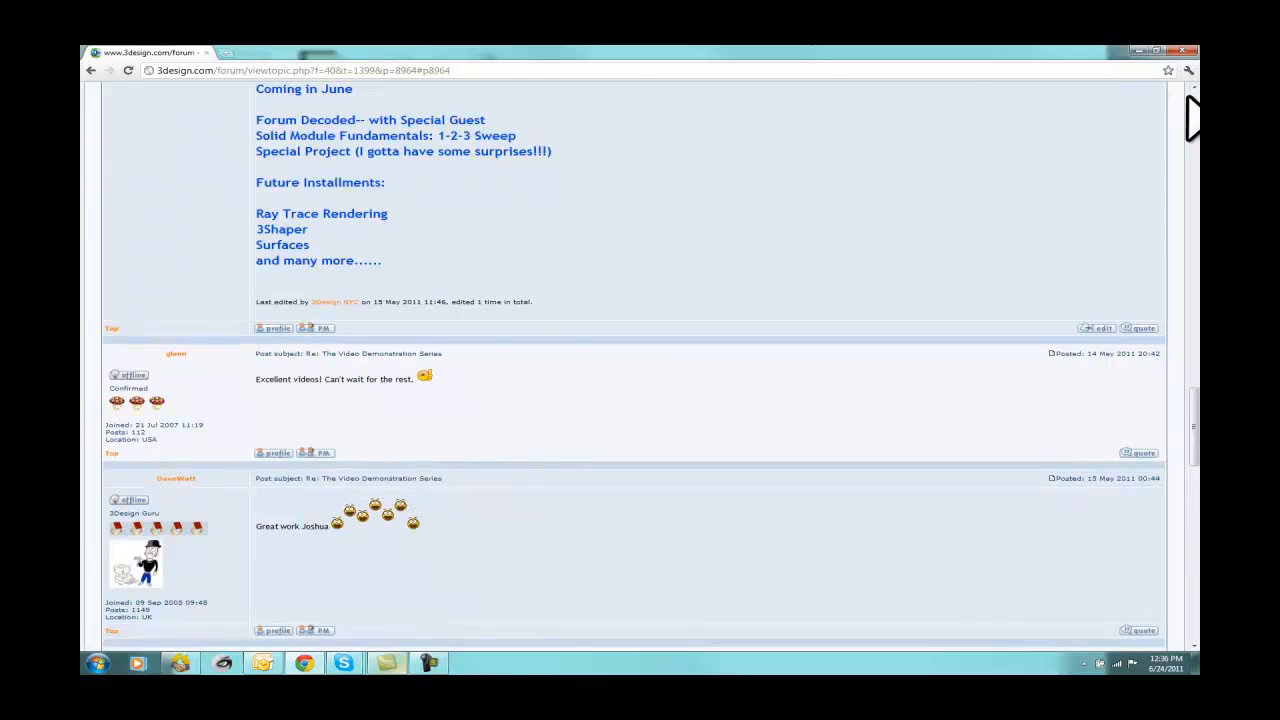
{"action": "scroll", "scroll_direction": "up", "scroll_amount": 3}
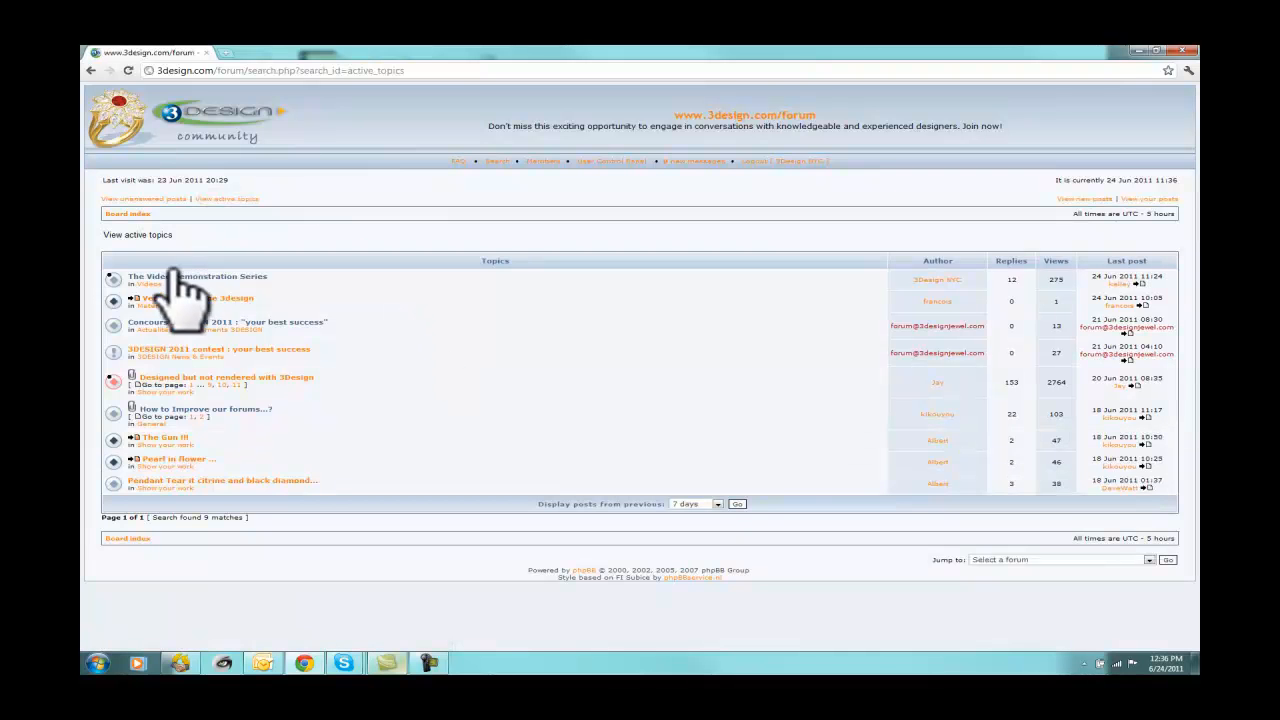
{"action": "mouse_move", "coordinate": [284, 260]}
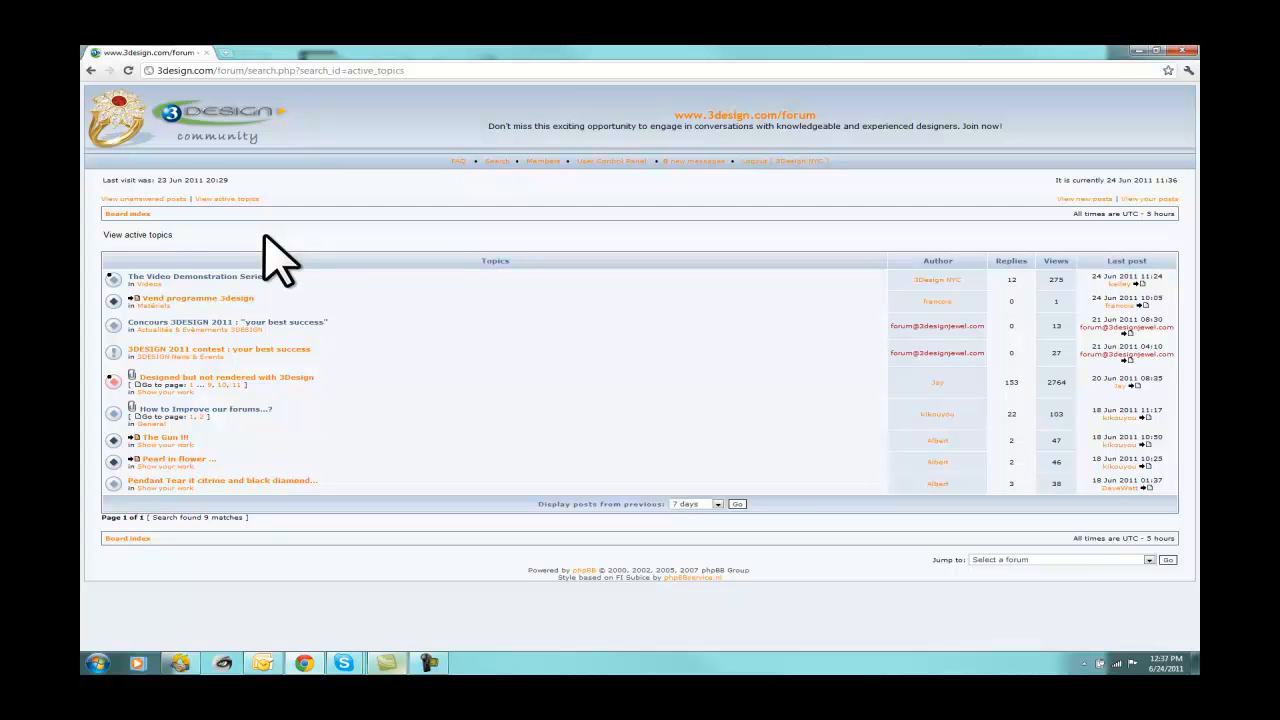
{"action": "mouse_move", "coordinate": [250, 256]}
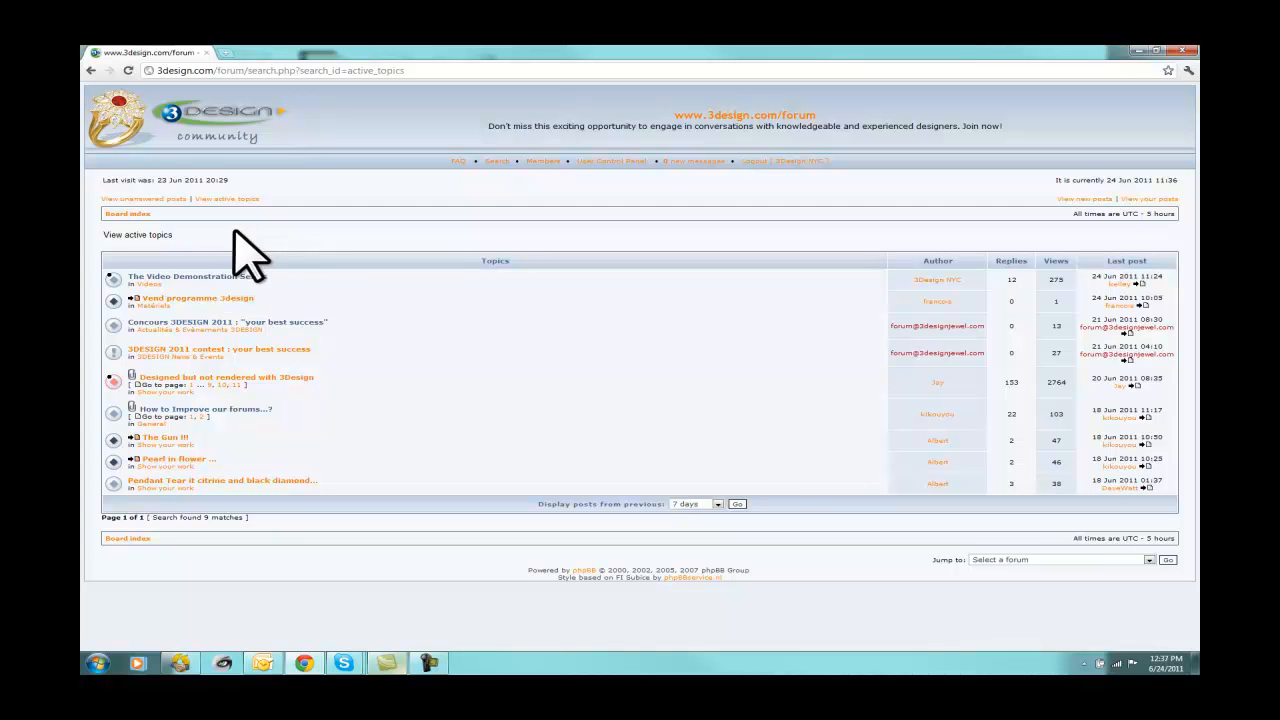
Step: Go to the board index listing all forums with their latest posts
{"action": "left_click", "coordinate": [128, 212]}
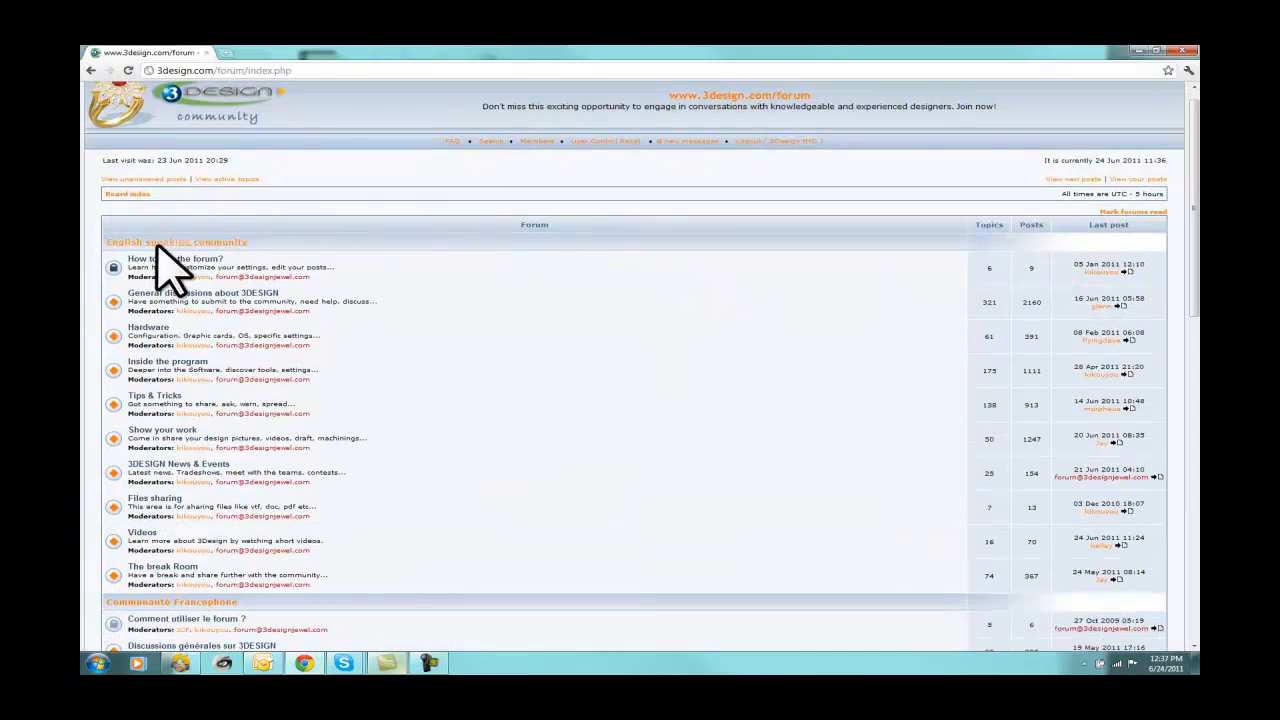
{"action": "mouse_move", "coordinate": [280, 264]}
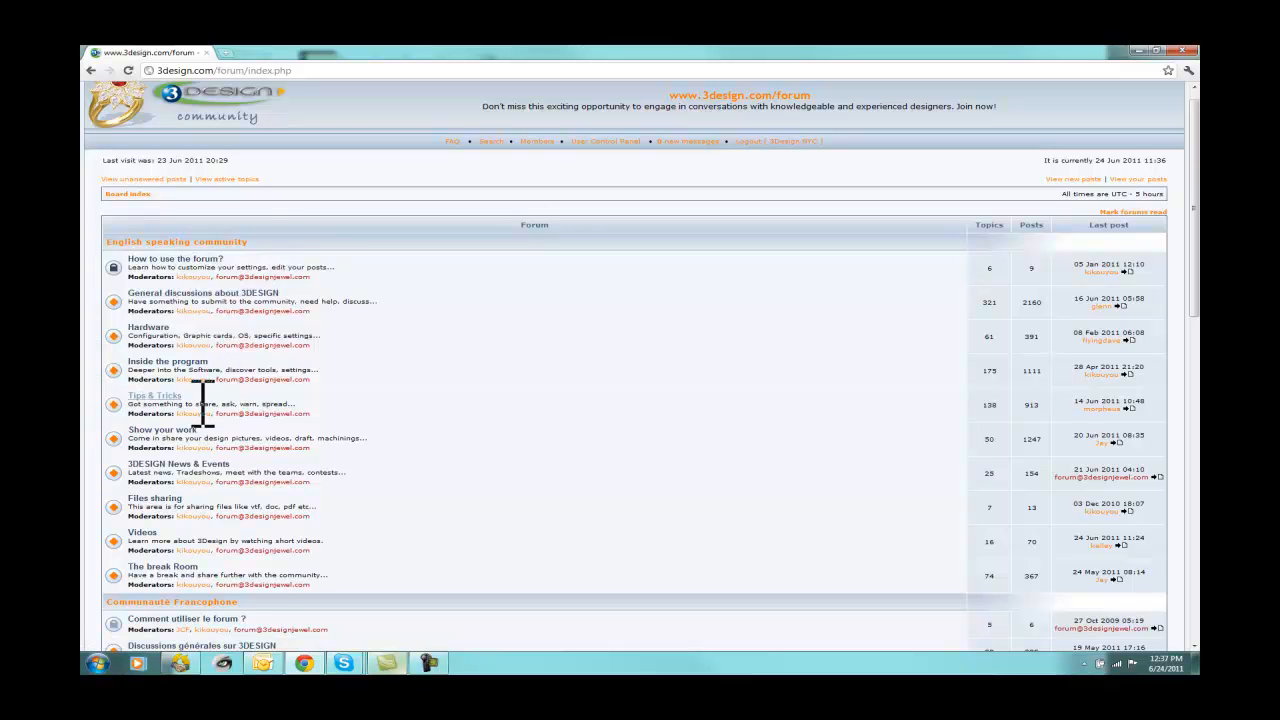
{"action": "mouse_move", "coordinate": [568, 184]}
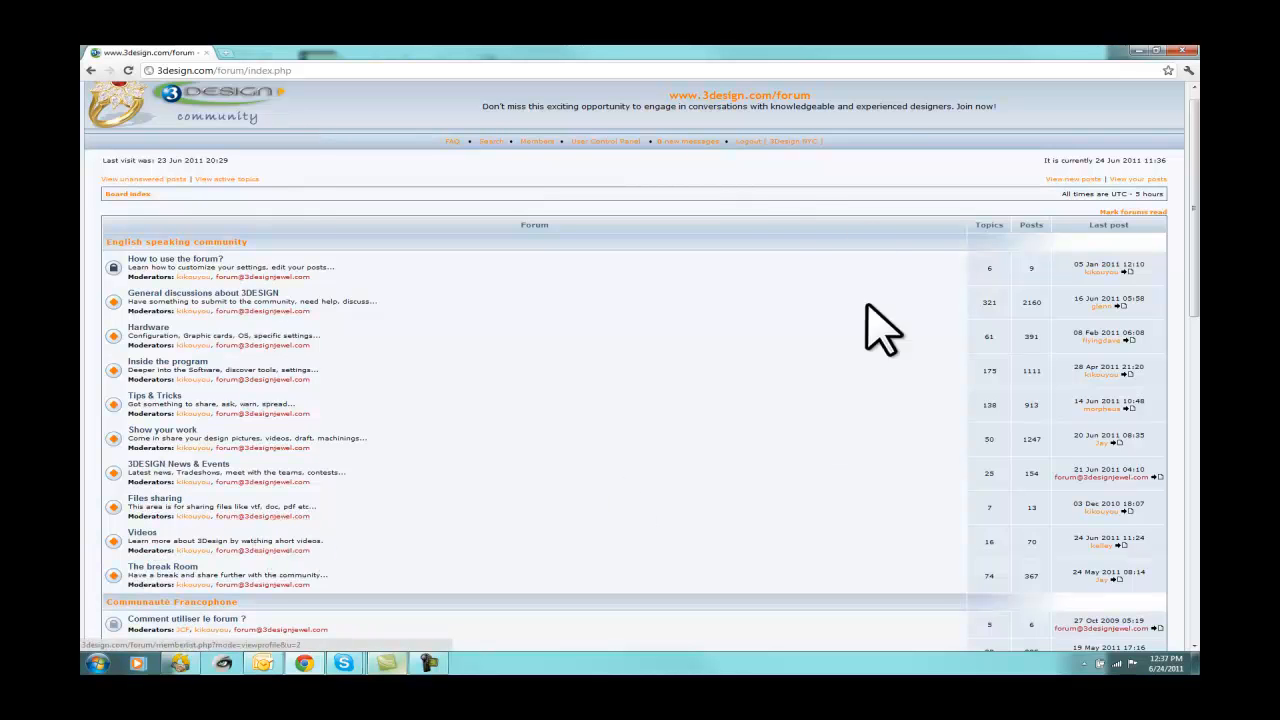
{"action": "mouse_move", "coordinate": [490, 140]}
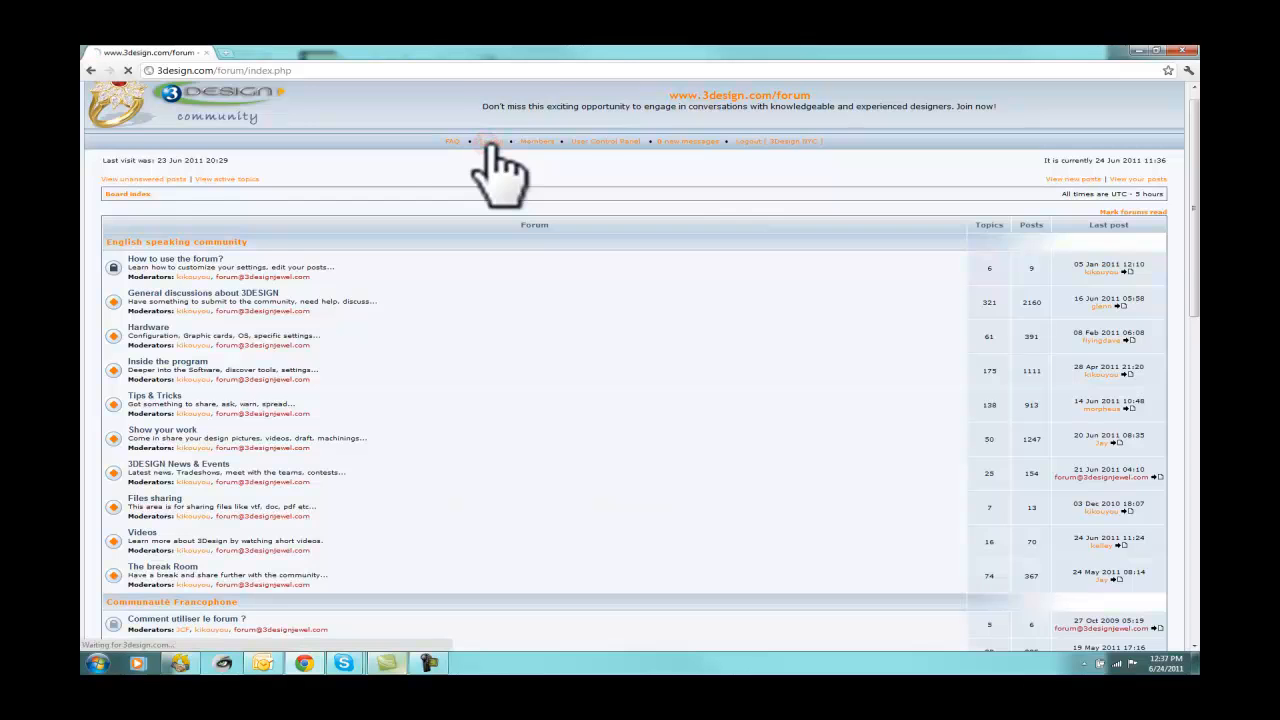
Step: Search forum posts for the keyword 'loft' and scroll through the 50 matches
{"action": "left_click", "coordinate": [492, 140]}
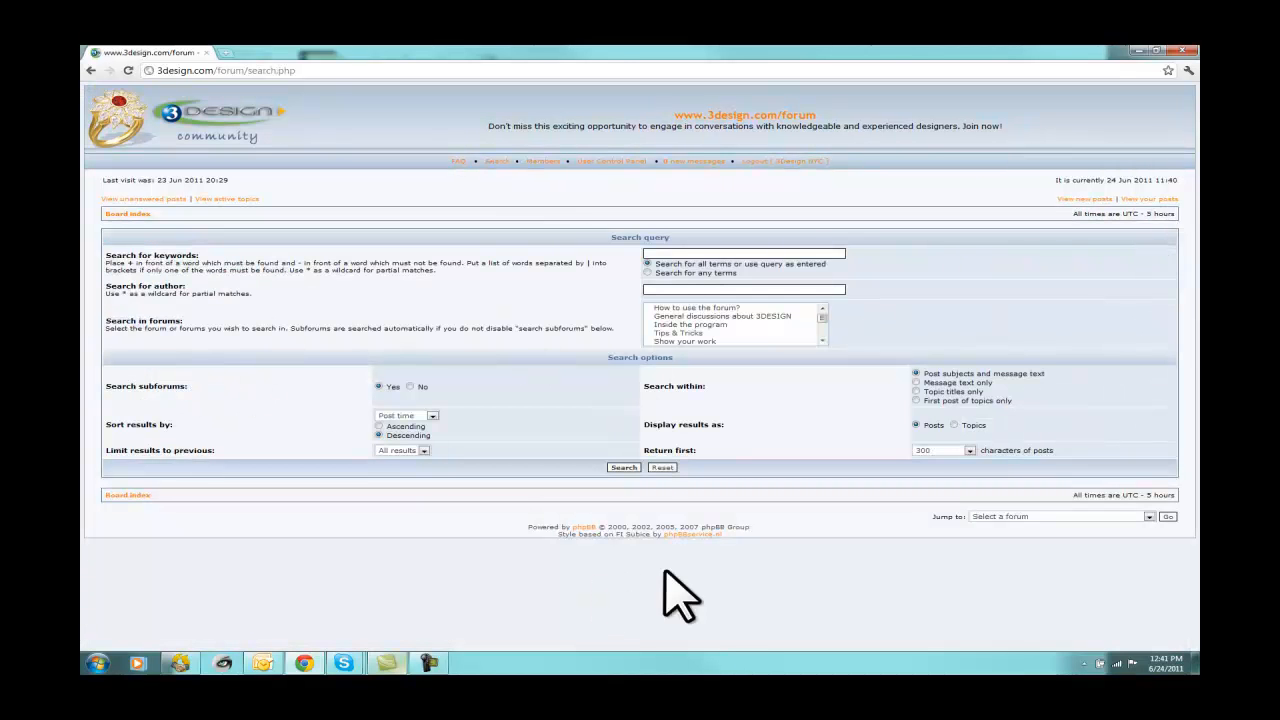
{"action": "mouse_move", "coordinate": [680, 276]}
{"action": "type", "text": "Loft"}
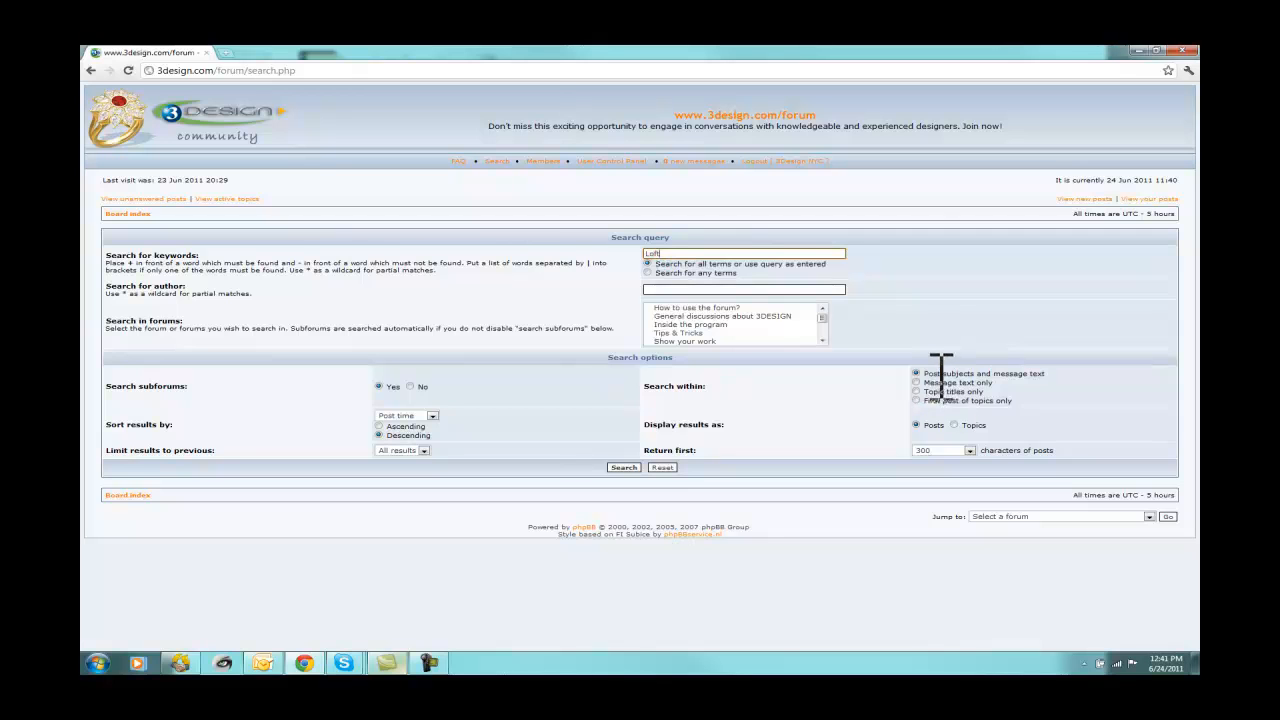
{"action": "mouse_move", "coordinate": [844, 340]}
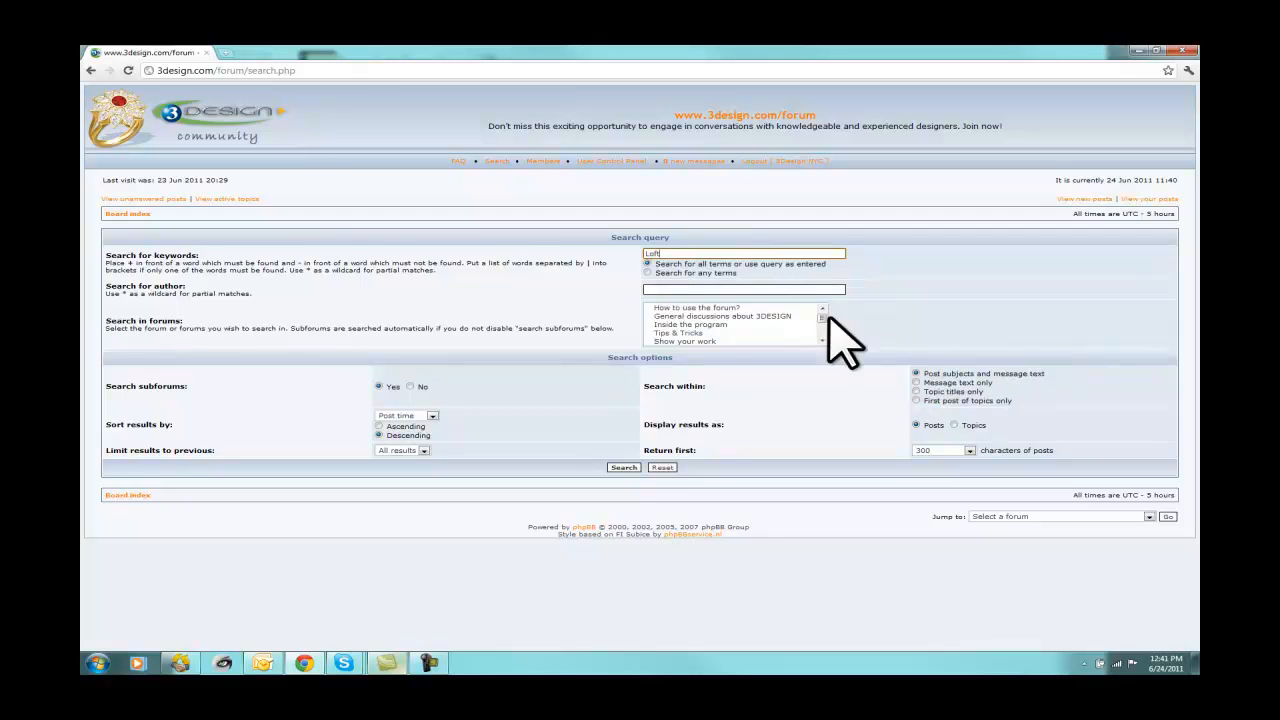
{"action": "left_click", "coordinate": [624, 468]}
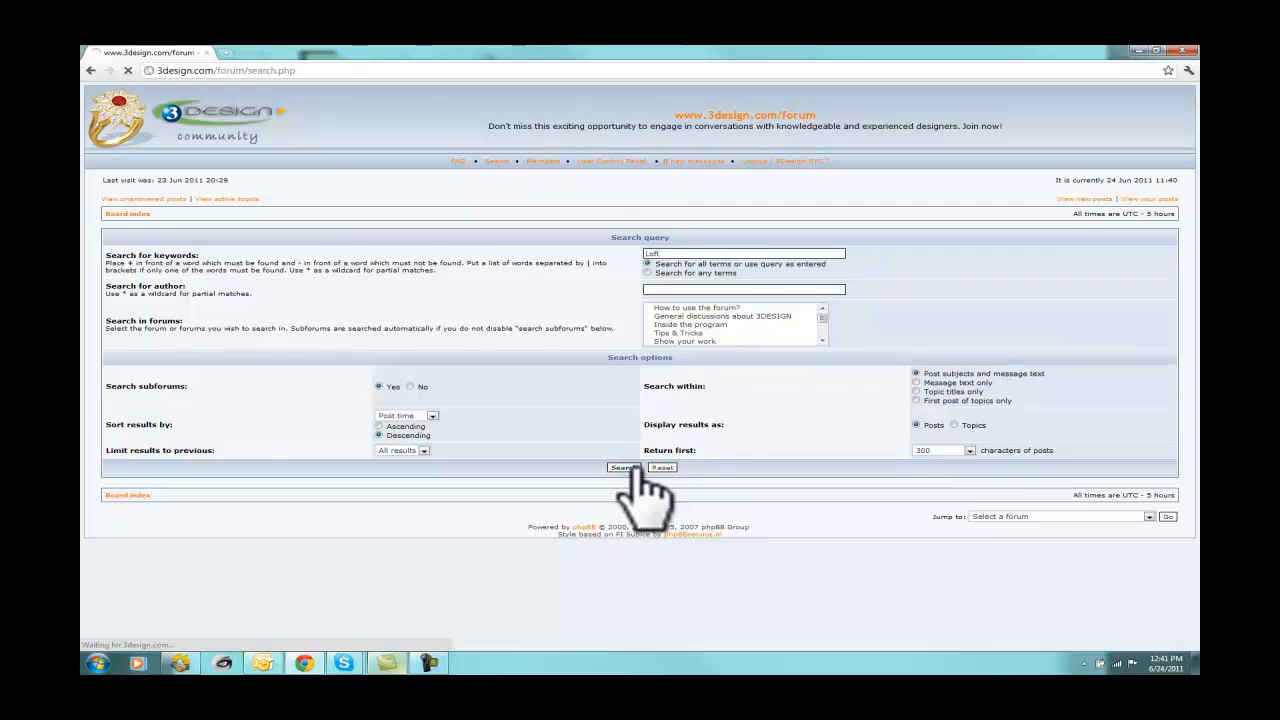
{"action": "left_click", "coordinate": [624, 468]}
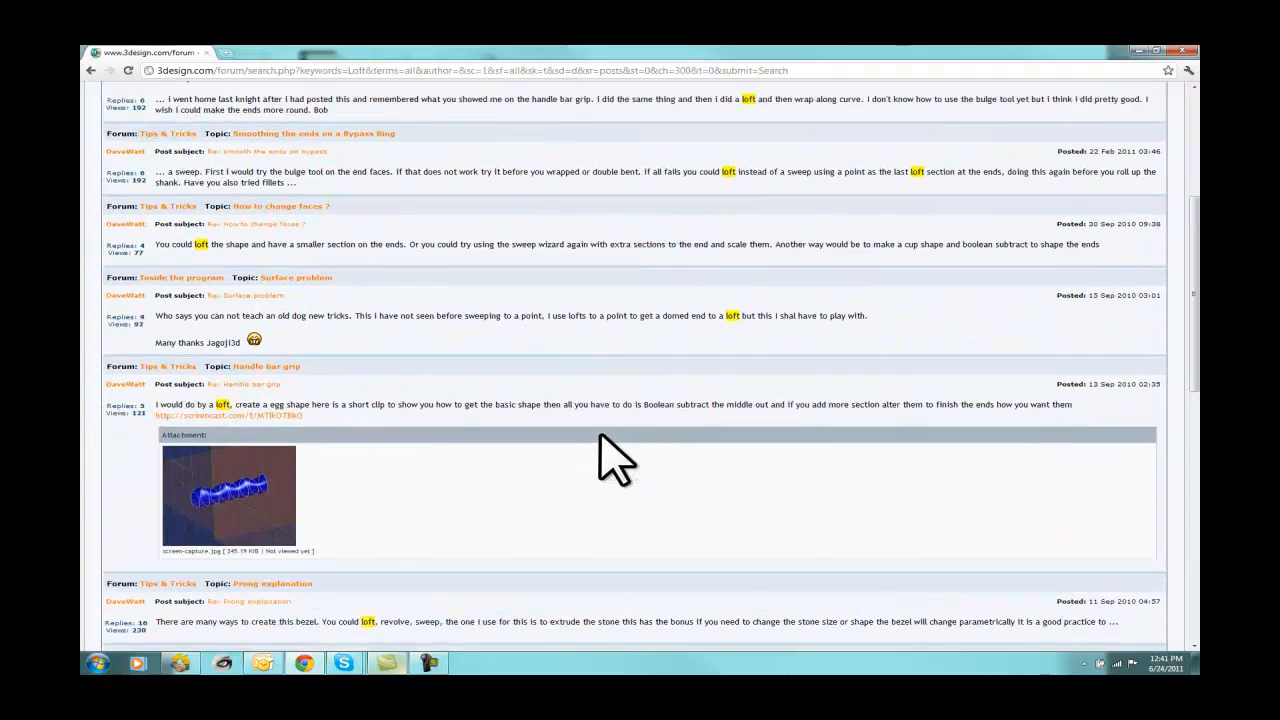
{"action": "scroll", "scroll_direction": "down", "scroll_amount": 3}
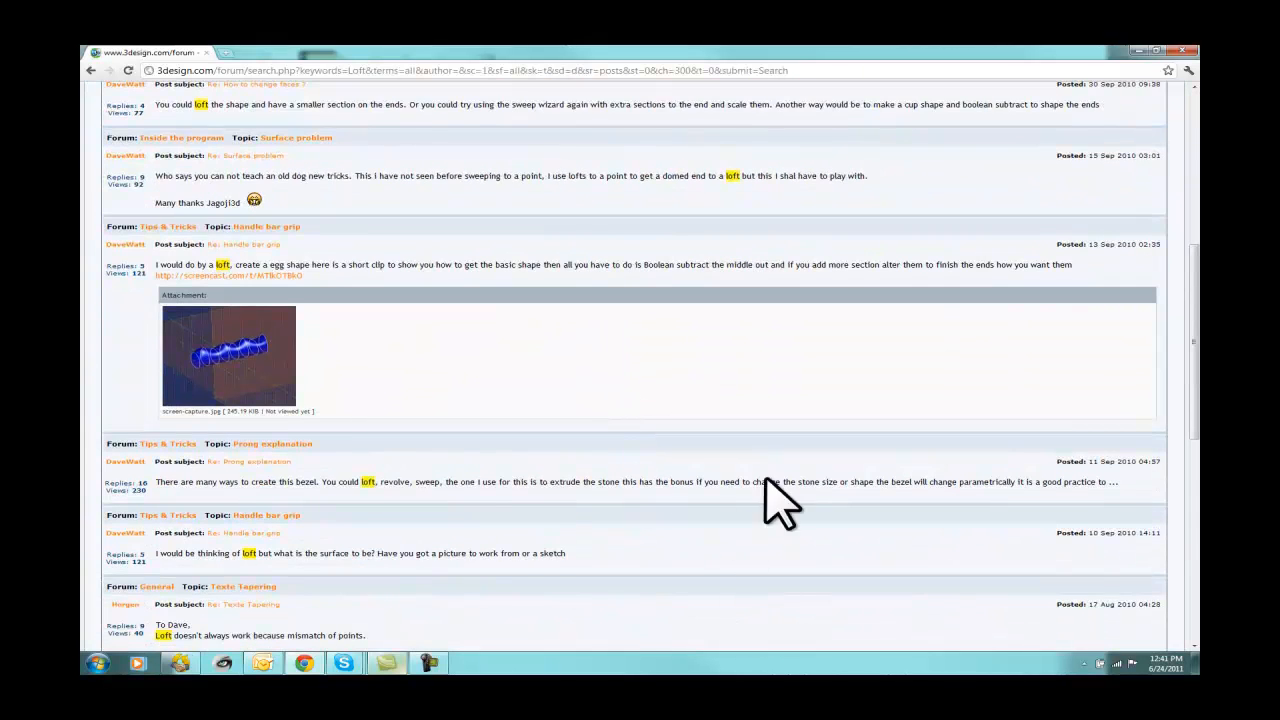
{"action": "scroll", "scroll_direction": "down", "scroll_amount": 3}
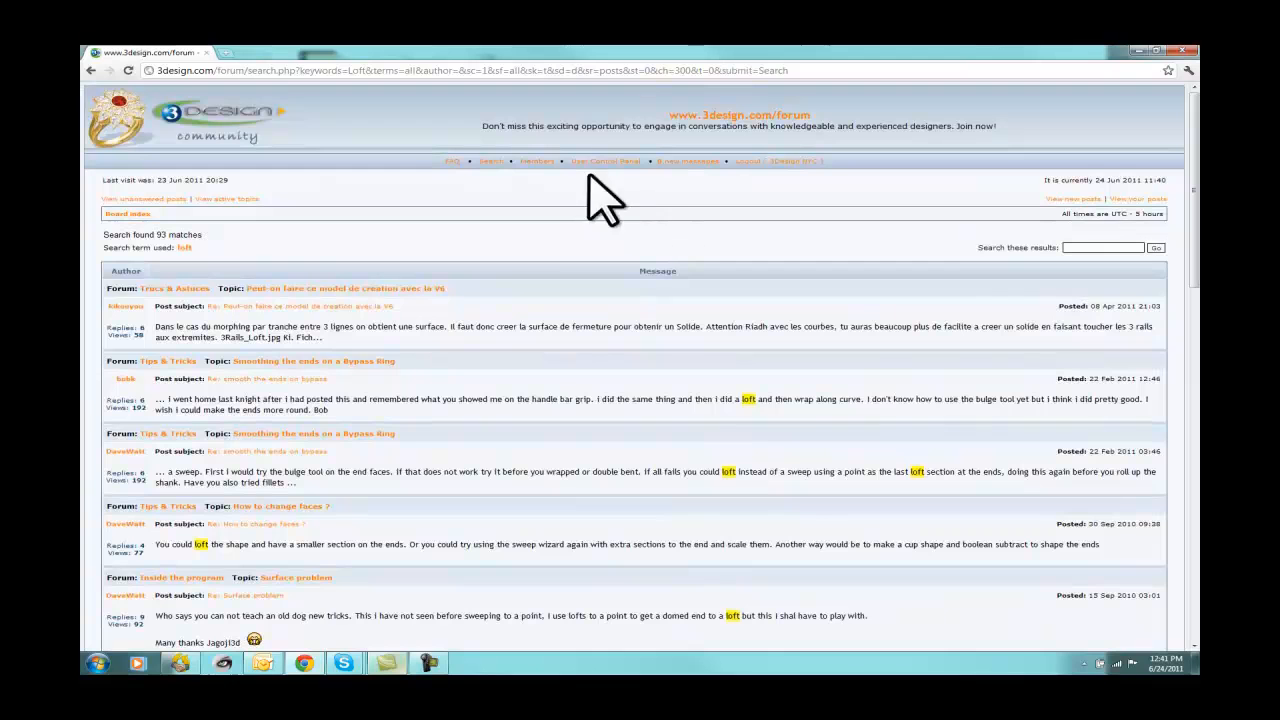
Step: Rerun the 'loft' search on topic titles within one forum, reducing results to 25 matches
{"action": "left_click", "coordinate": [496, 160]}
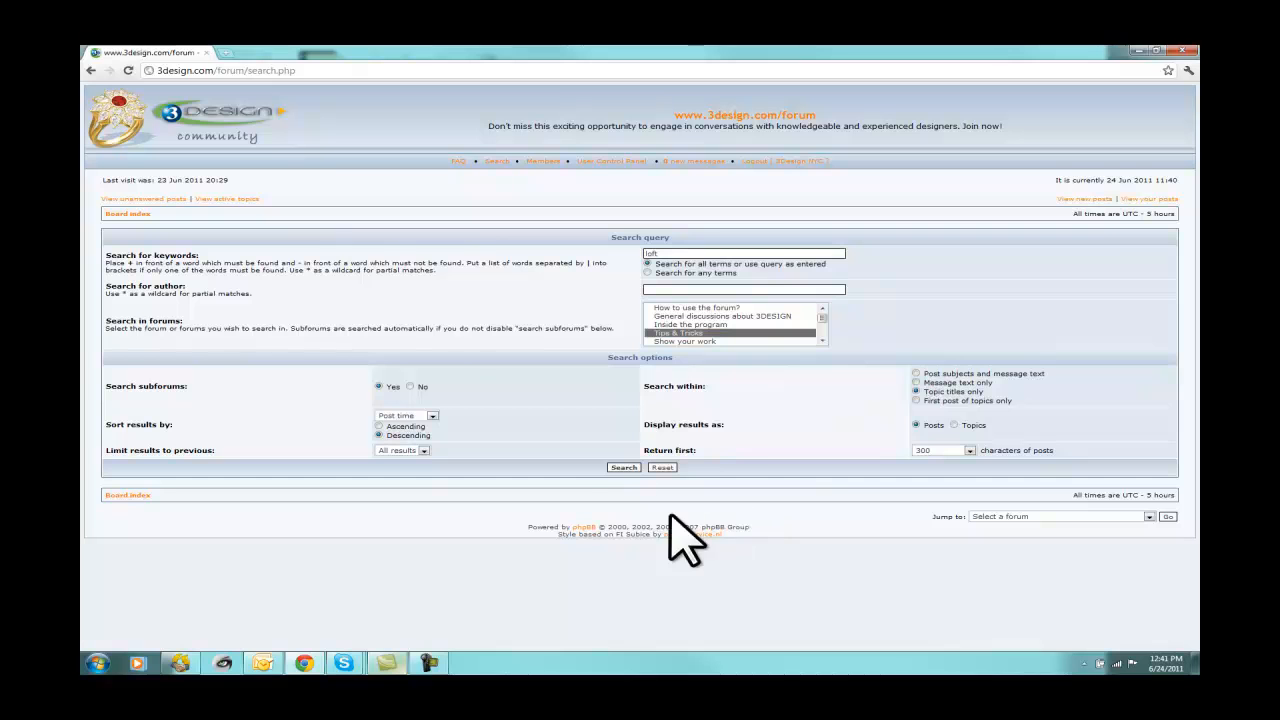
{"action": "left_click", "coordinate": [624, 468]}
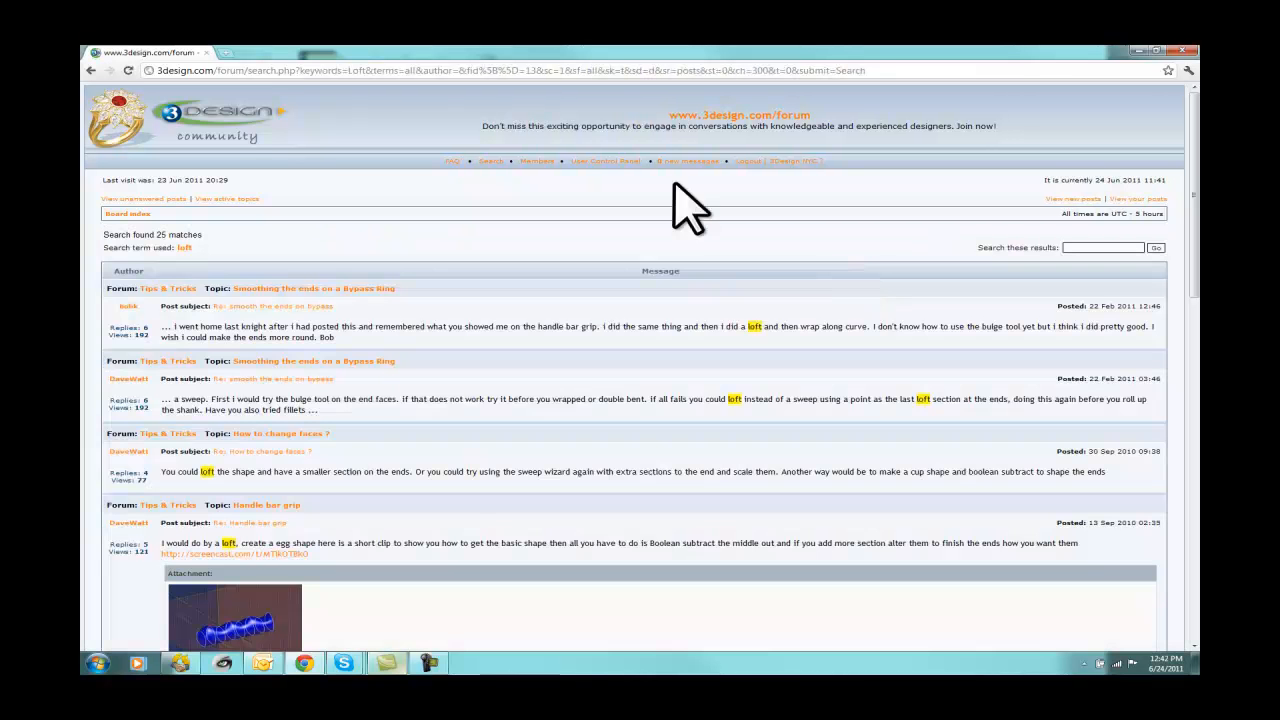
{"action": "scroll", "scroll_direction": "down", "scroll_amount": 3}
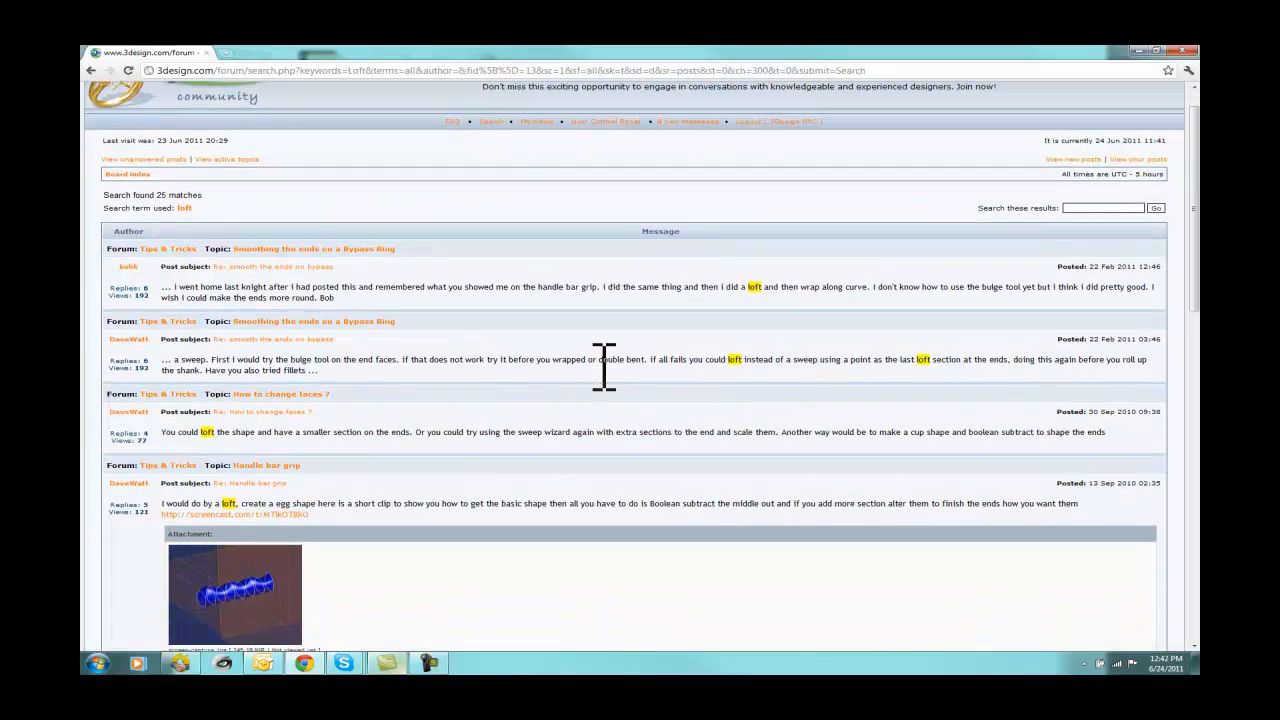
{"action": "scroll", "scroll_direction": "down", "scroll_amount": 3}
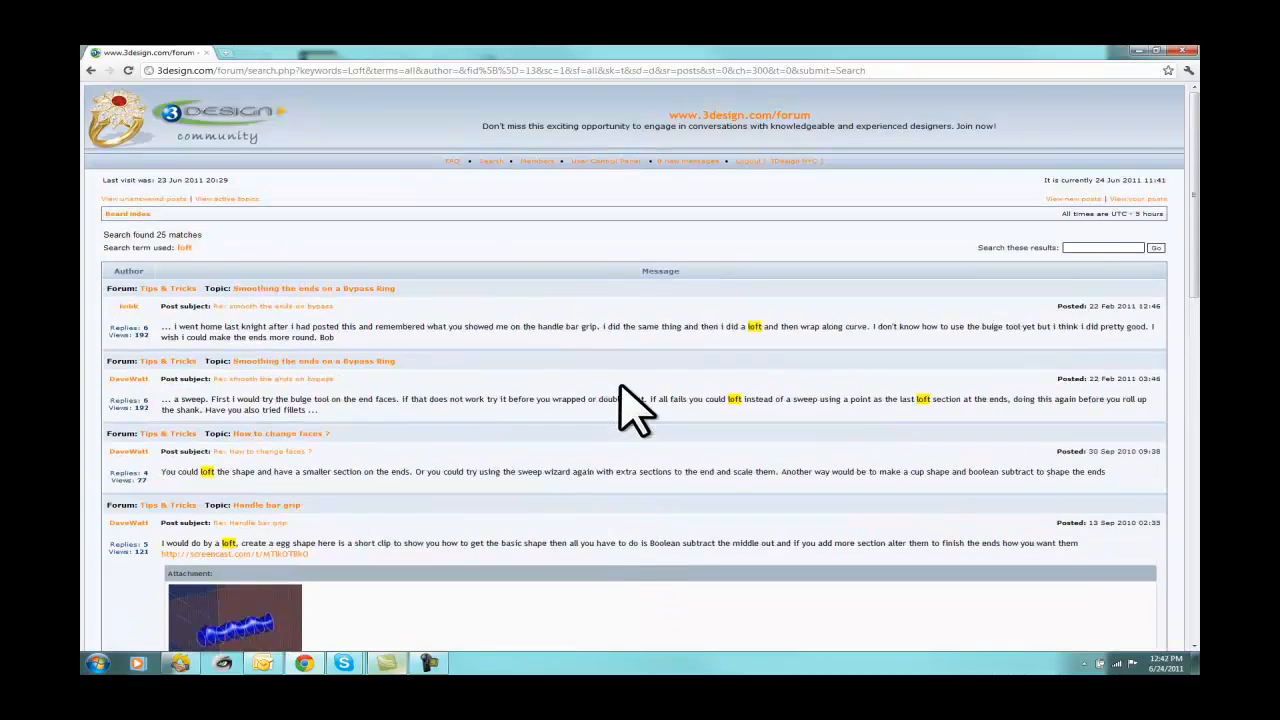
{"action": "left_click", "coordinate": [222, 198]}
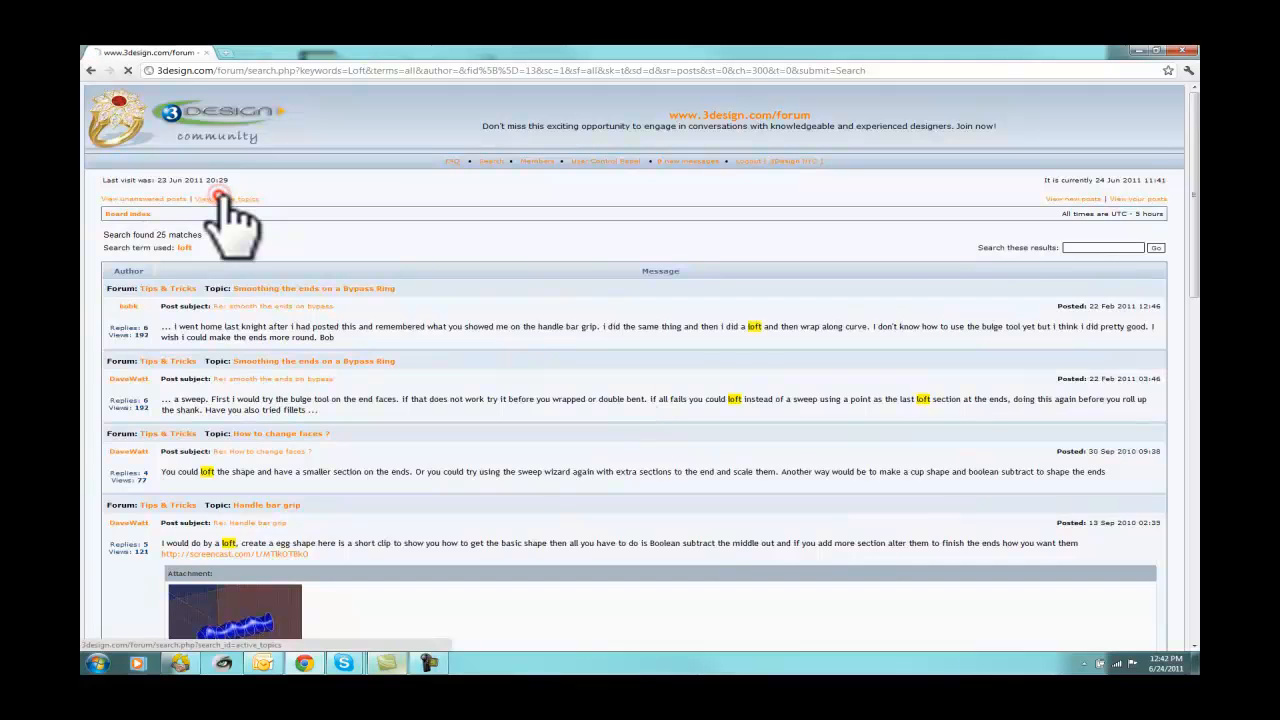
Step: Search for posts by author '3Design' and scroll the 73 matches by 3Design NYC
{"action": "left_click", "coordinate": [226, 198]}
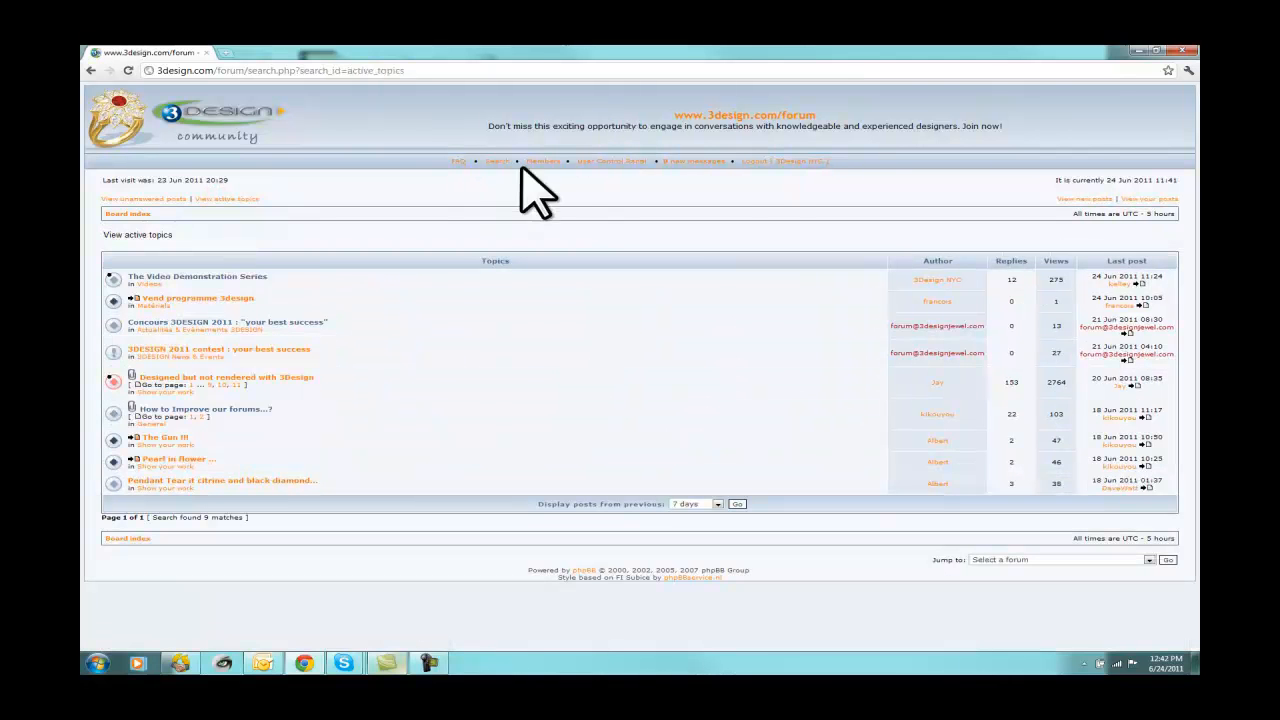
{"action": "left_click", "coordinate": [496, 160]}
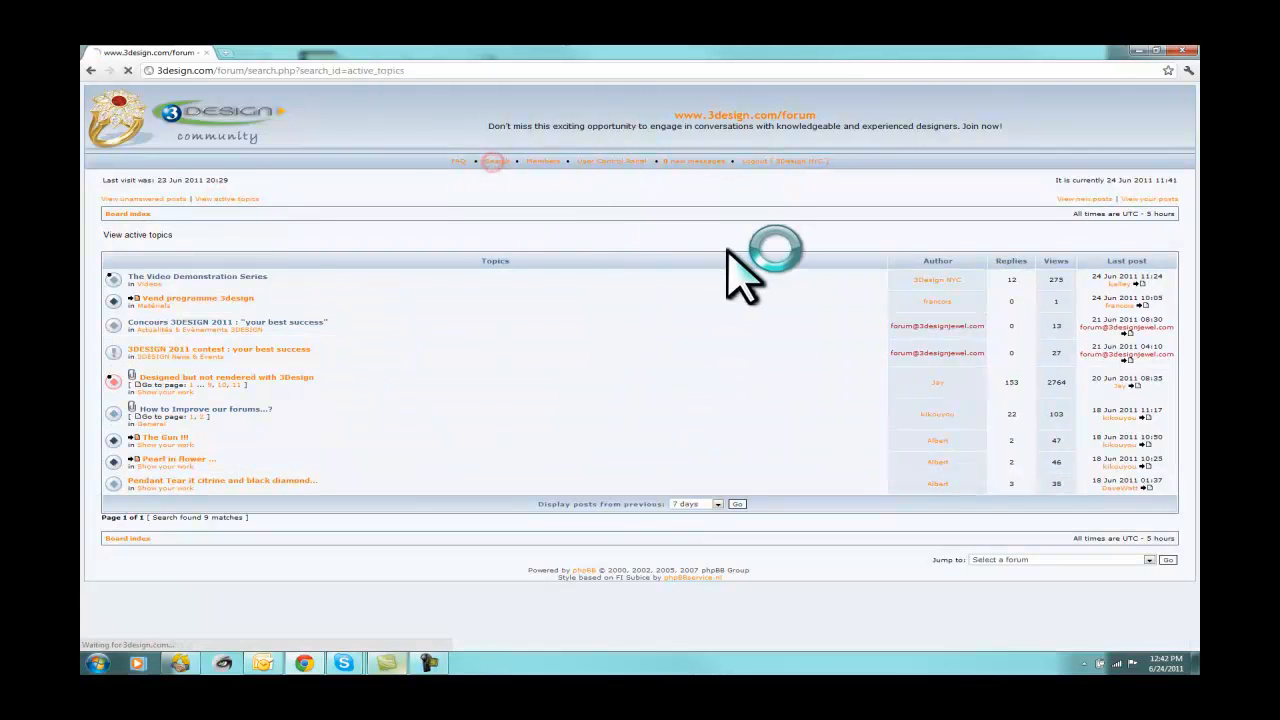
{"action": "left_click", "coordinate": [496, 160]}
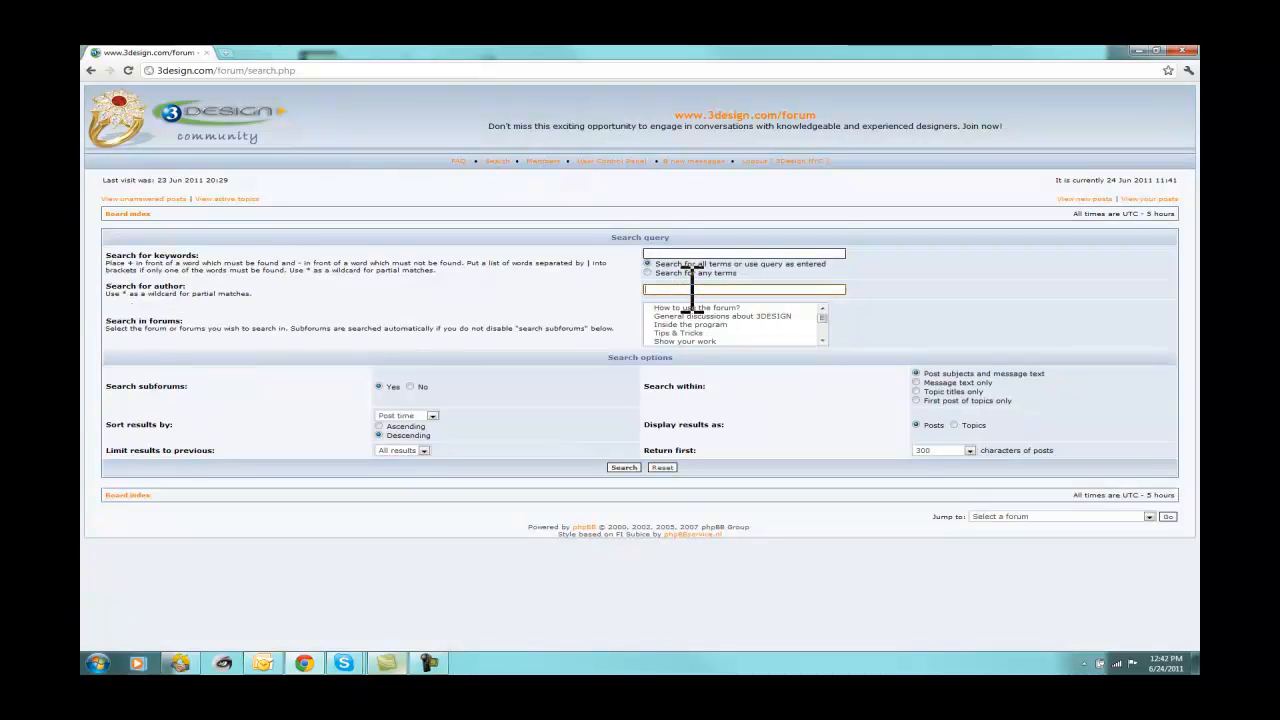
{"action": "type", "text": "3Design NYC"}
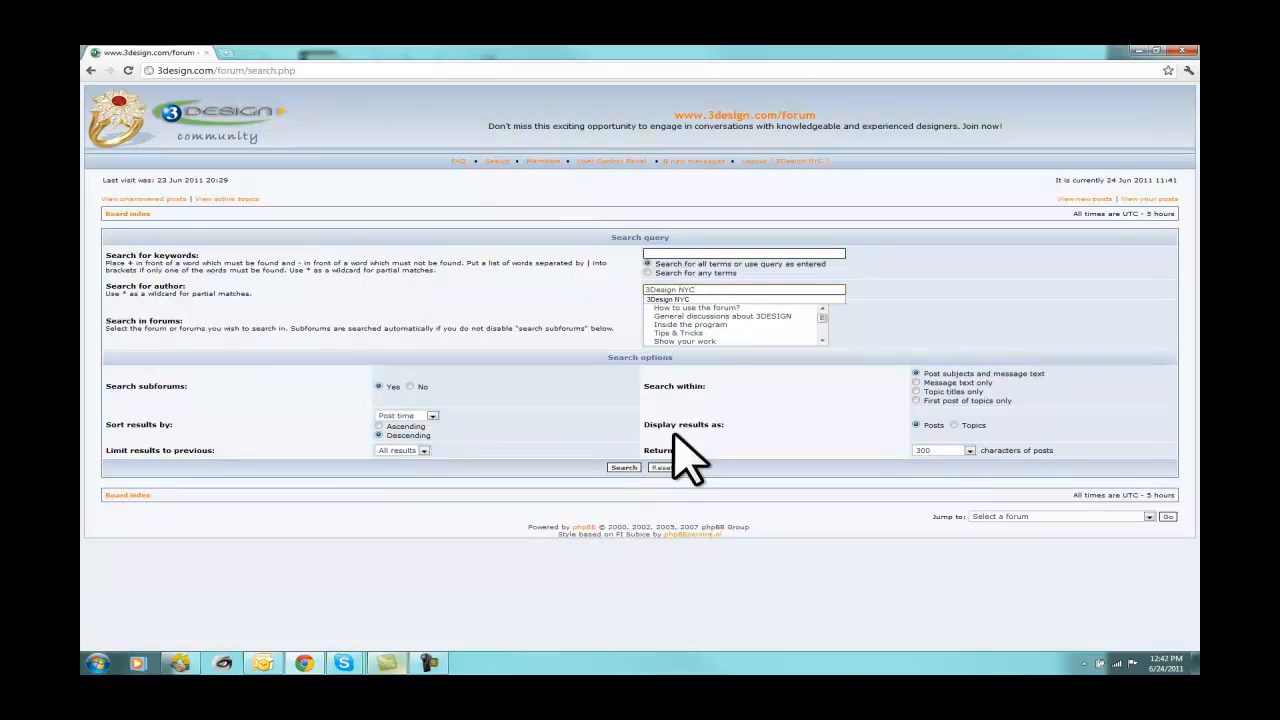
{"action": "left_click", "coordinate": [624, 468]}
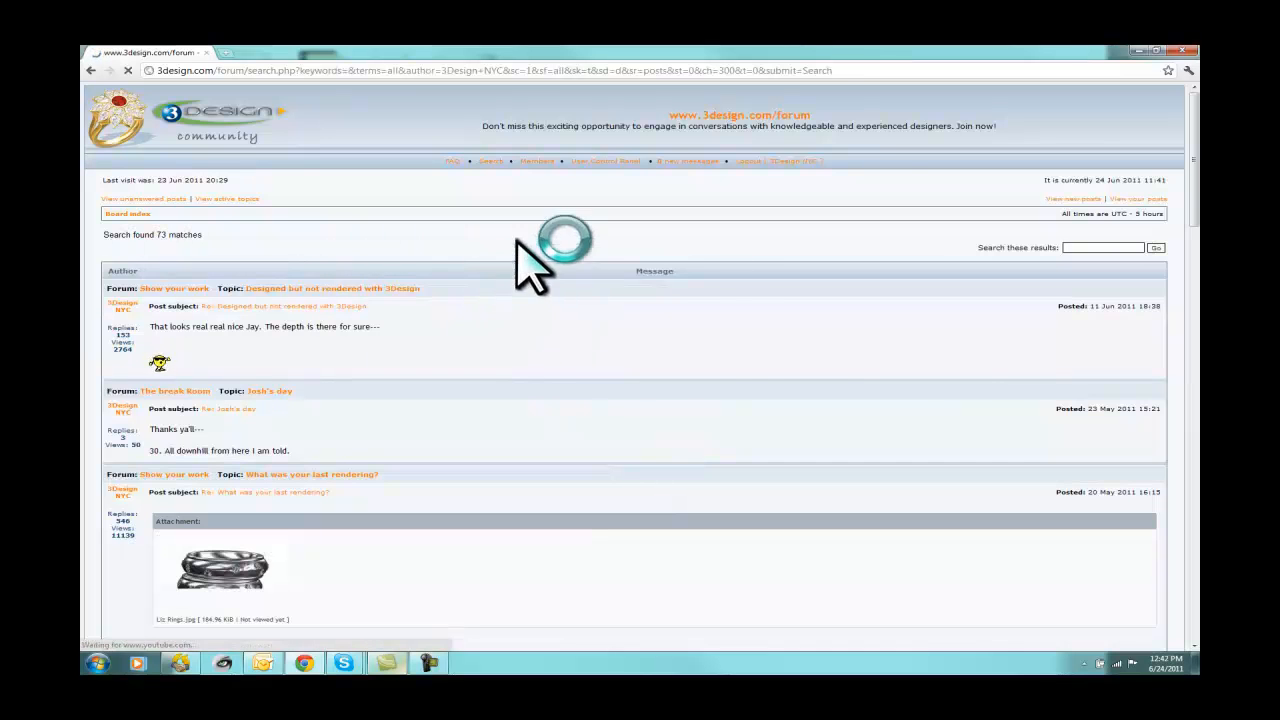
{"action": "scroll", "scroll_direction": "down", "scroll_amount": 3}
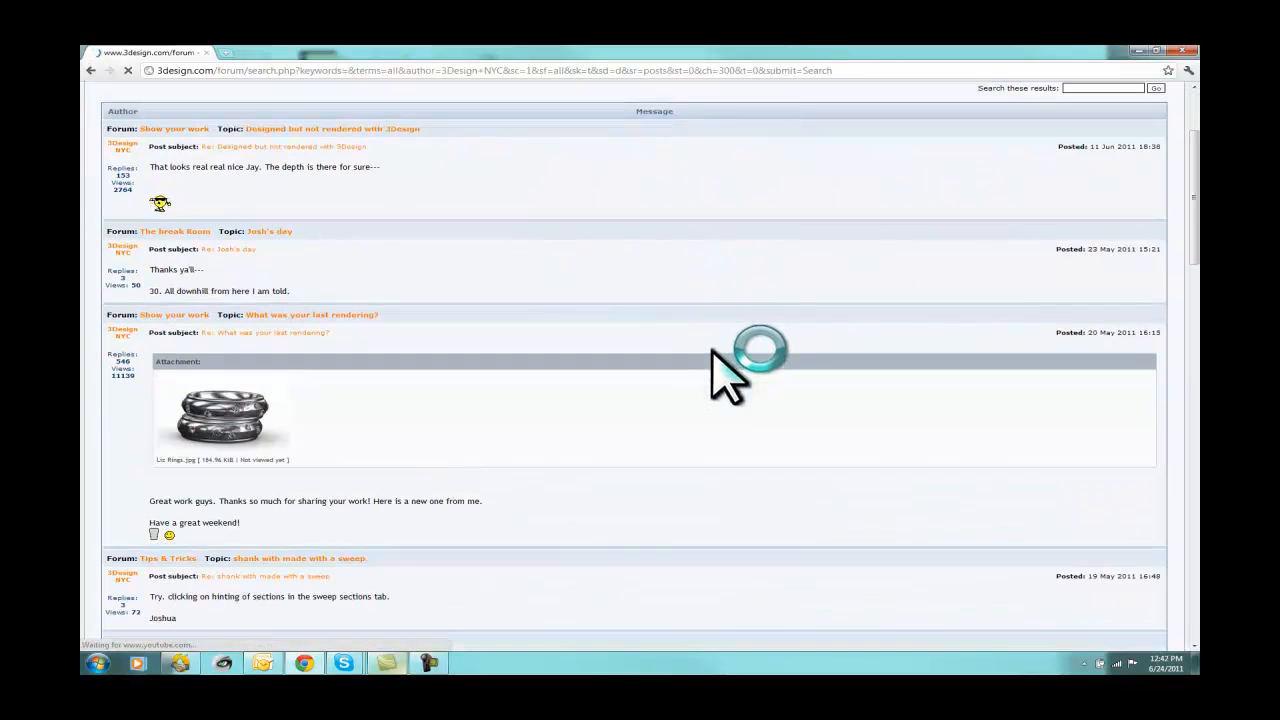
{"action": "scroll", "scroll_direction": "down", "scroll_amount": 3}
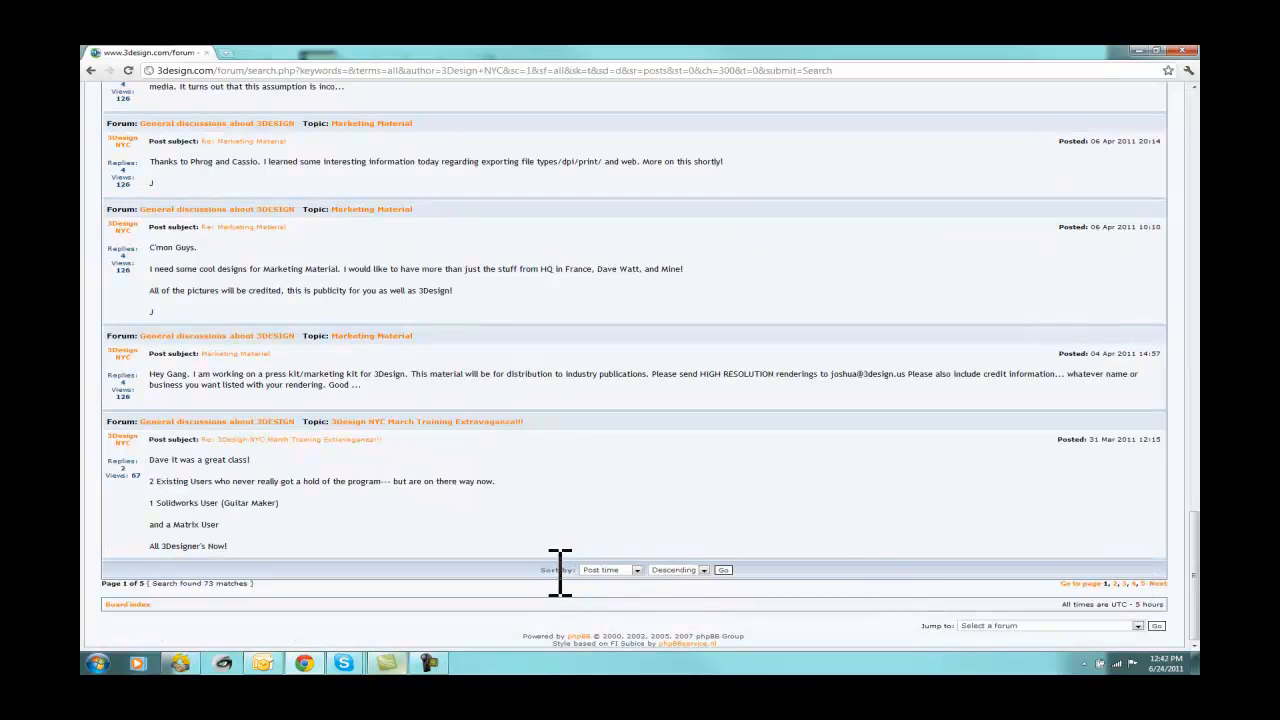
{"action": "mouse_move", "coordinate": [644, 596]}
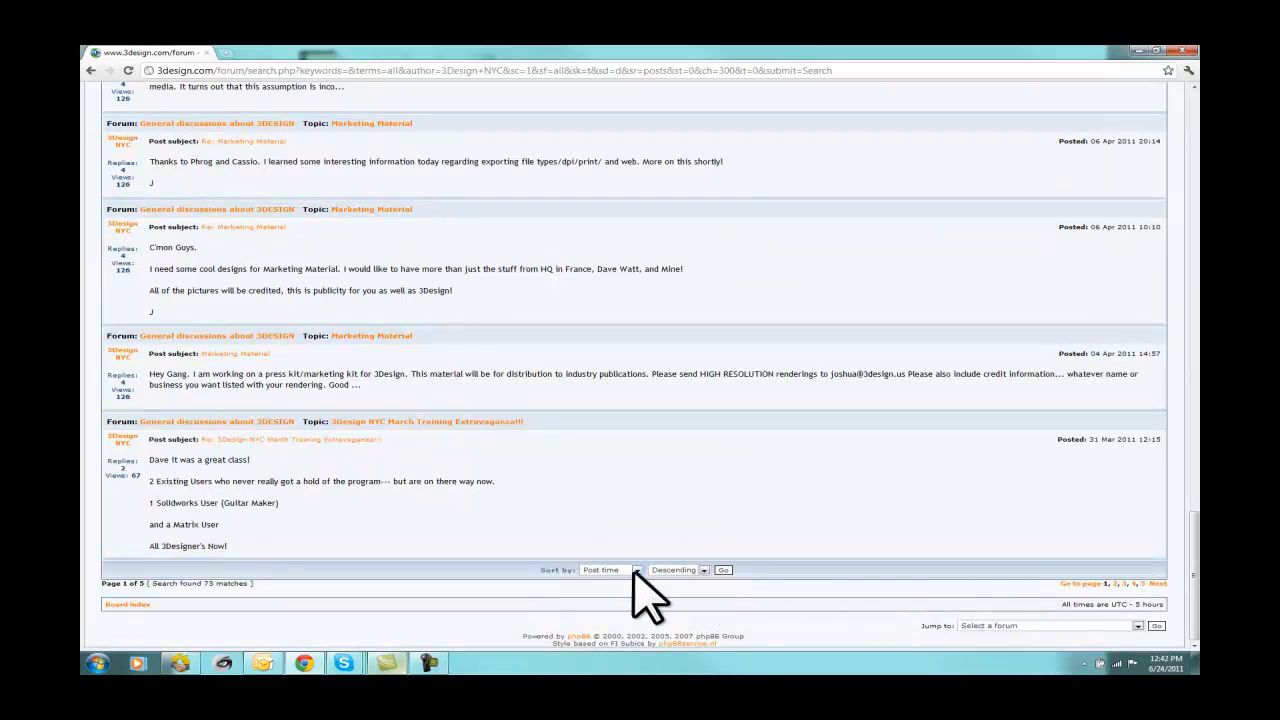
{"action": "left_click", "coordinate": [610, 570]}
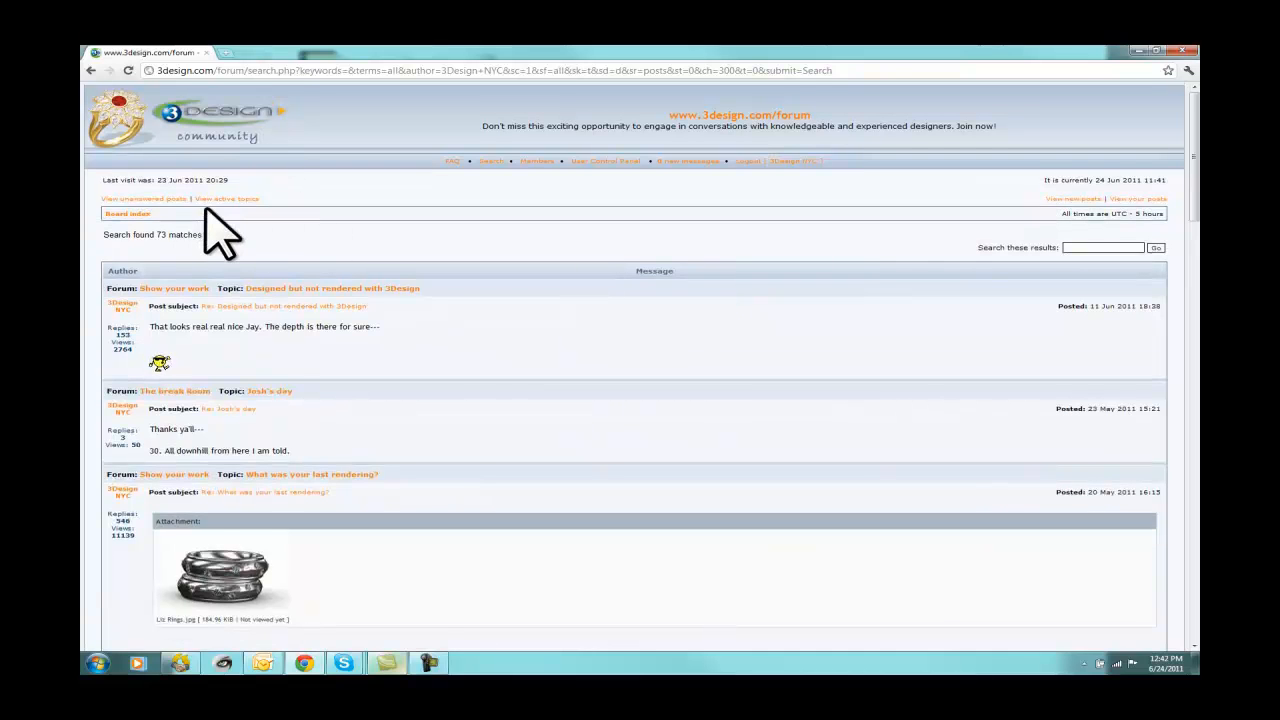
Step: Return to the active topics list showing eight threads from the past 7 days
{"action": "left_click", "coordinate": [228, 198]}
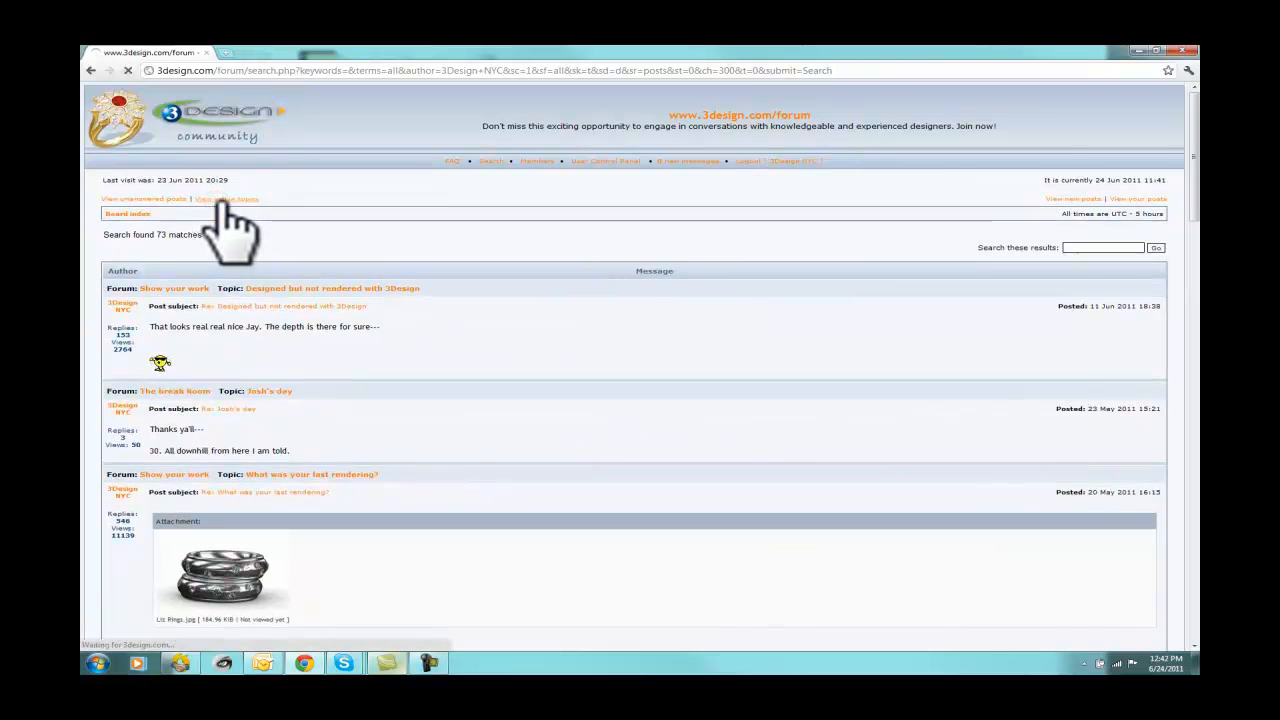
{"action": "left_click", "coordinate": [228, 198]}
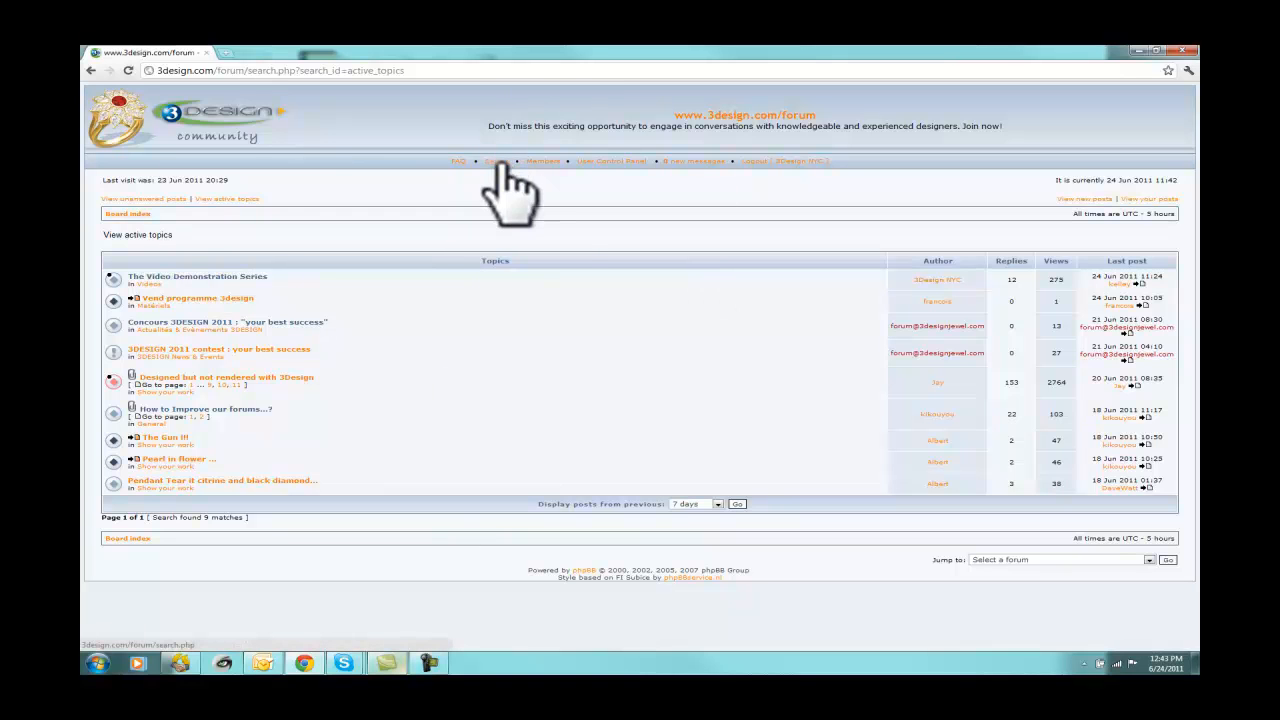
{"action": "mouse_move", "coordinate": [944, 296]}
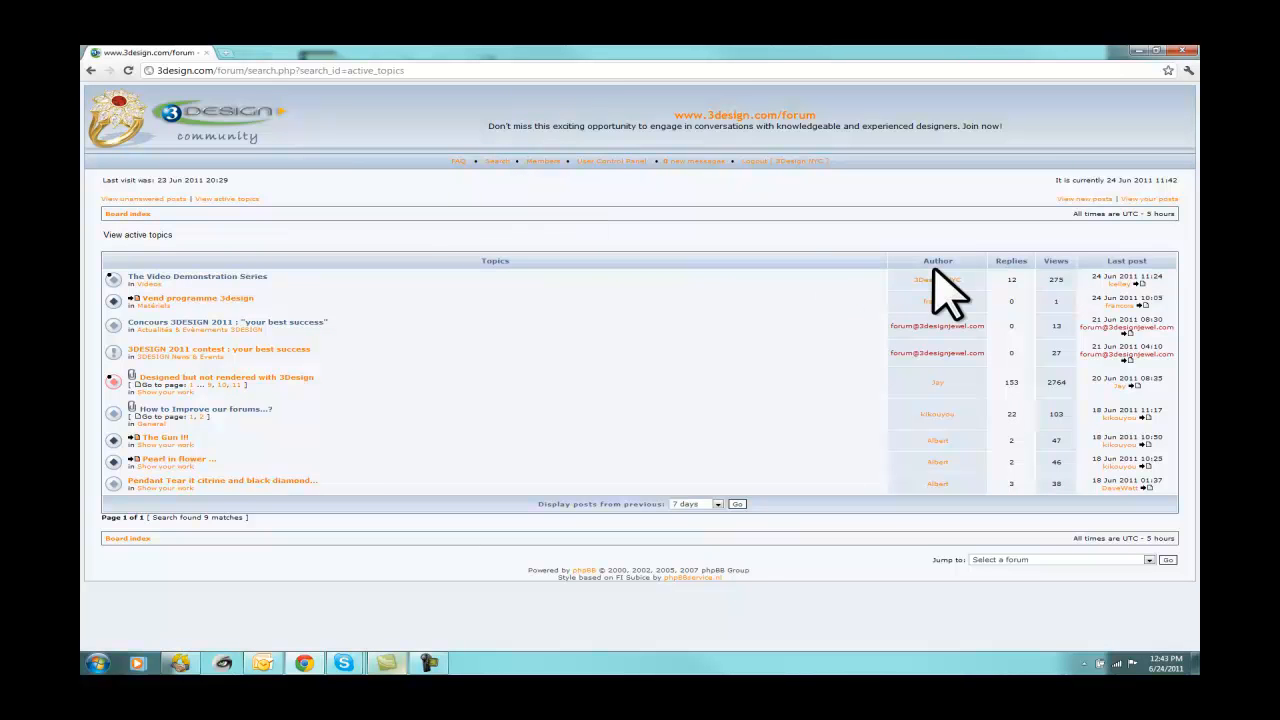